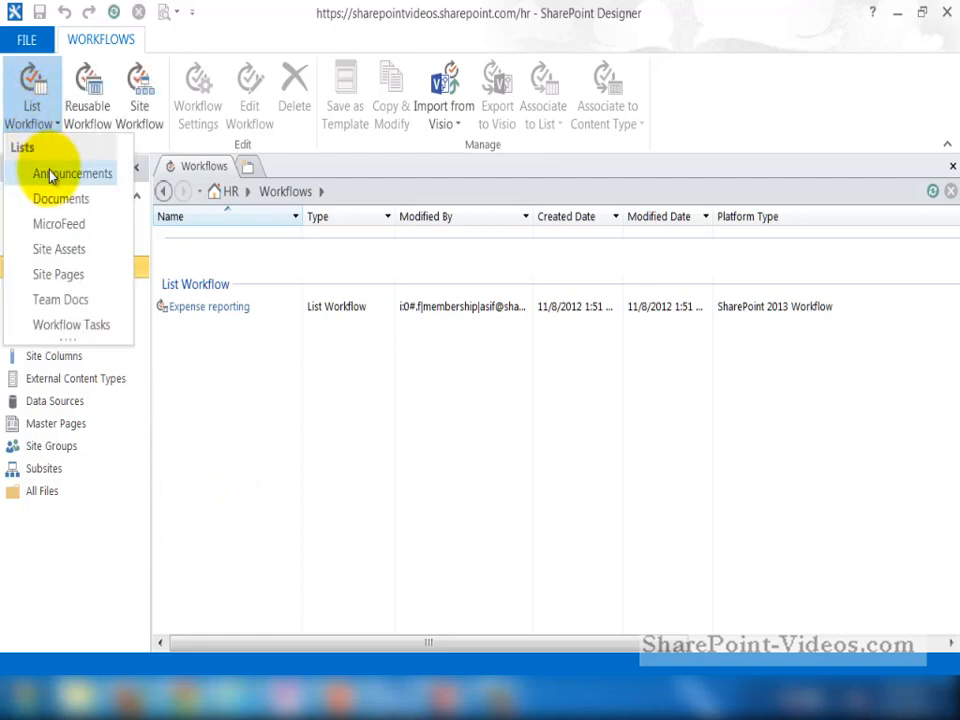
Create the Announcement Approval list workflow on Announcements with the SharePoint 2013 platform
left_click(72, 173)
type("Announcement Approval")
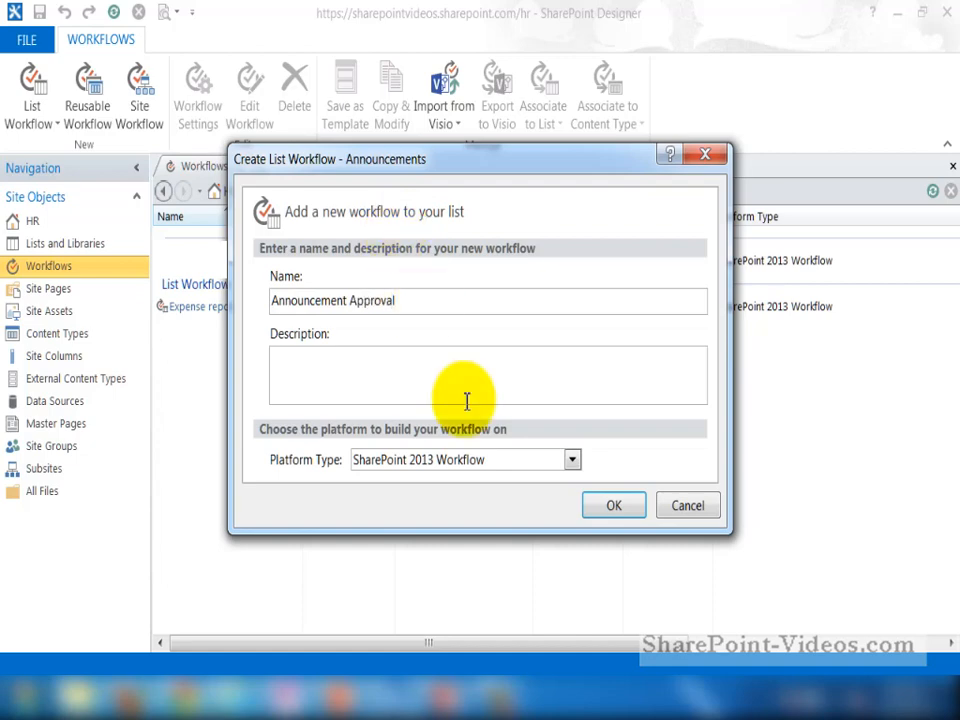
left_click(614, 505)
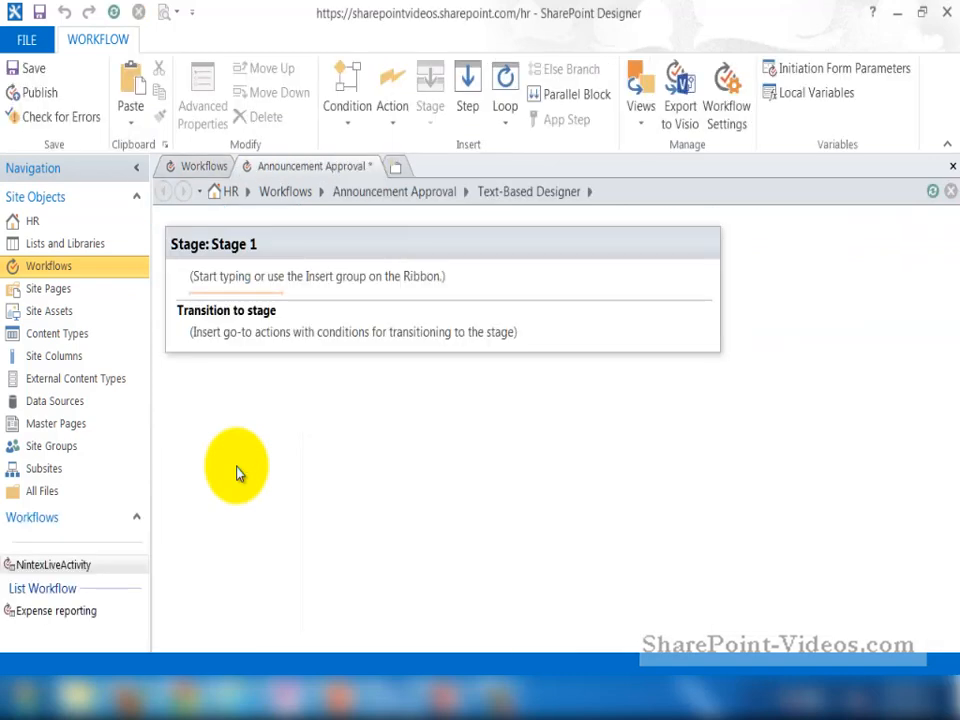
Rename the first stage to Starting
double_click(230, 243)
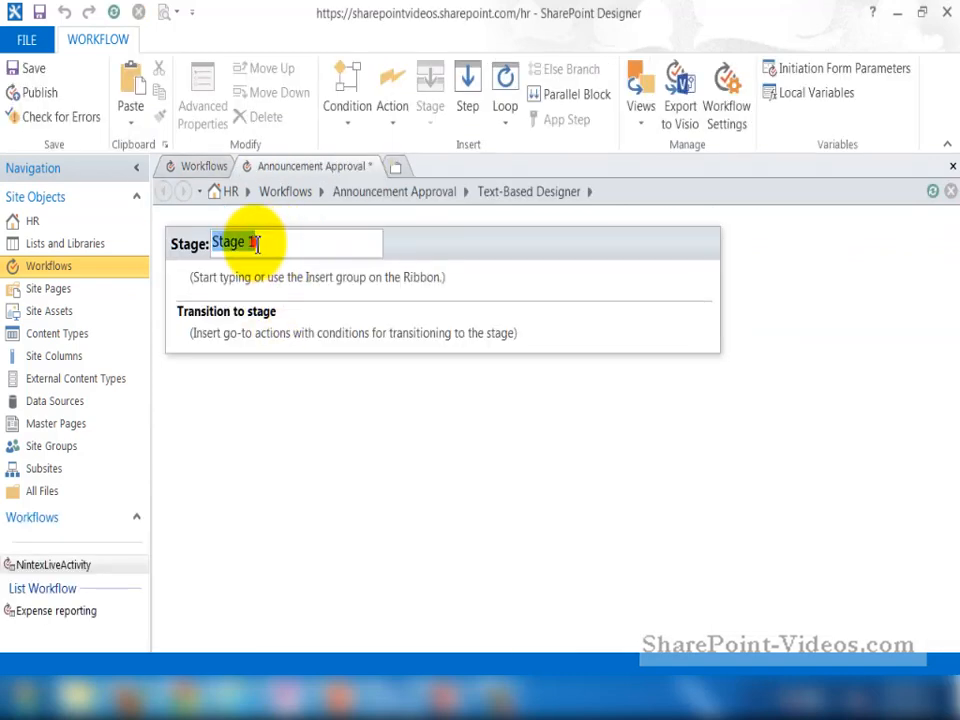
type("Starting")
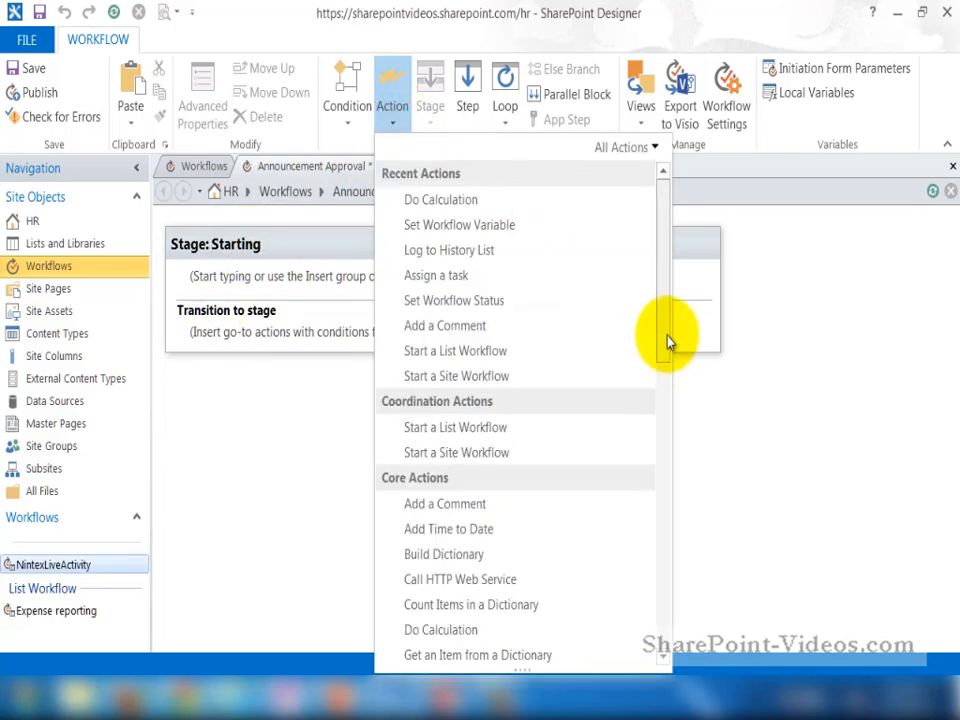
scroll("down", 3)
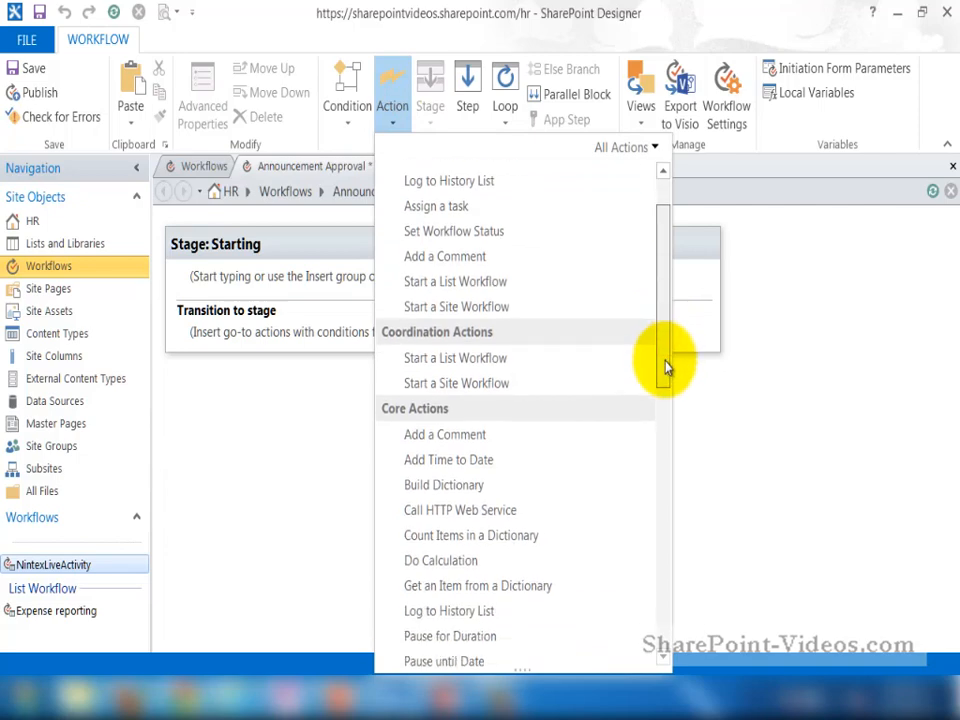
scroll("down", 3)
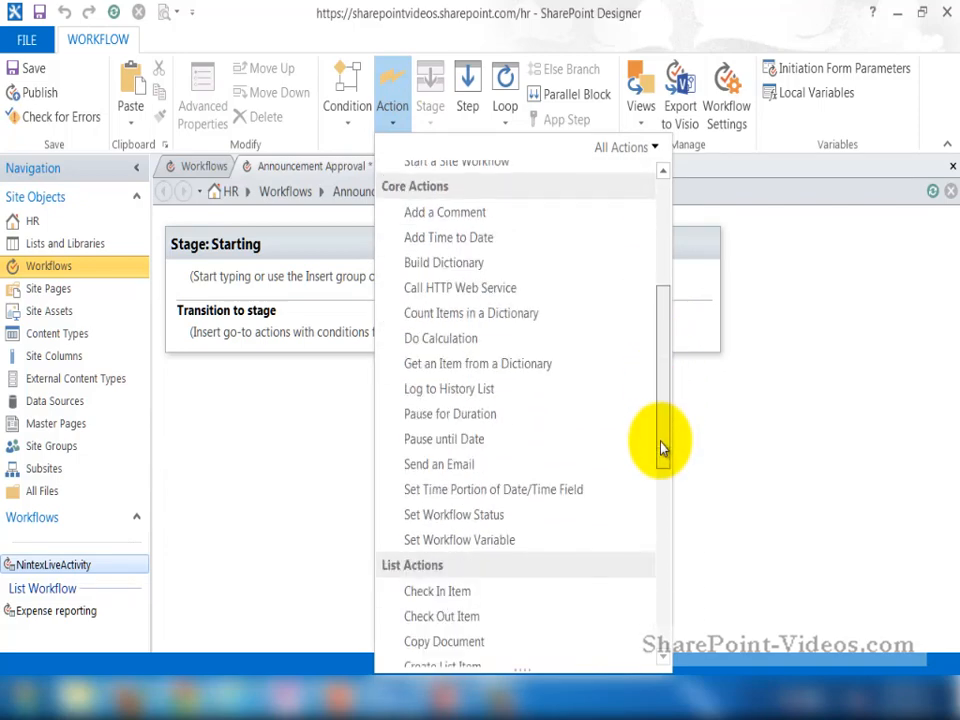
scroll("down", 3)
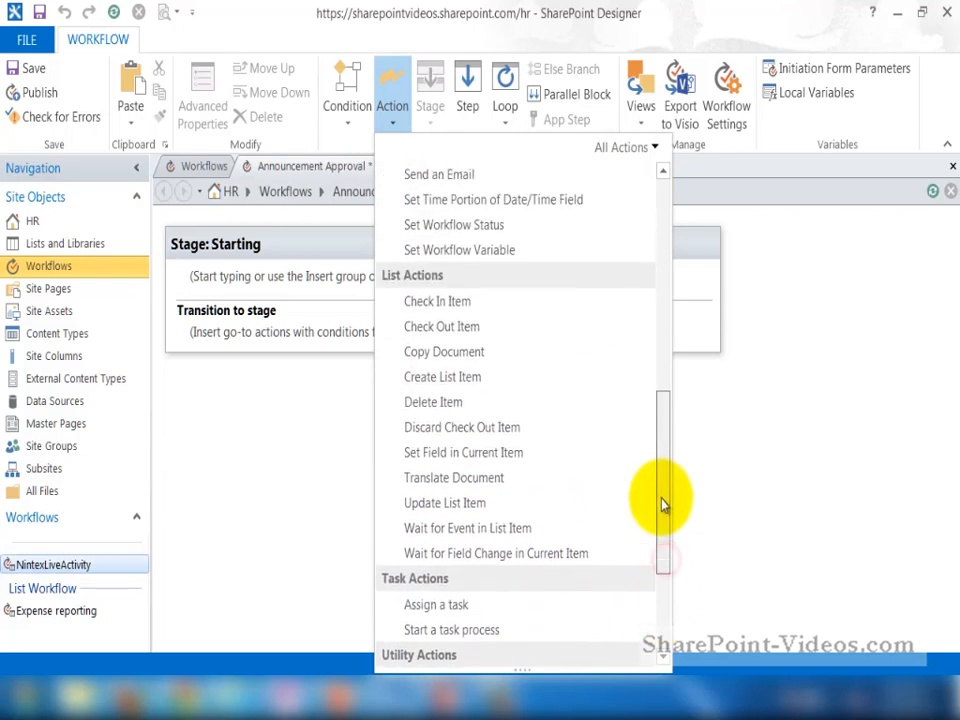
scroll("up", 3)
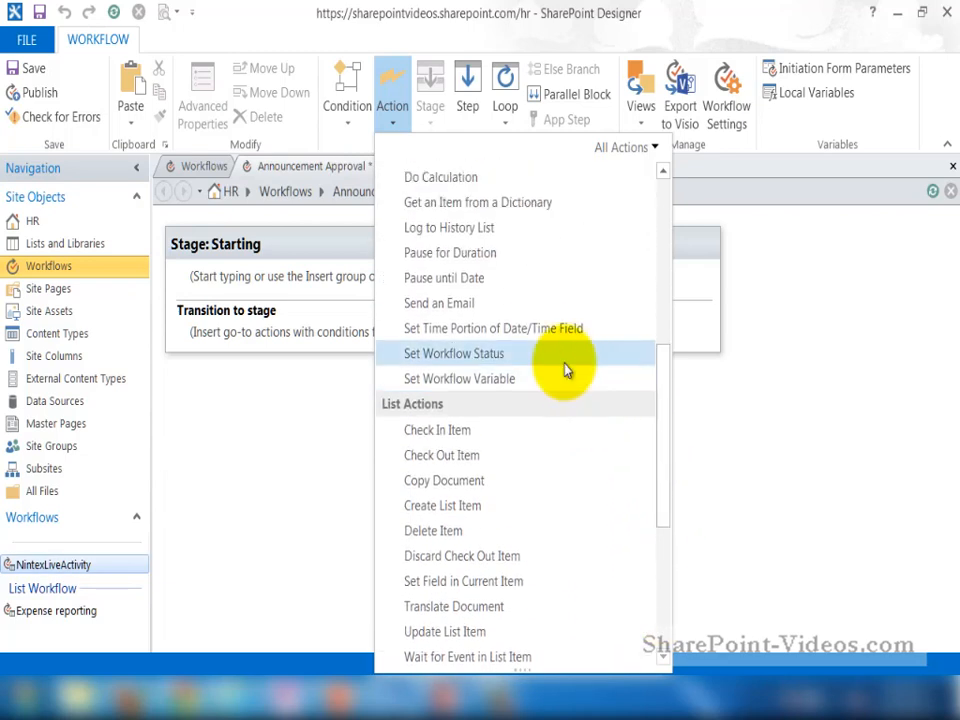
Set workflow status to Starting and log 'Workflow is starting' to the history list
left_click(454, 353)
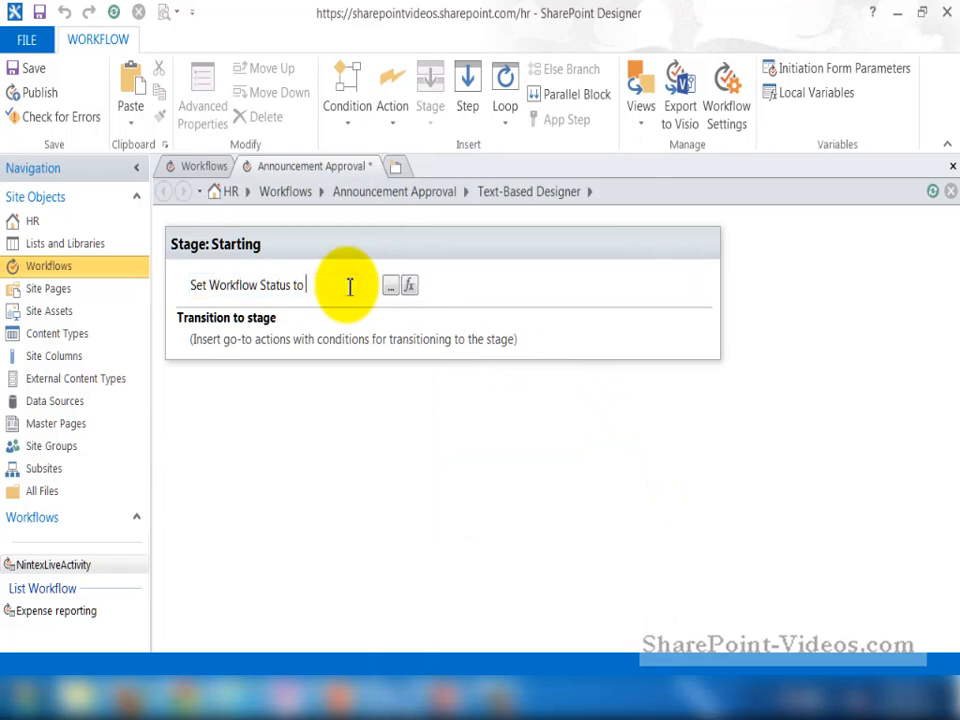
type("Starting")
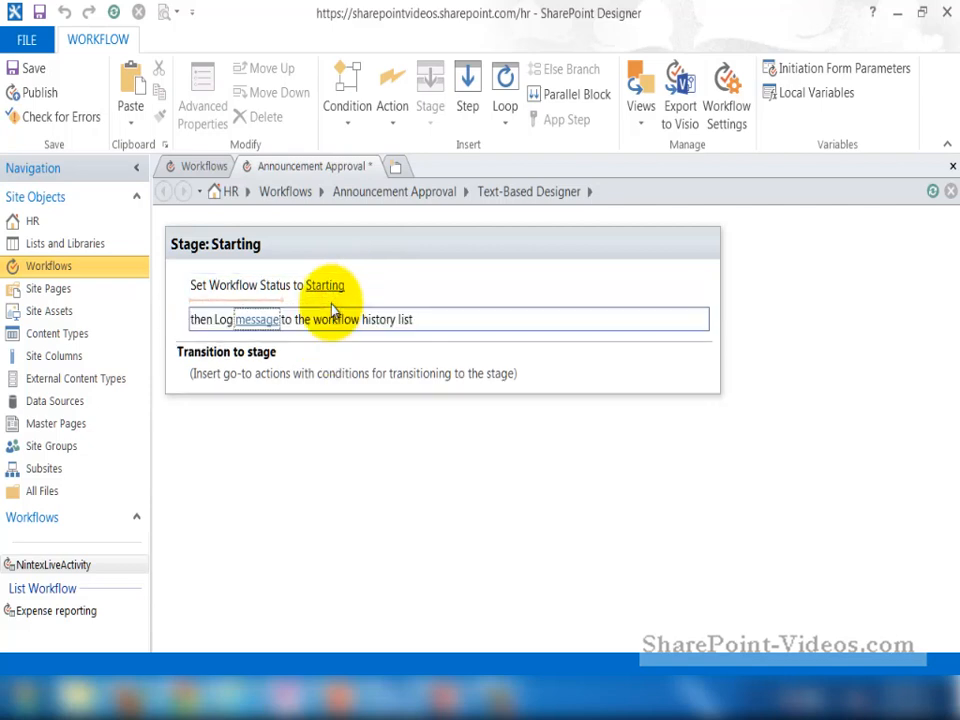
left_click(257, 319)
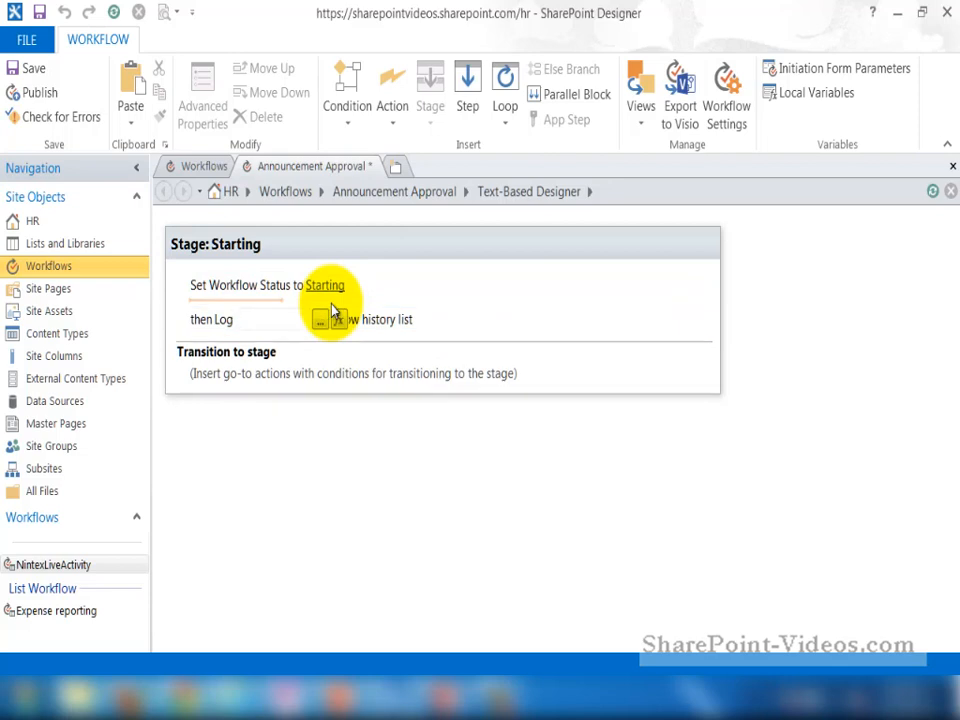
type("Workflow is starting")
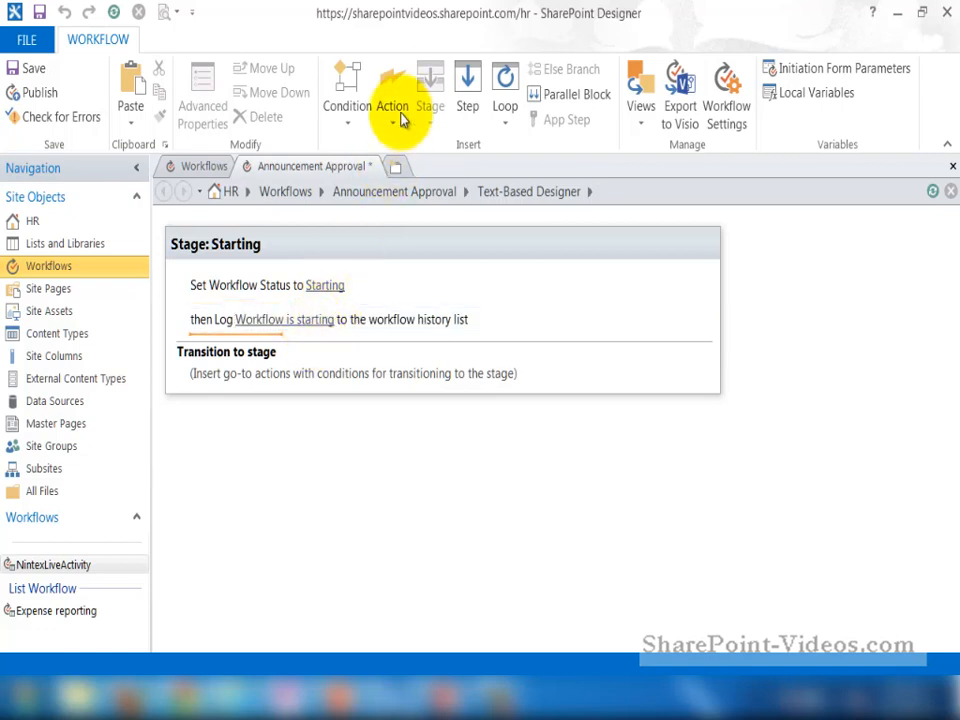
Add an Assign a task action after the log step in the Starting stage
left_click(392, 90)
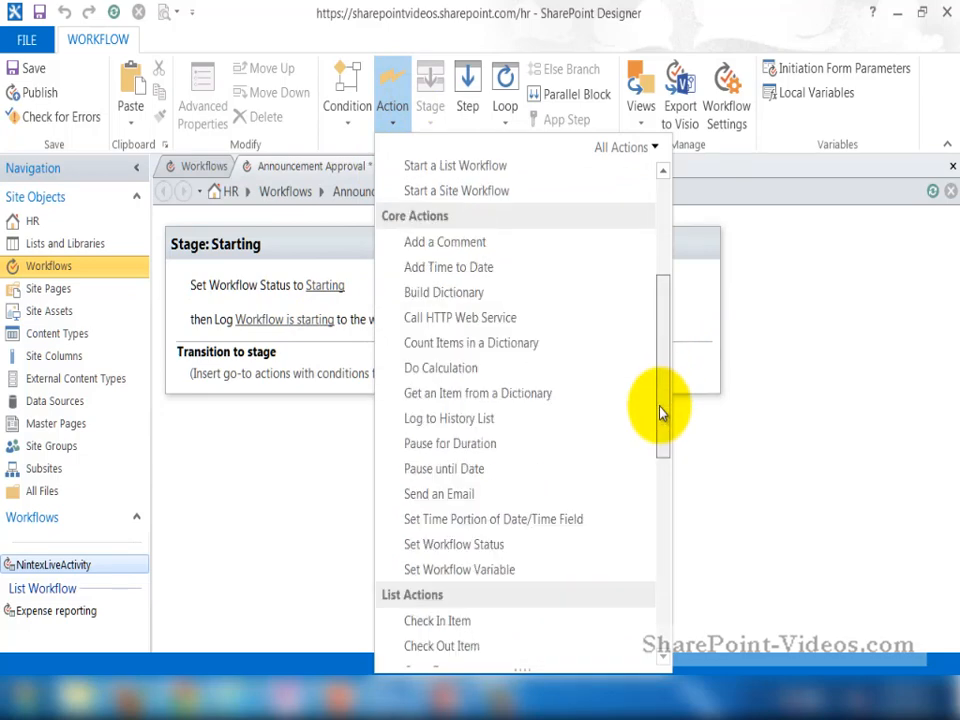
scroll("down", 3)
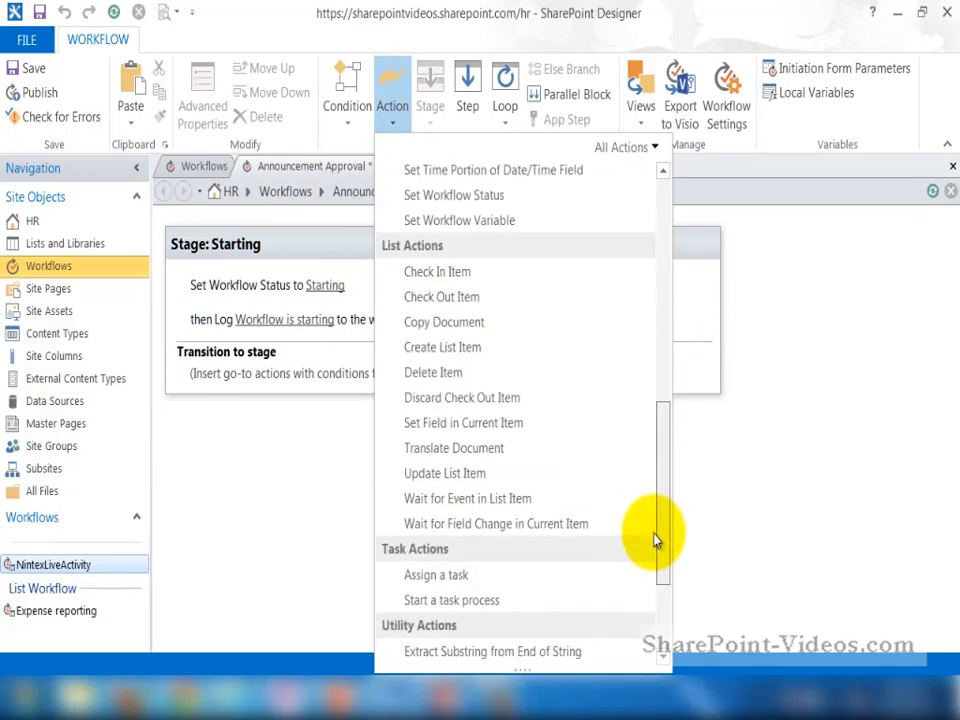
scroll("down", 3)
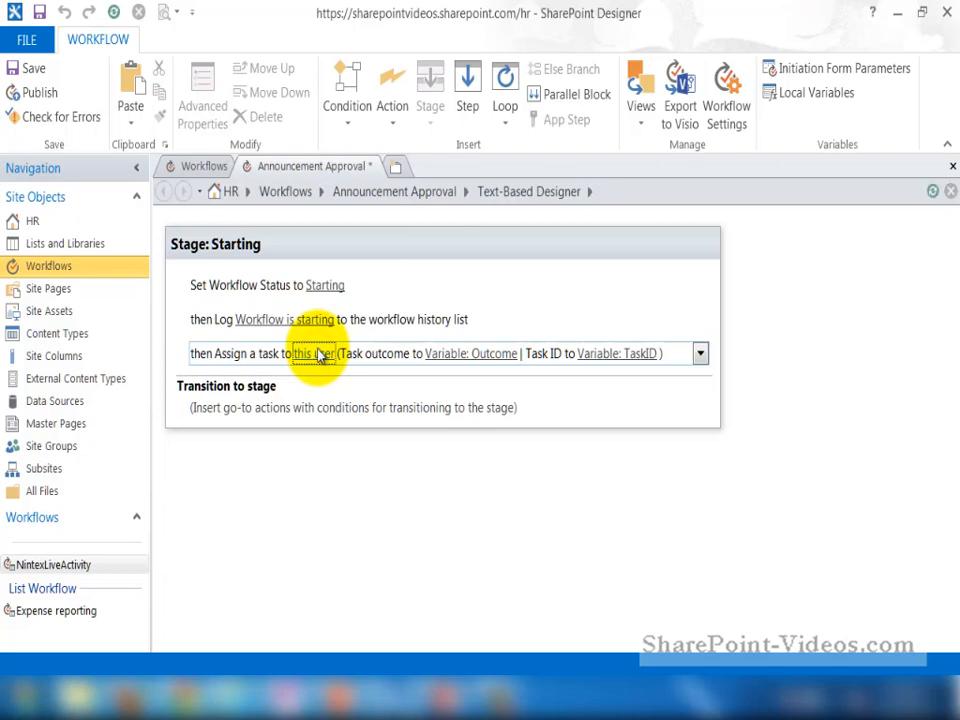
left_click(315, 353)
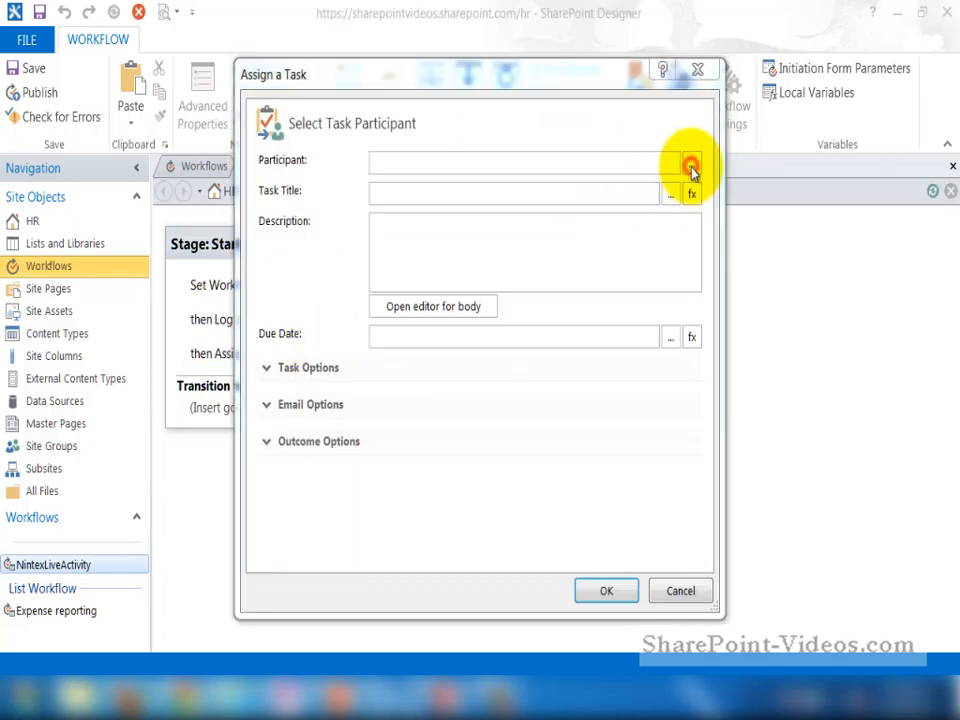
Search for 'garth' and choose Garth Fort as the task participant
left_click(690, 164)
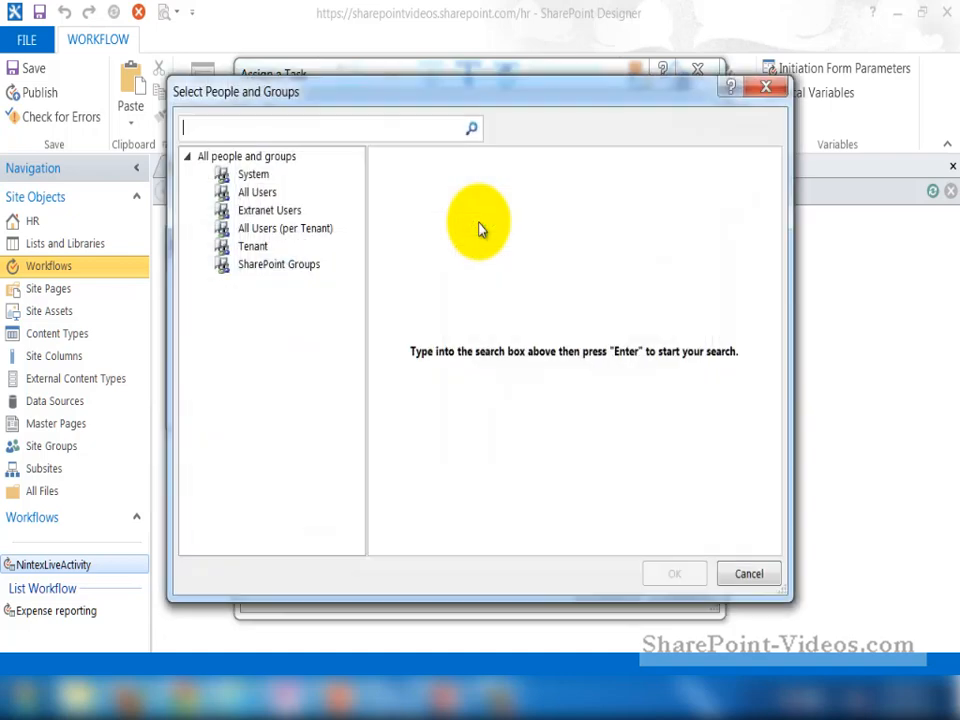
type("garth")
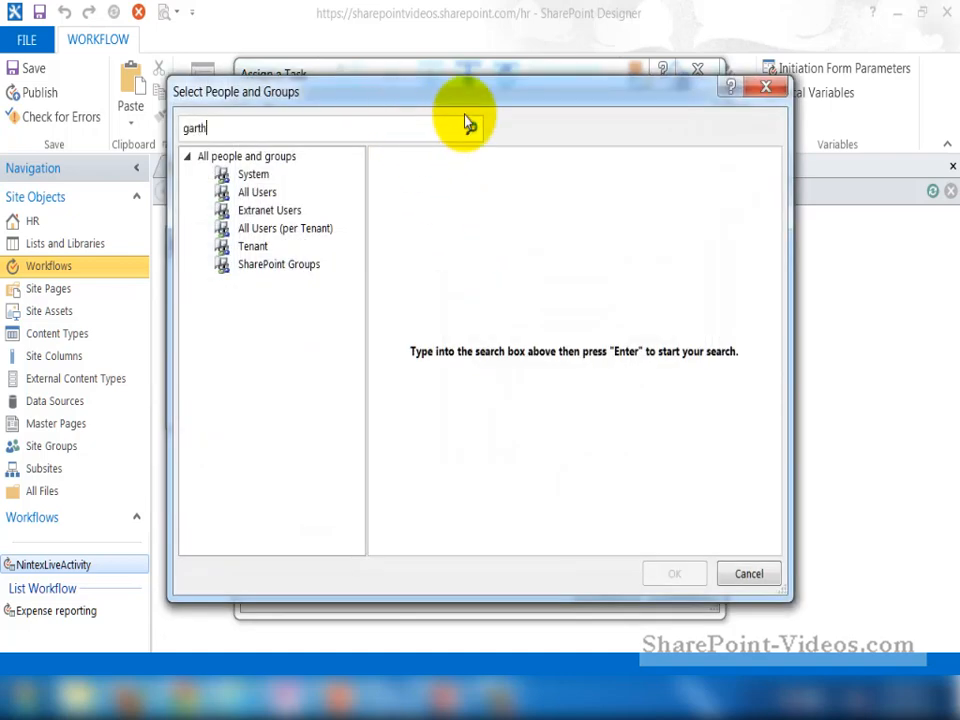
key("Return")
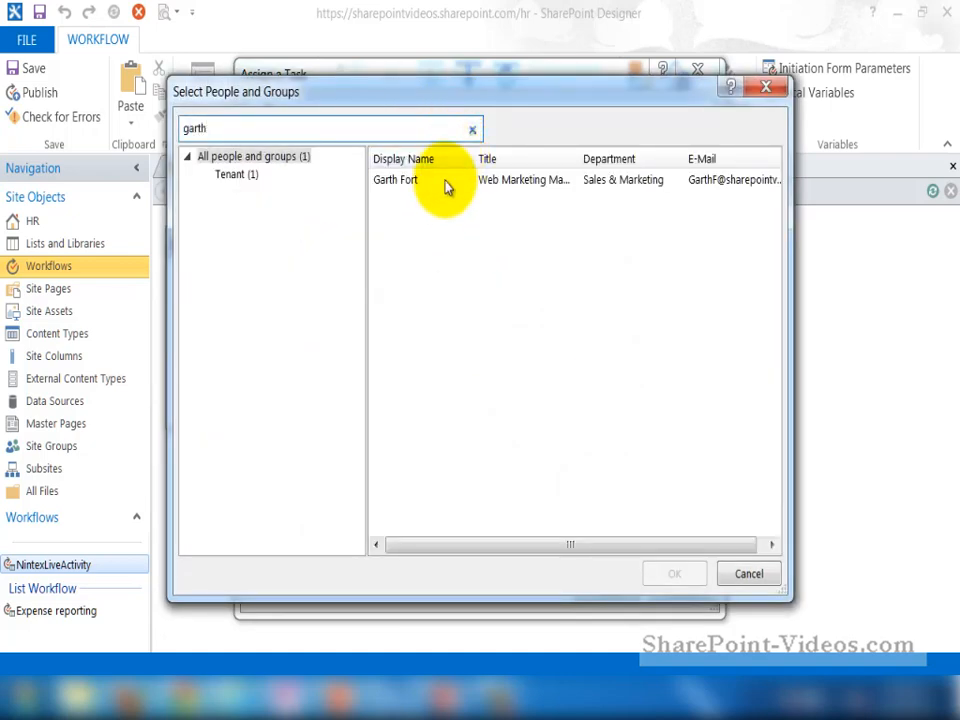
left_click(673, 573)
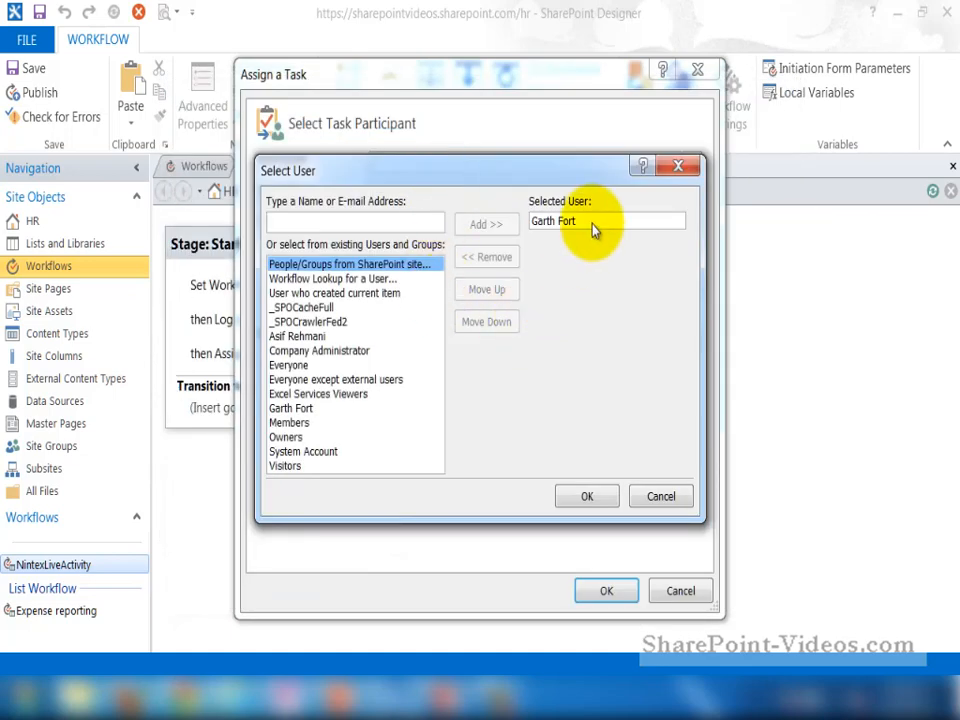
left_click(587, 496)
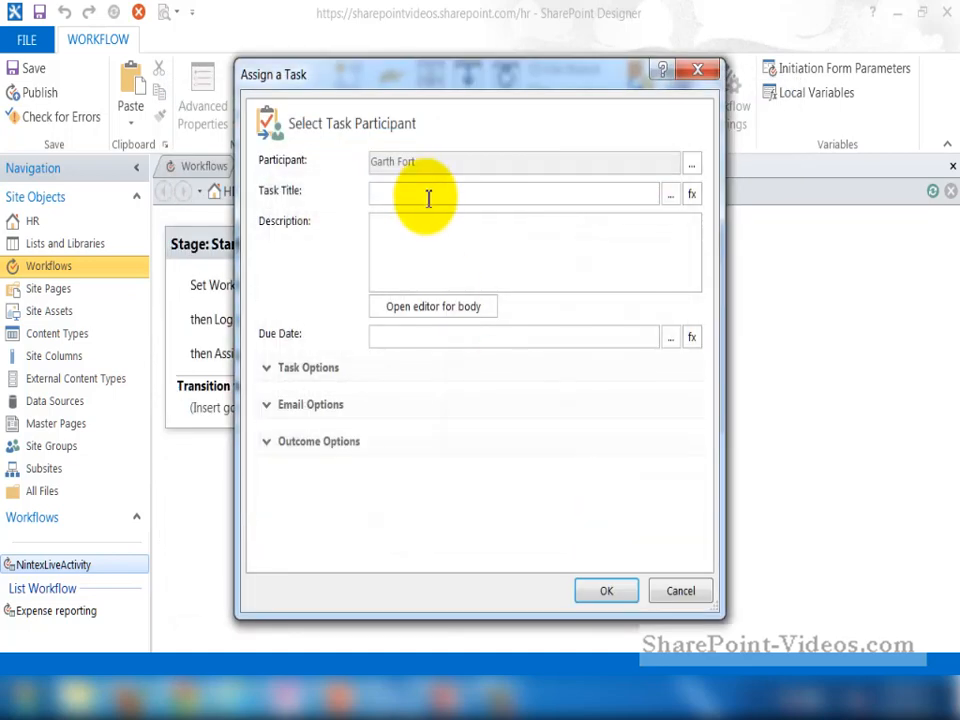
Title the task Approve Announcement with description 'announcement approval is required', waiting for completion
type("Approve Announcement")
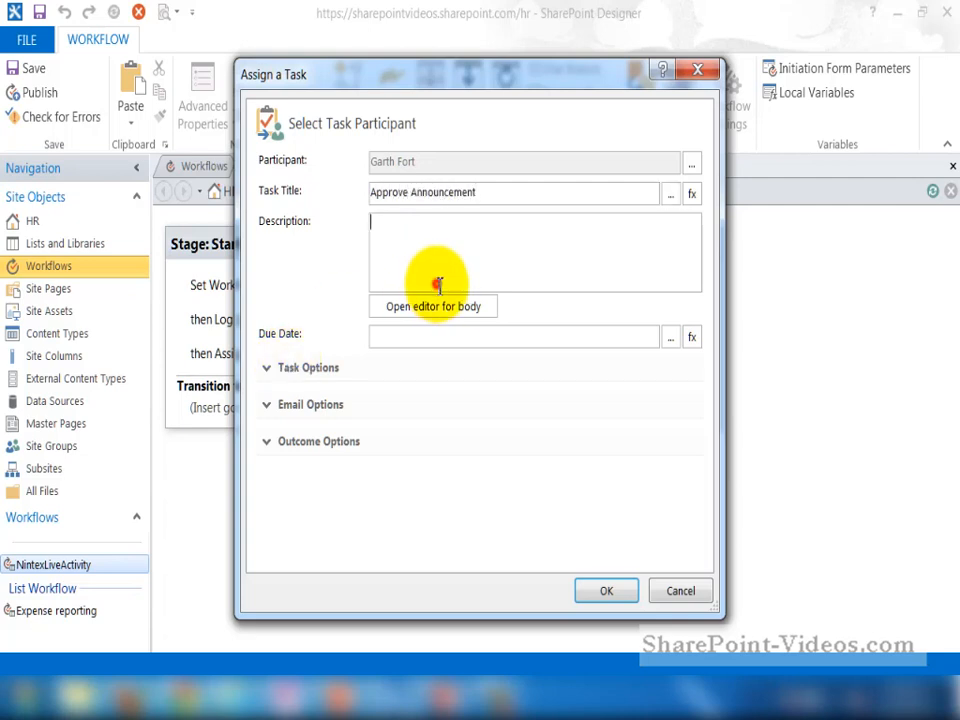
type("announc")
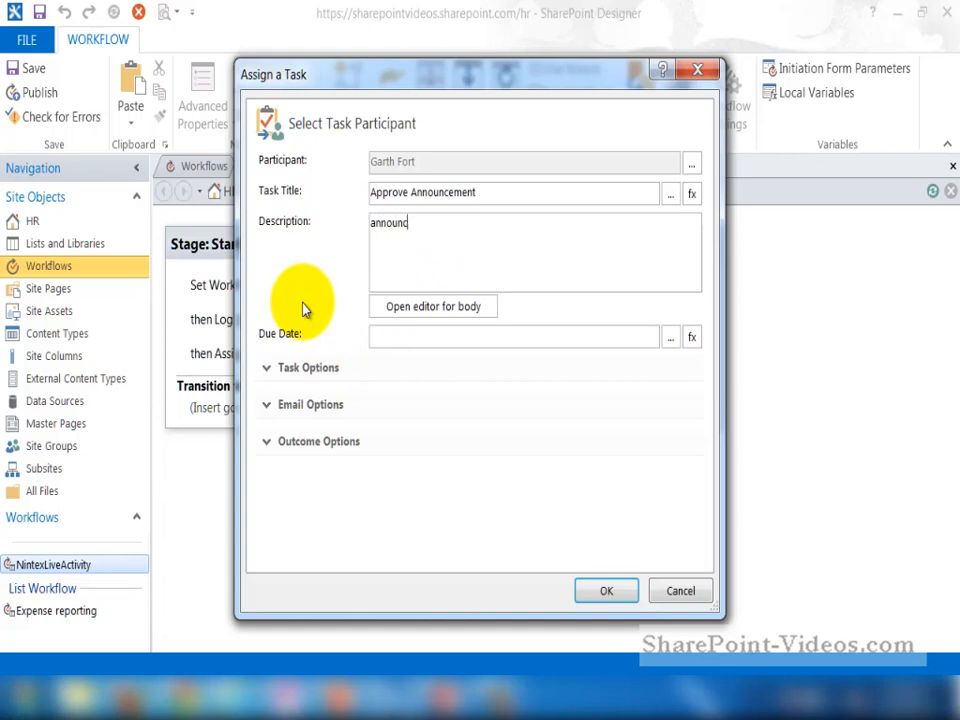
type("announcement approval")
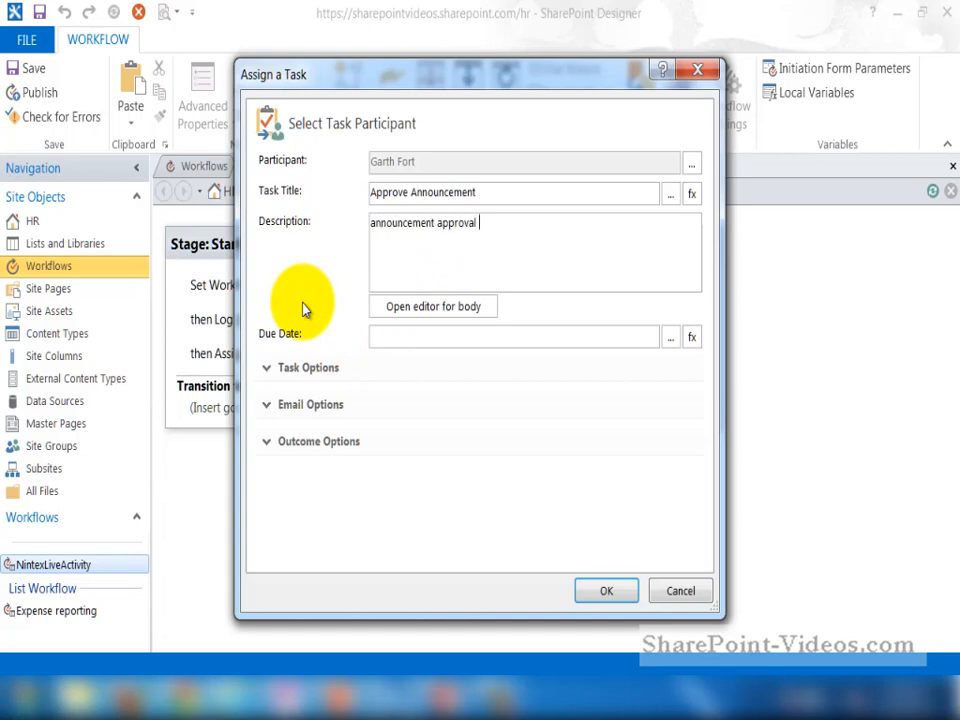
type("is required")
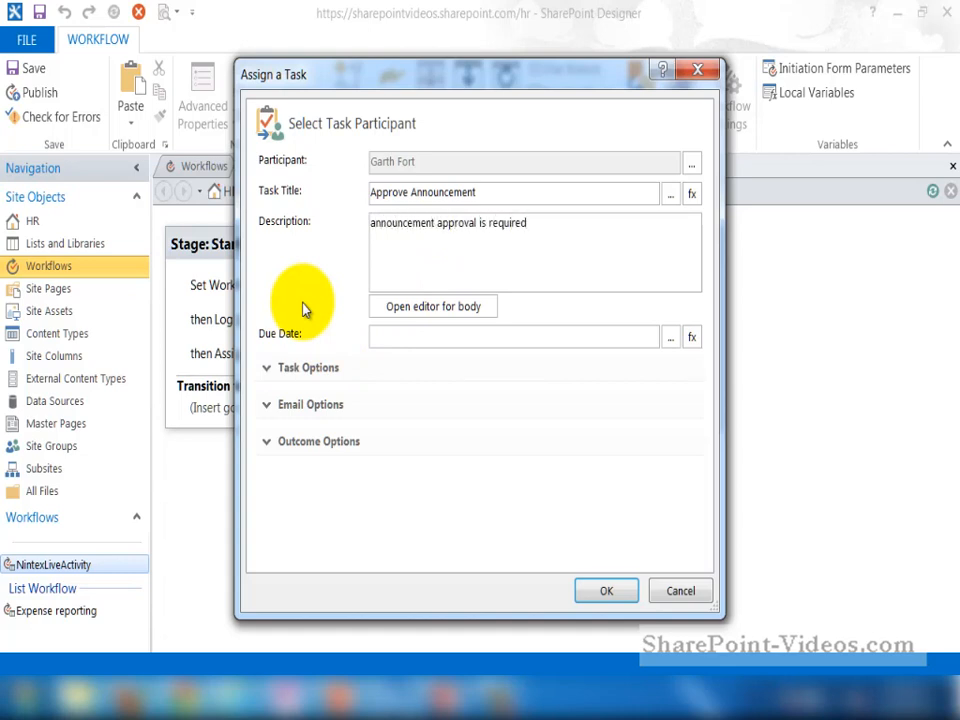
mouse_move(432, 344)
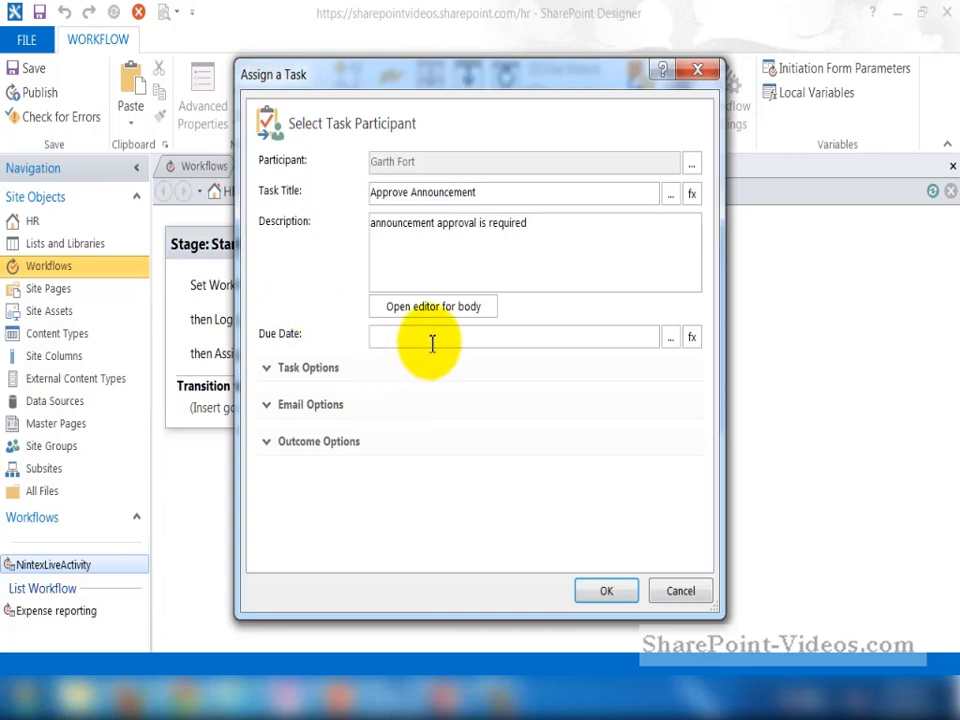
left_click(308, 367)
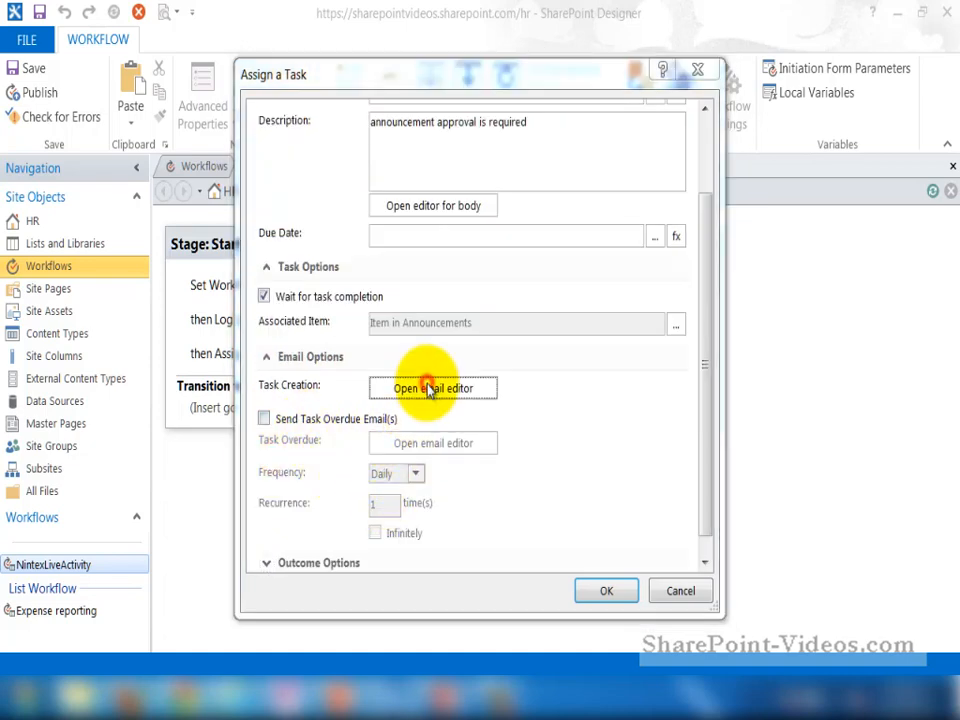
Start the task email body with 'assigned by' and insert a Workflow Context lookup
left_click(433, 388)
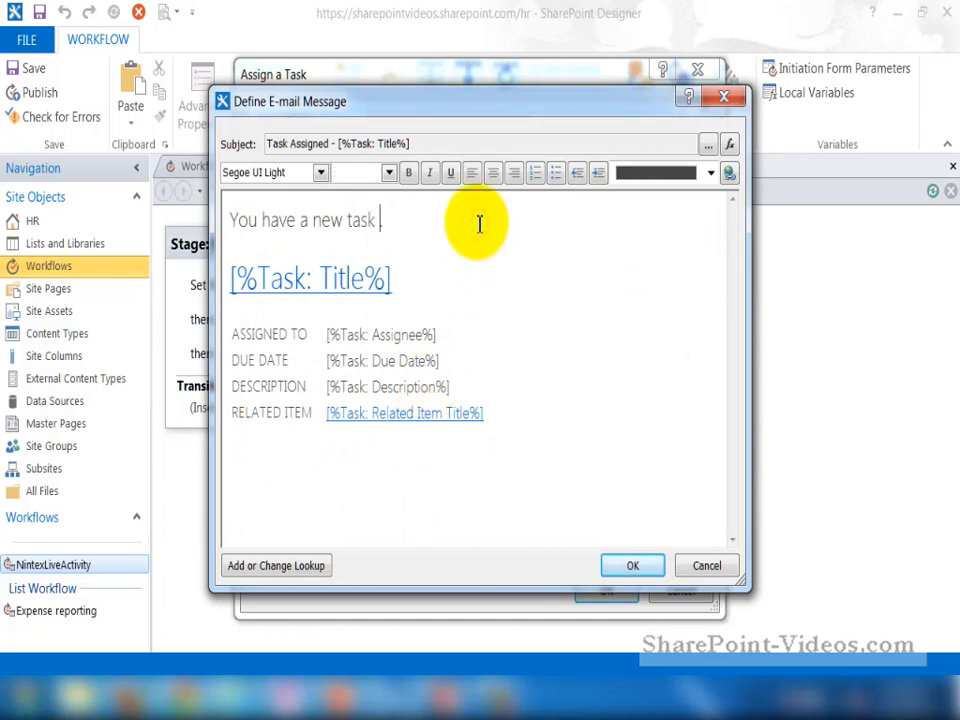
type("assigned by")
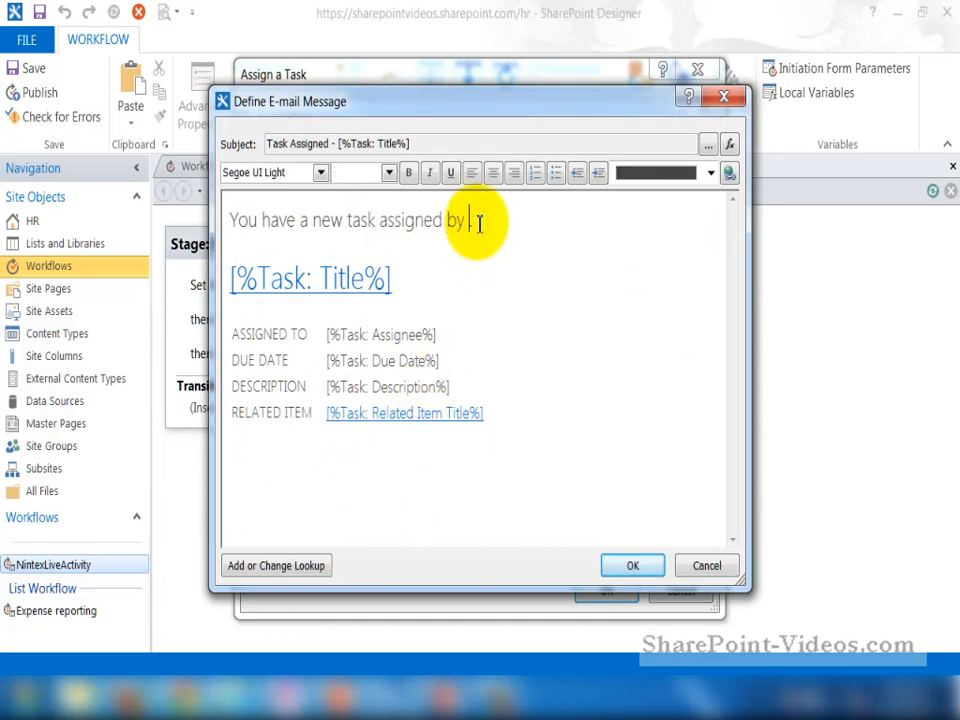
left_click(276, 565)
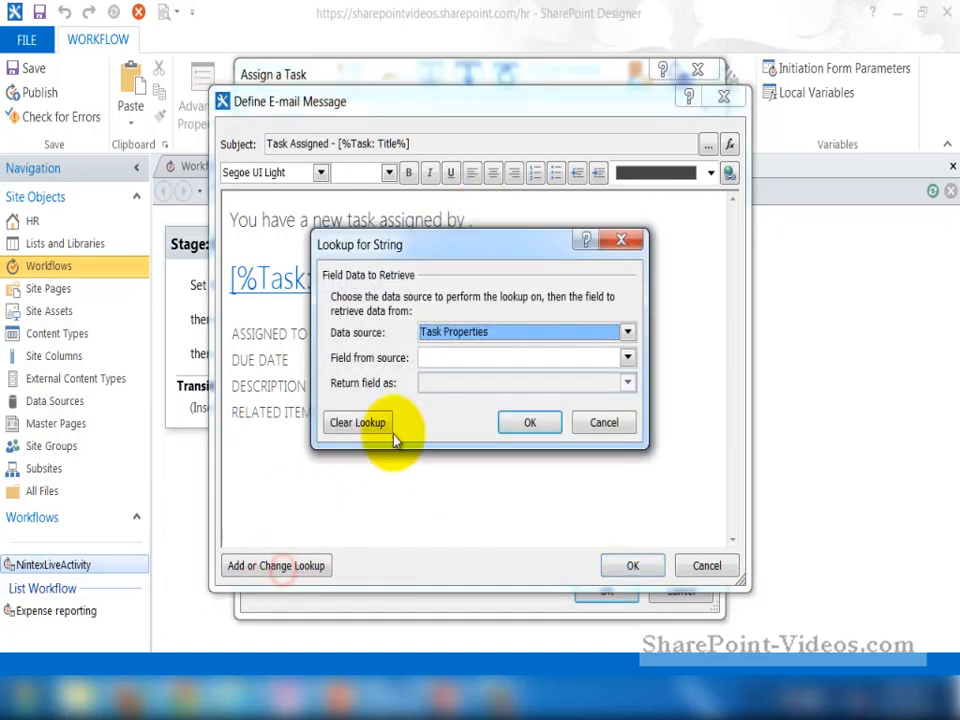
left_click(627, 332)
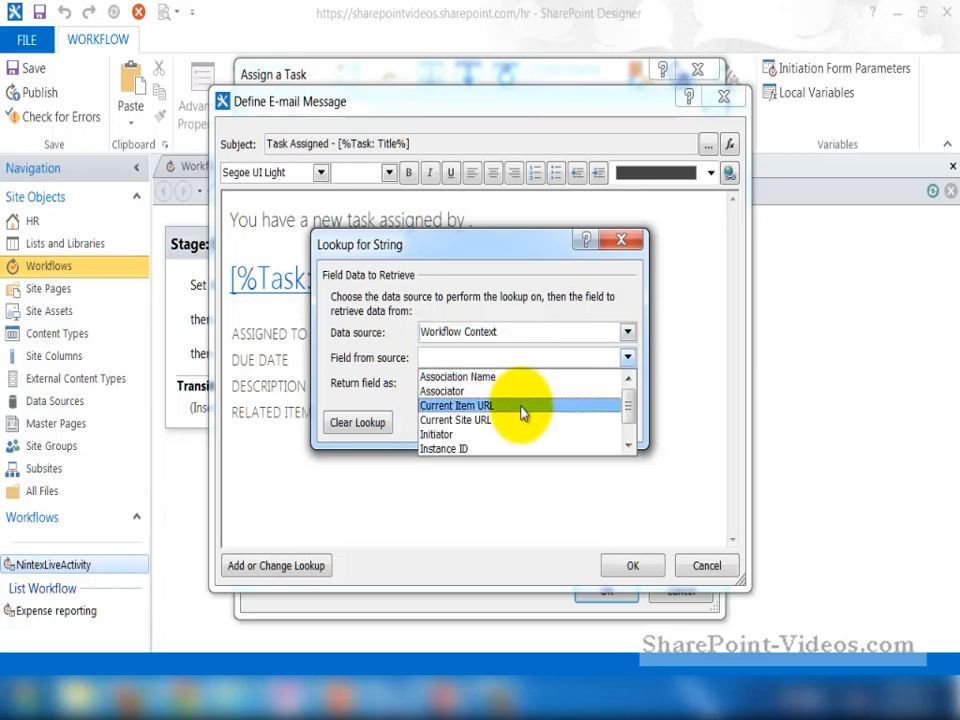
Make the lookup return the Initiator as Display Name
left_click(437, 434)
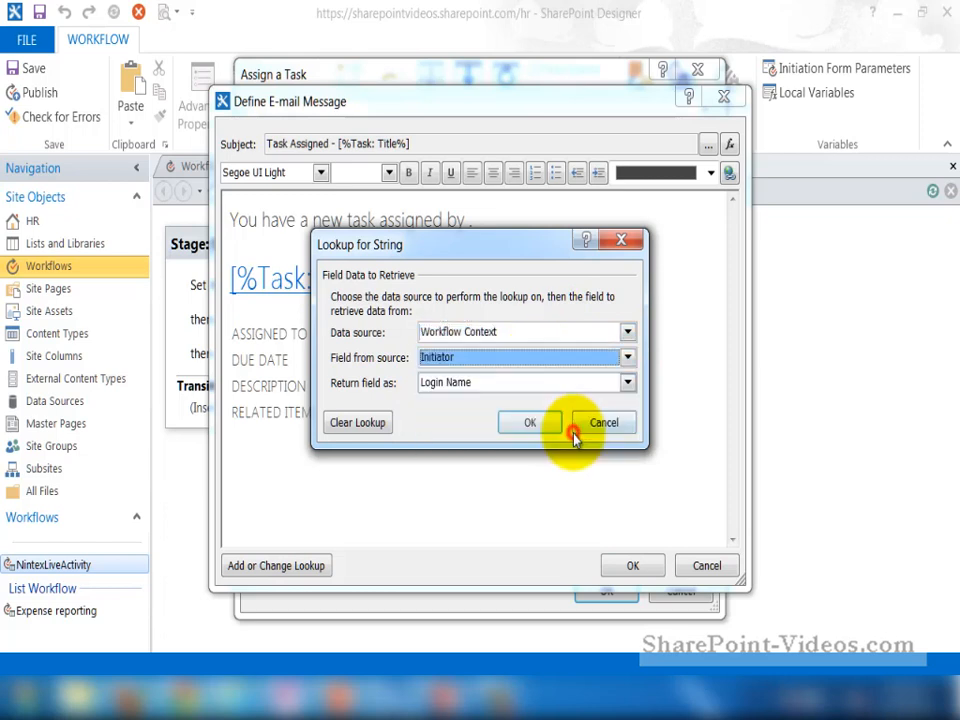
left_click(627, 382)
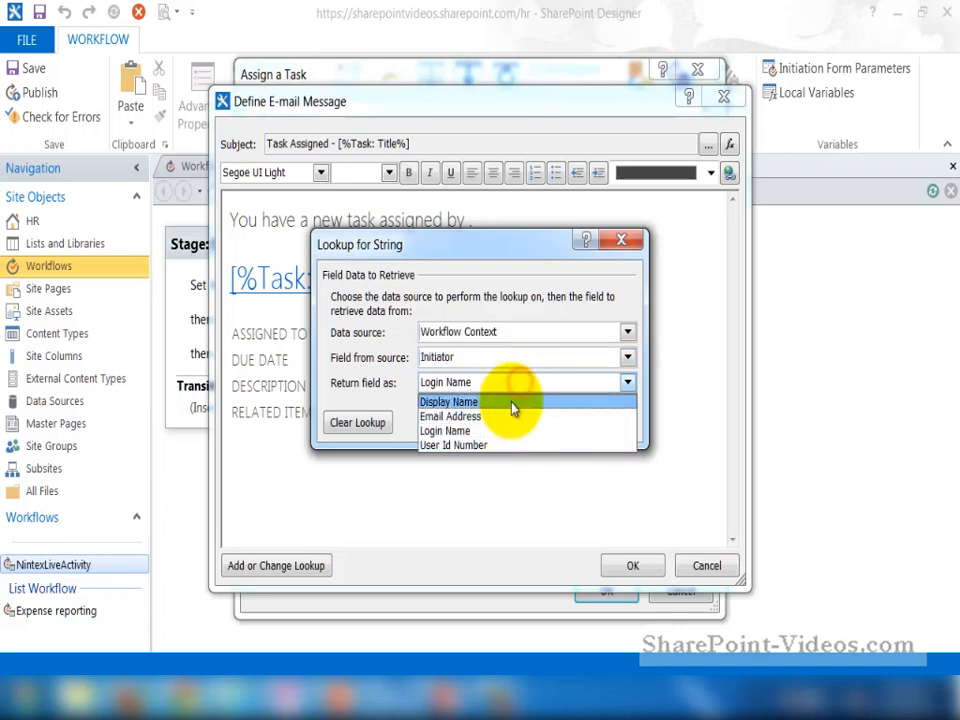
left_click(448, 401)
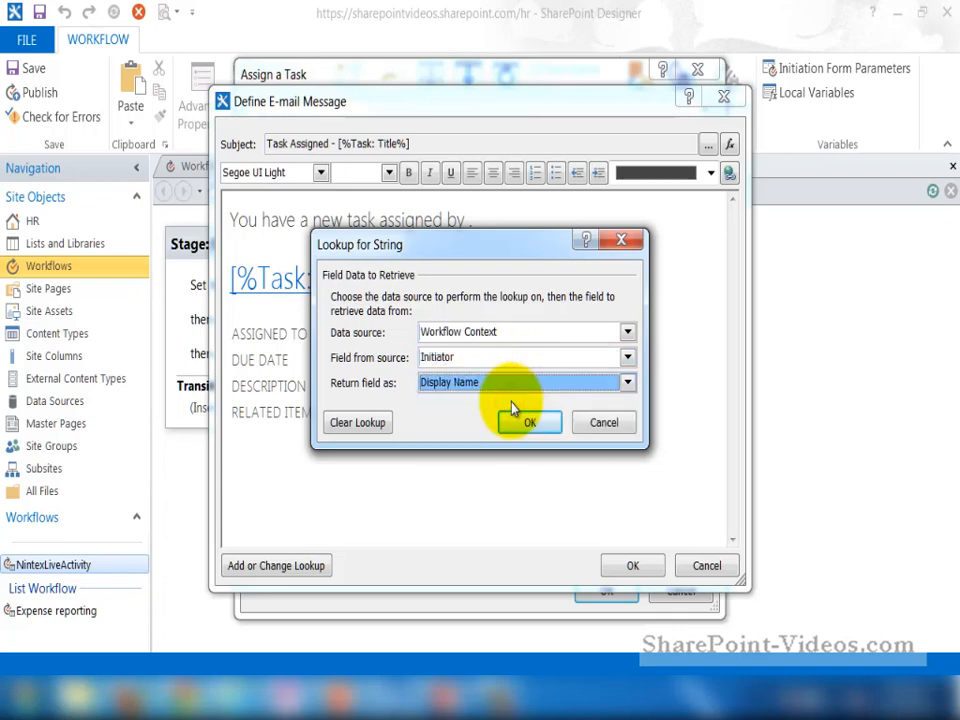
left_click(529, 422)
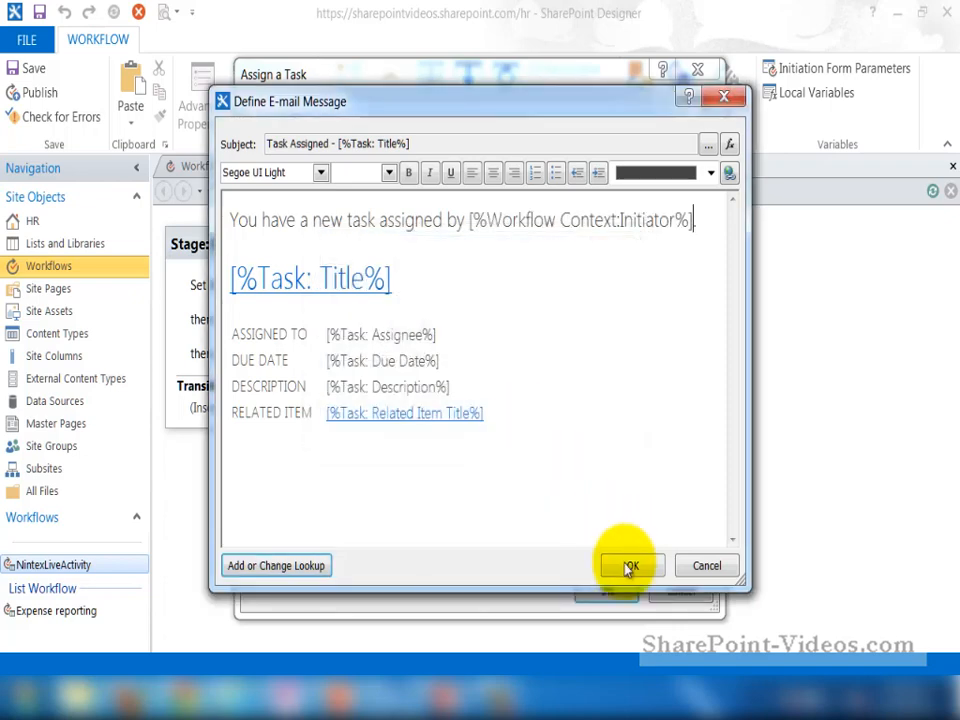
Save the email, keep Approved as default outcome, and confirm the task assignment
left_click(630, 565)
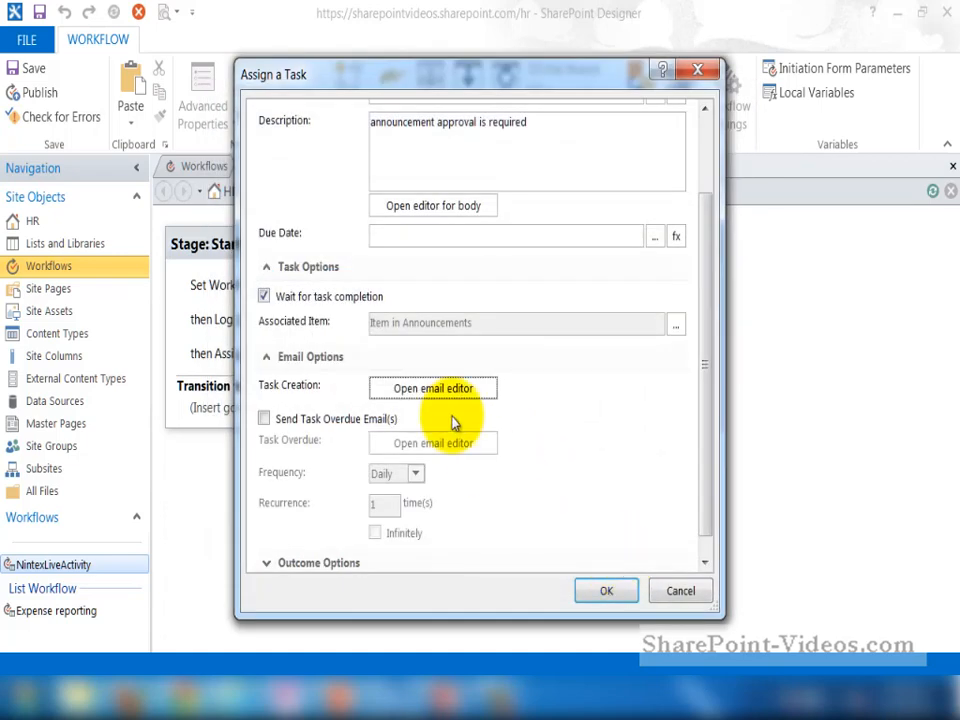
mouse_move(703, 553)
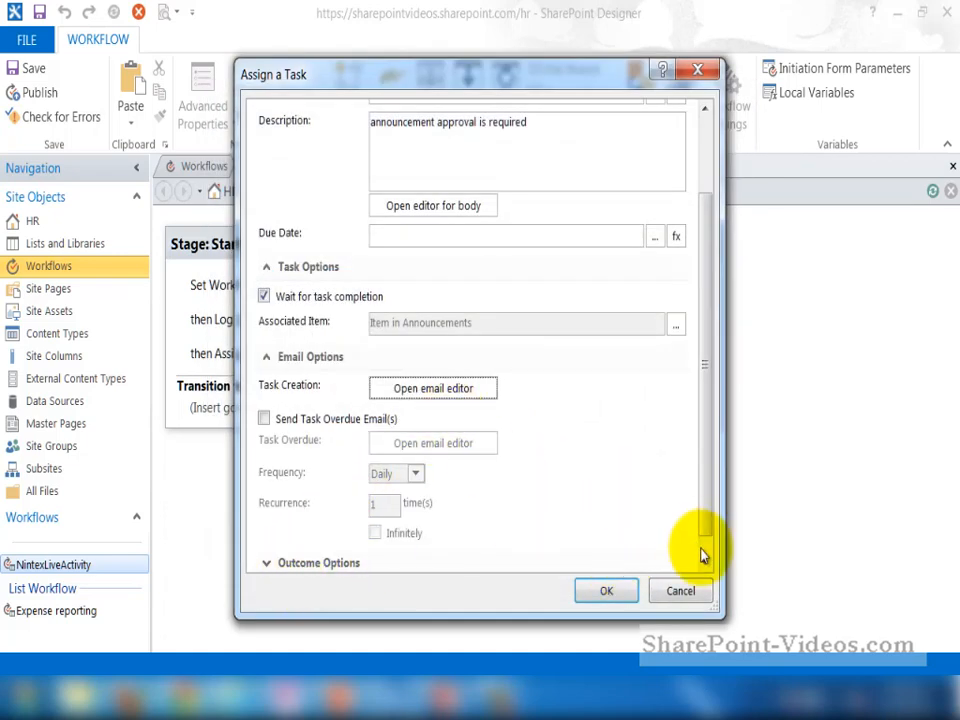
scroll("down", 3)
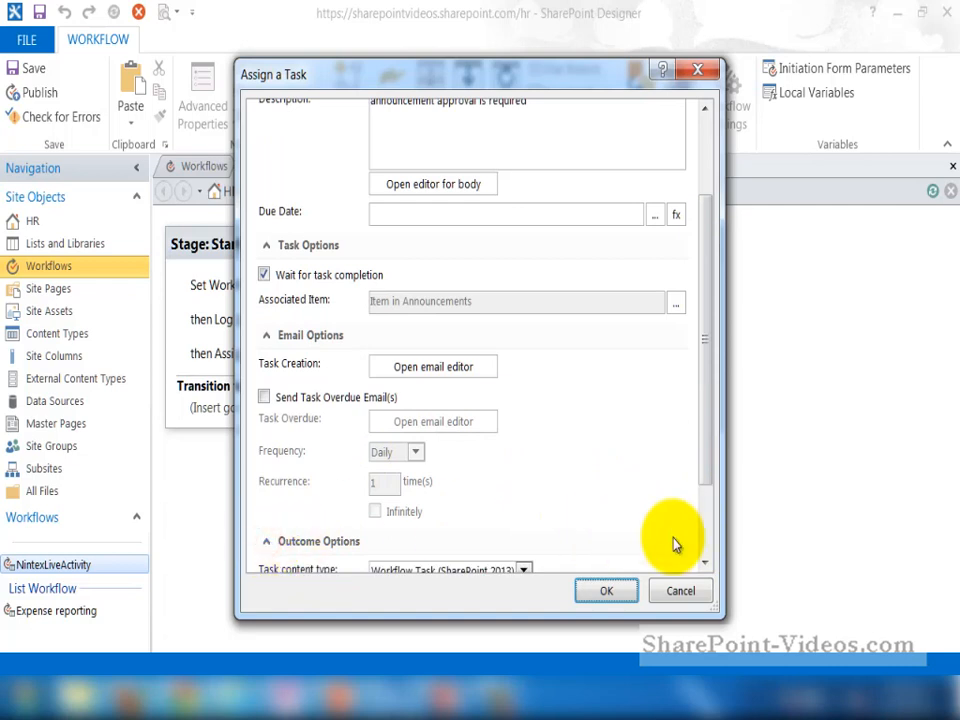
scroll("down", 3)
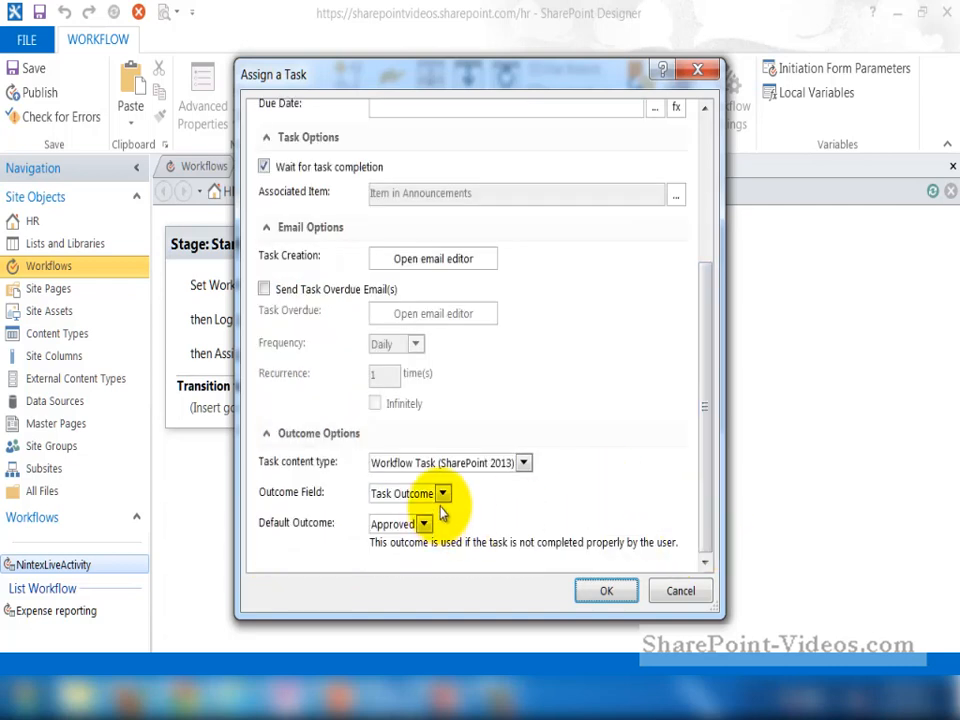
left_click(424, 524)
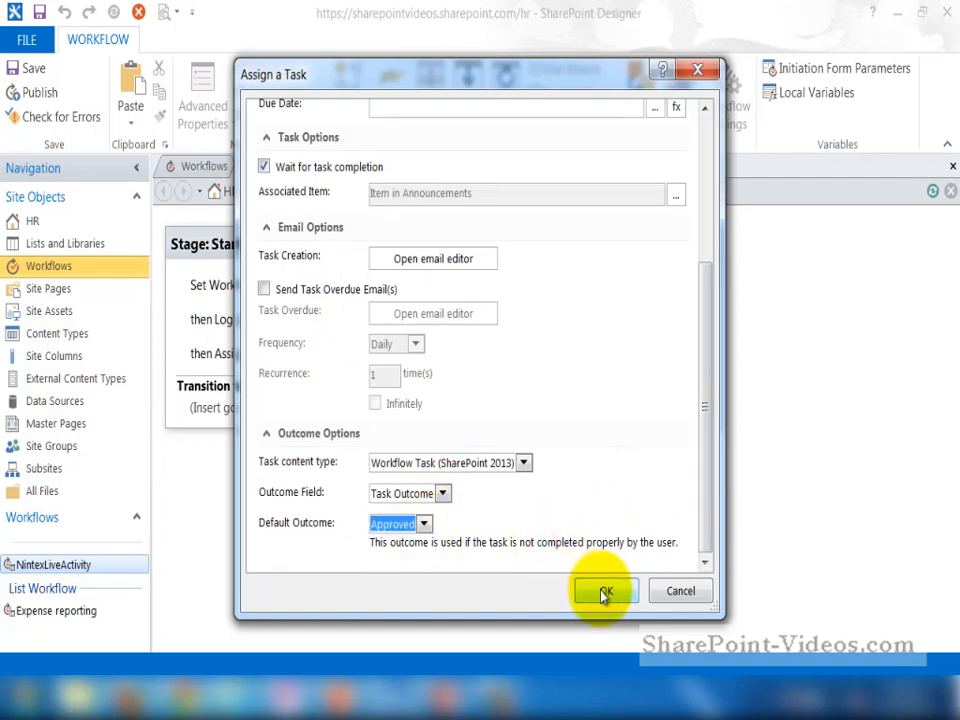
left_click(604, 590)
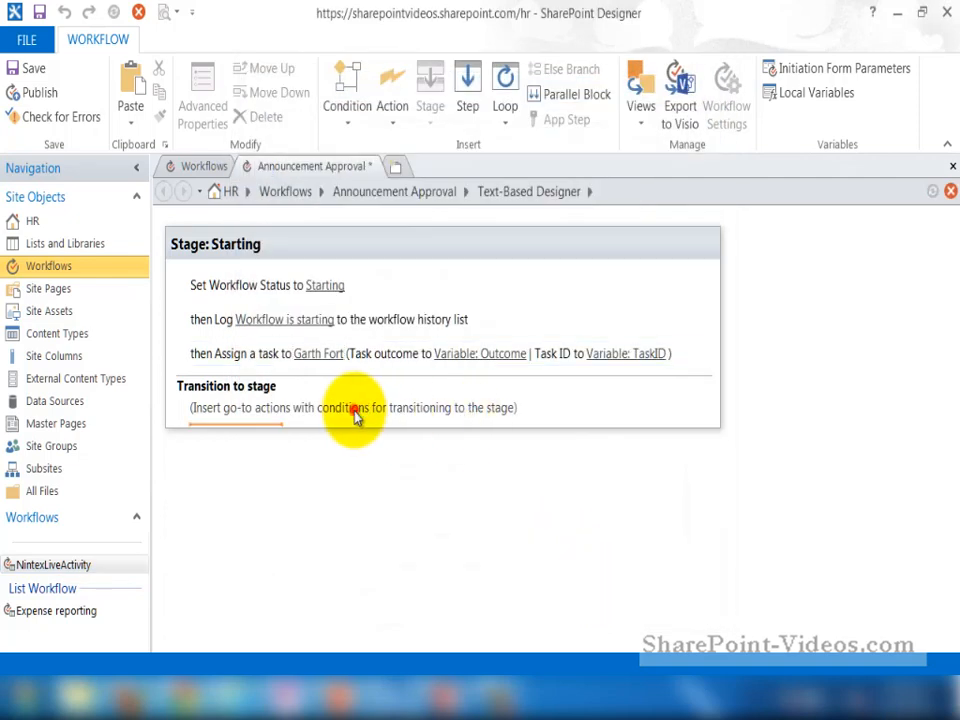
mouse_move(320, 480)
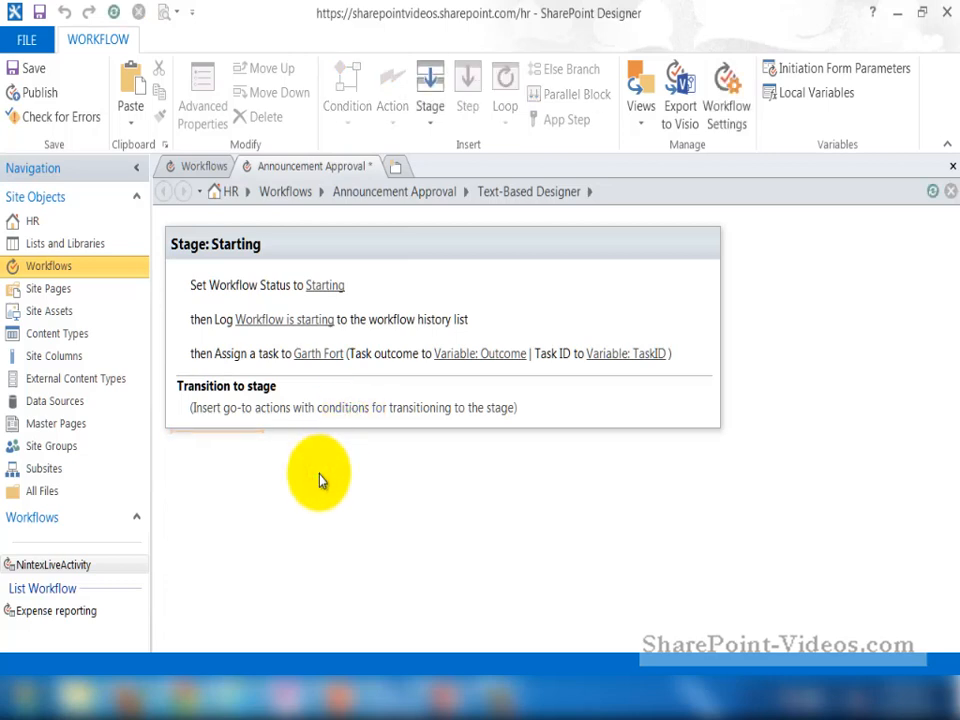
Add a second stage named Approving announcement
left_click(430, 90)
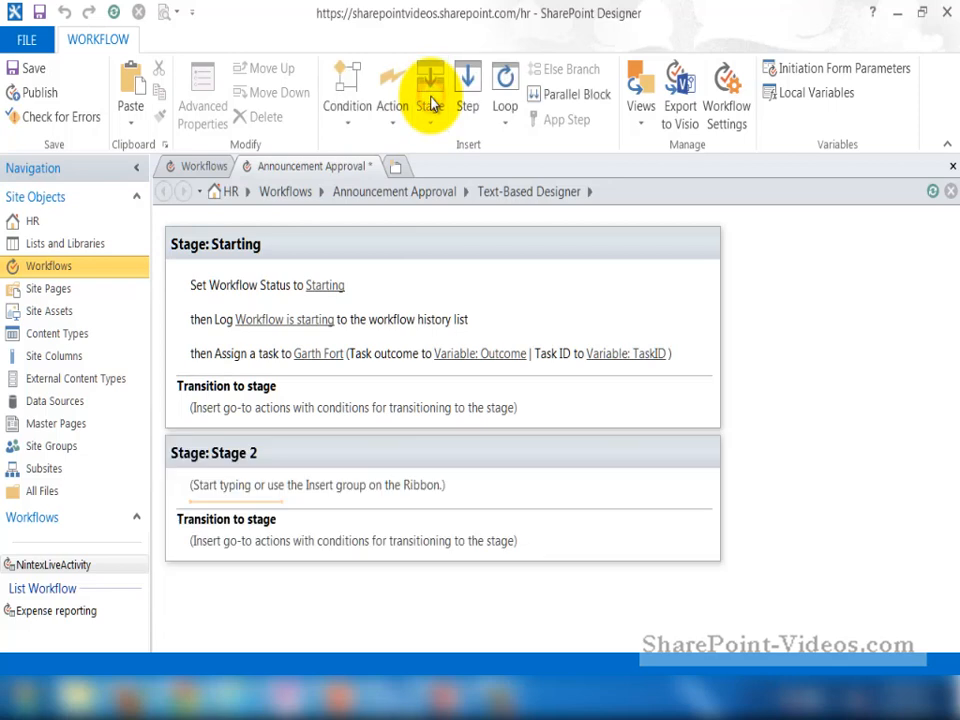
double_click(232, 452)
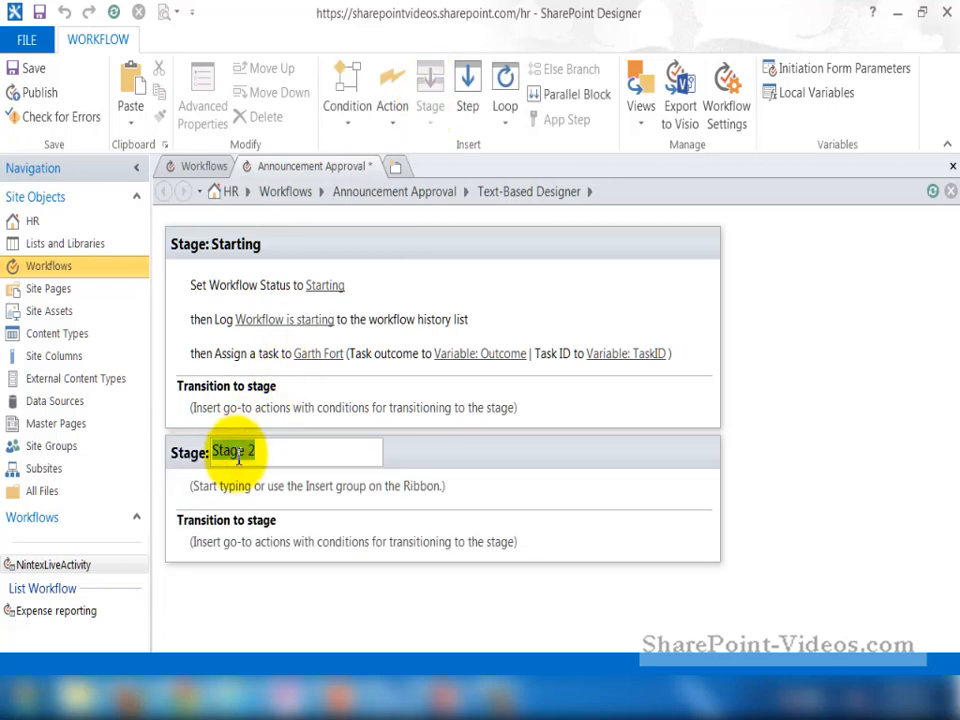
type("Approving")
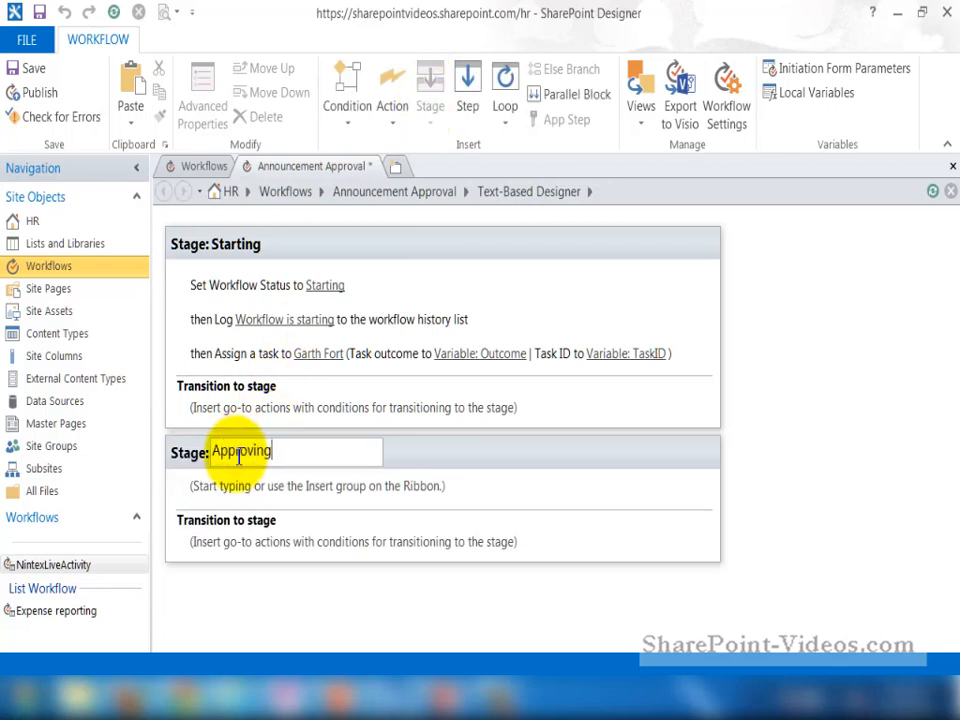
type("announcement")
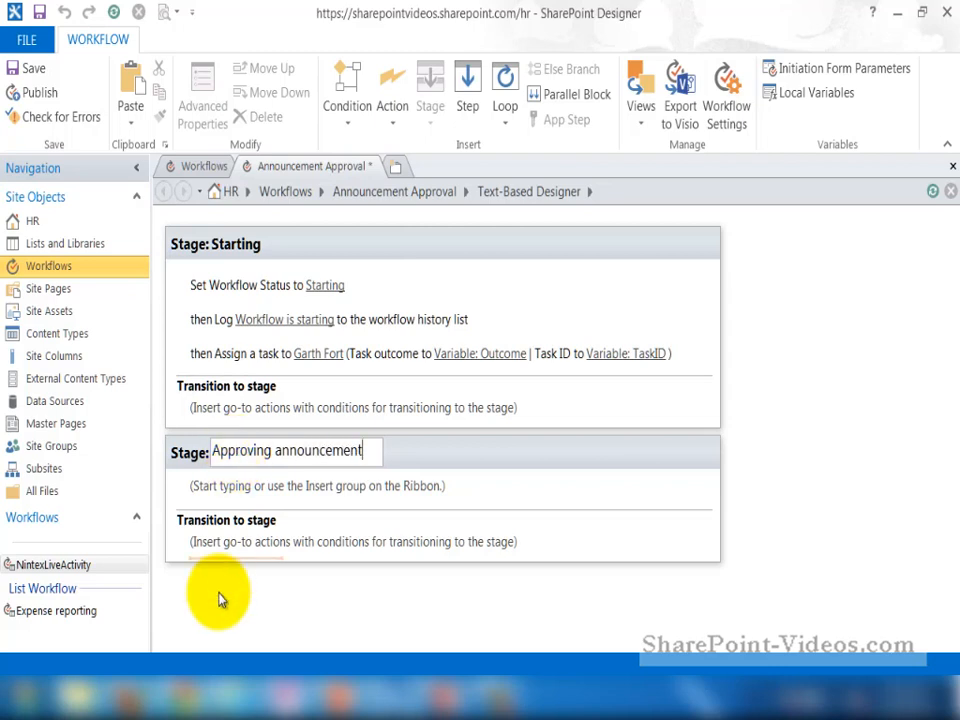
left_click(282, 485)
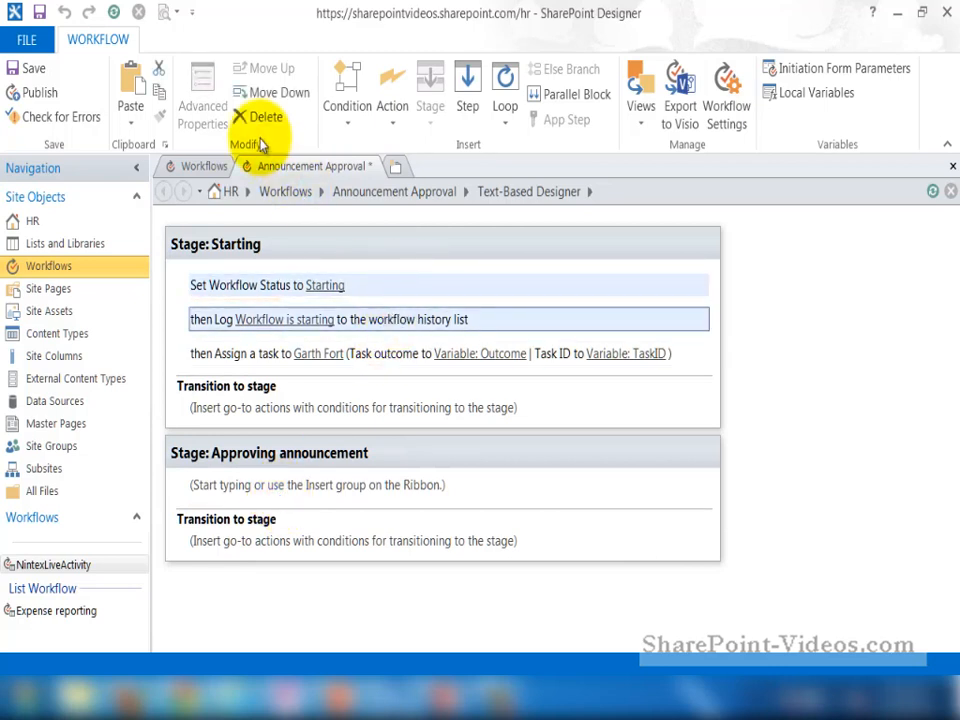
mouse_move(160, 92)
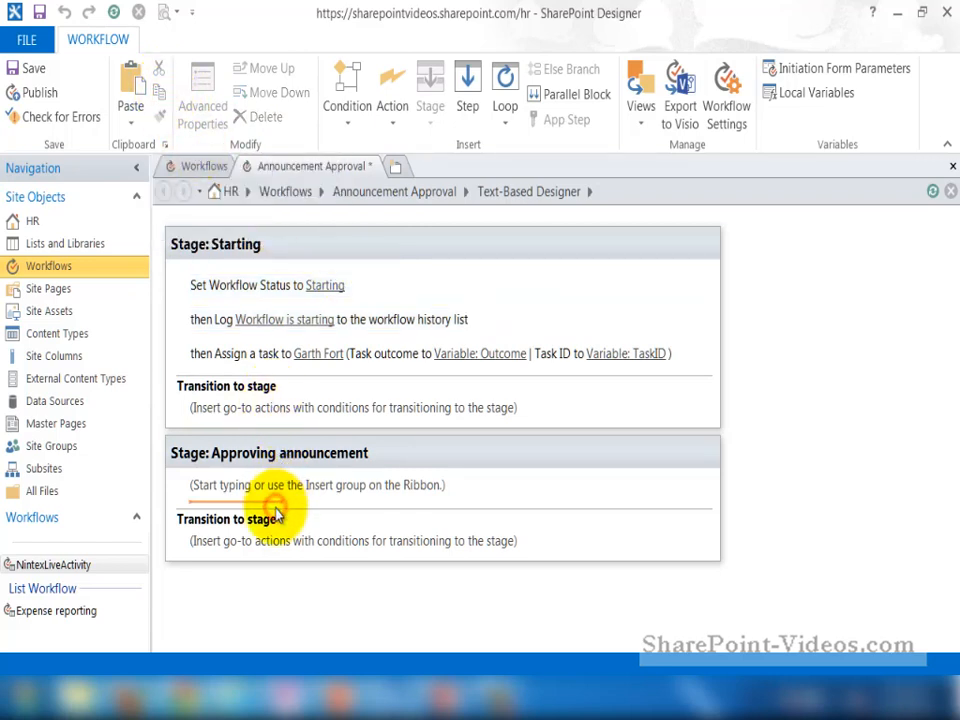
Paste the actions into it, setting status Approved and logging 'Workflow is approved'
left_click(131, 90)
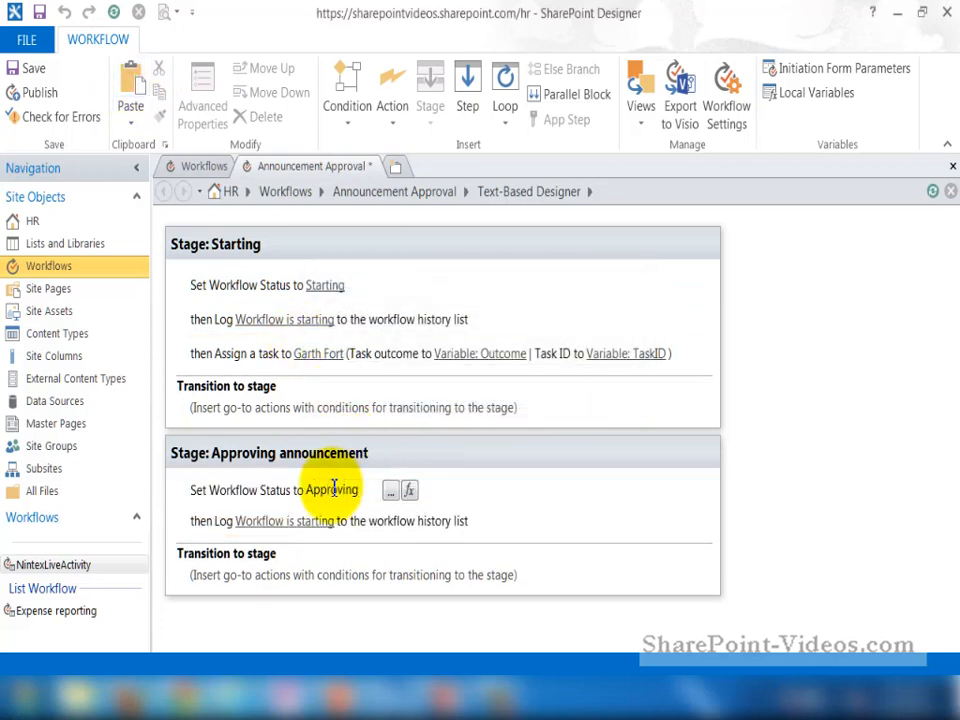
type("Approved")
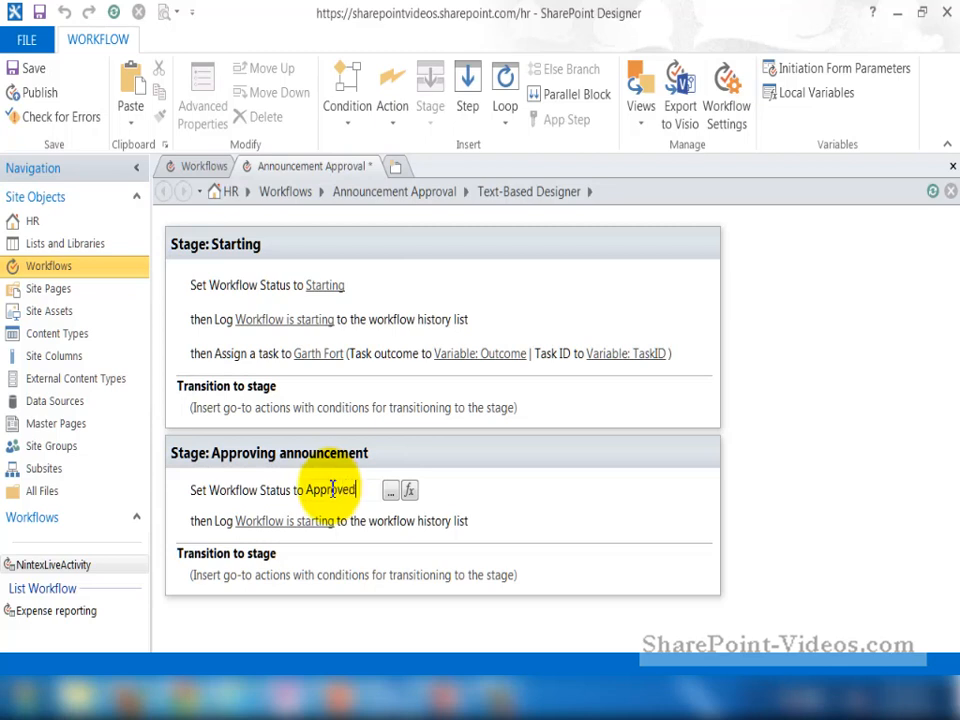
left_click(317, 520)
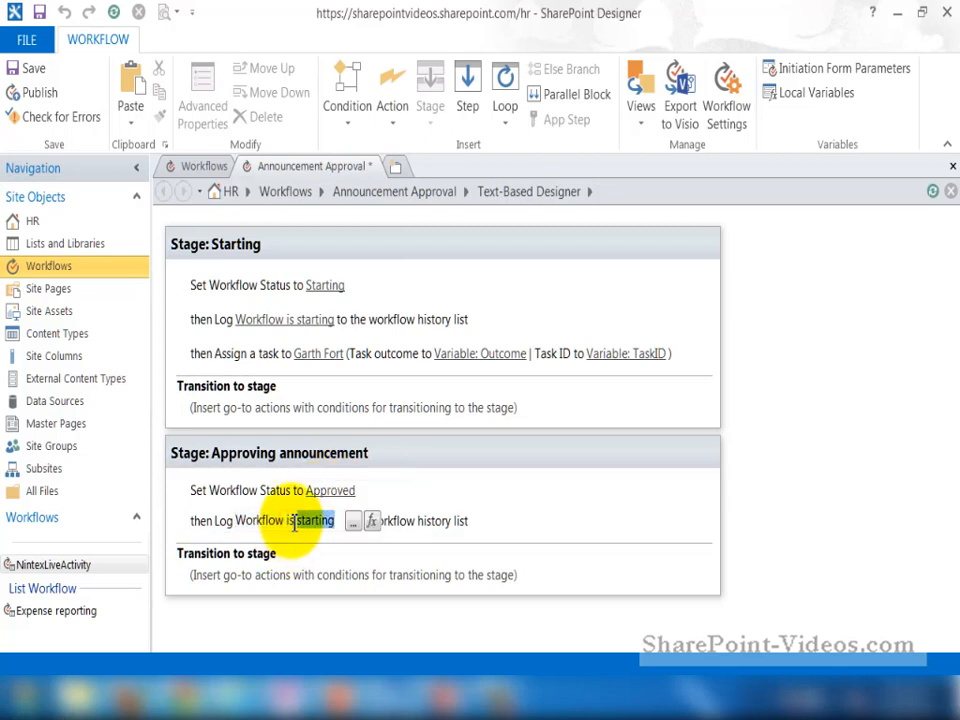
type("approved")
type("go")
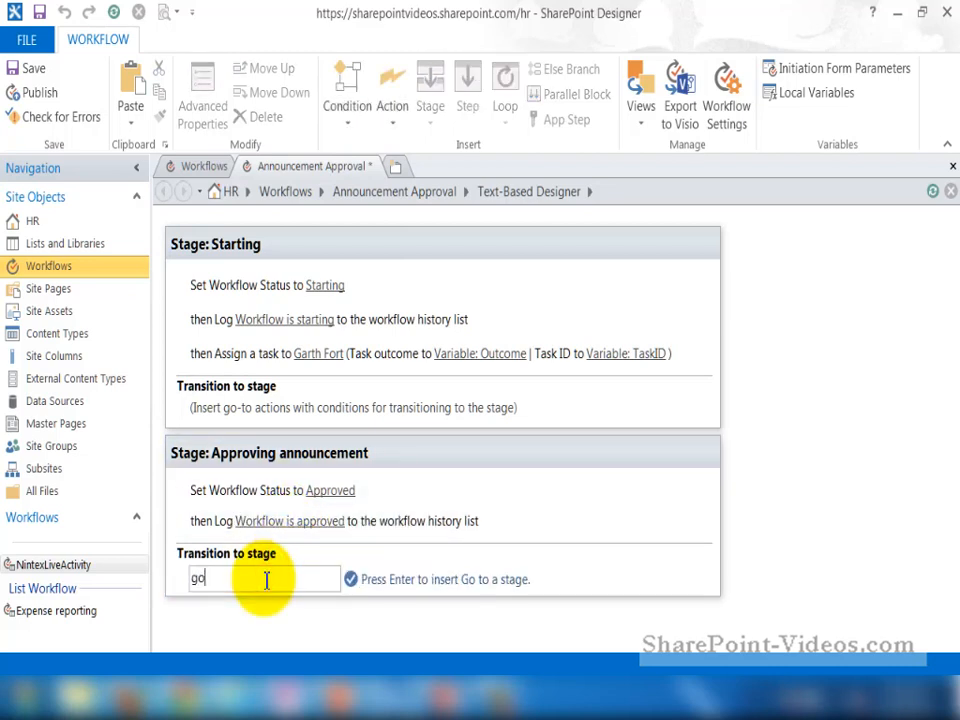
Make the Approving announcement stage transition to End of Workflow
key("Return")
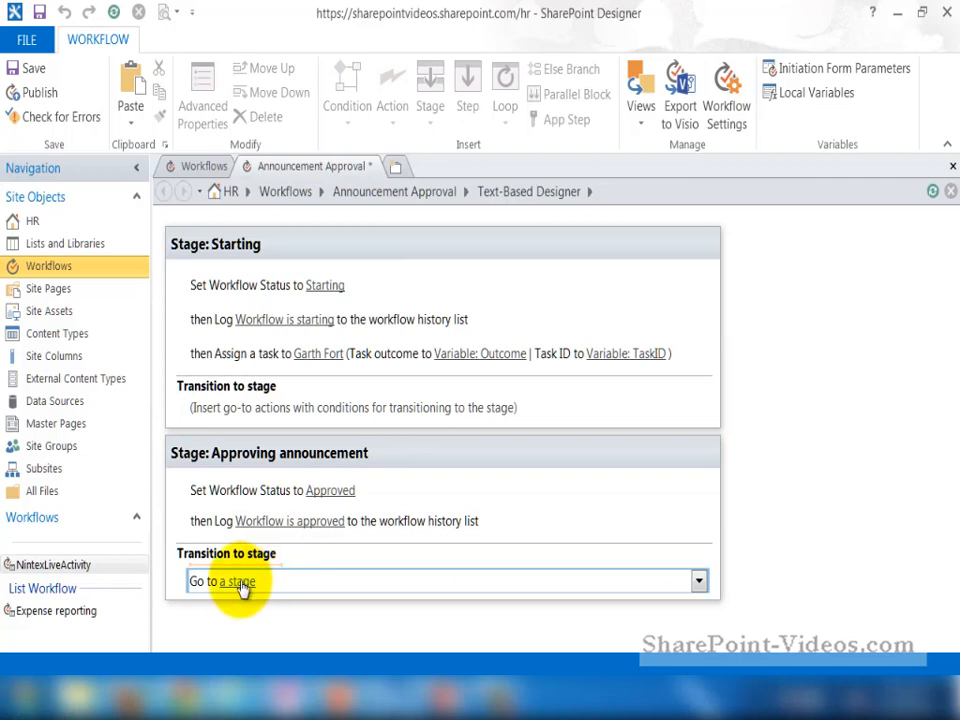
left_click(698, 581)
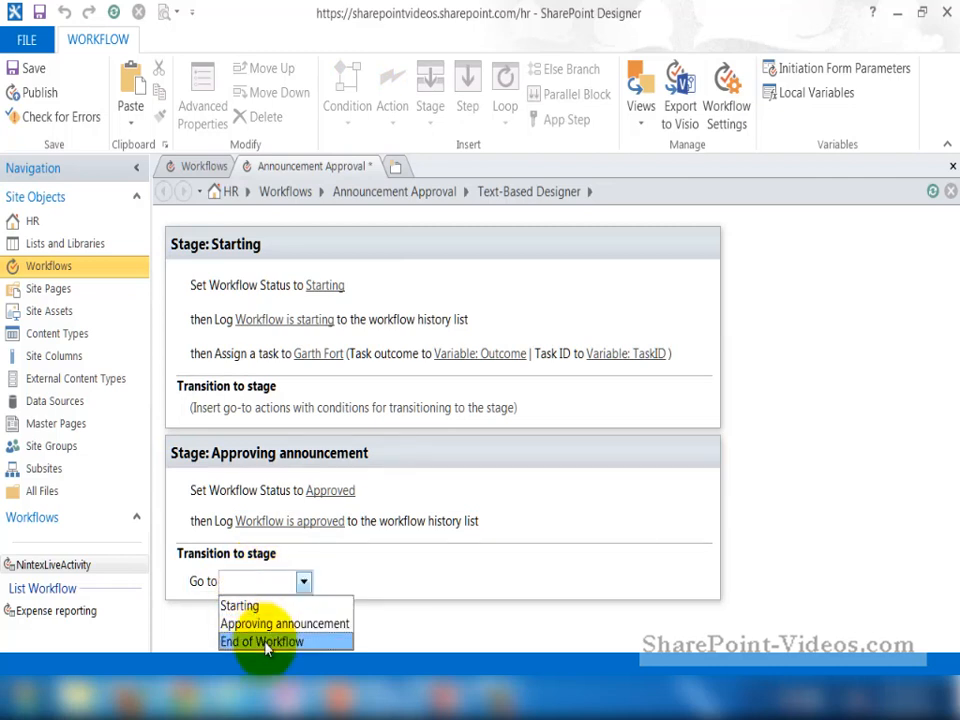
left_click(261, 641)
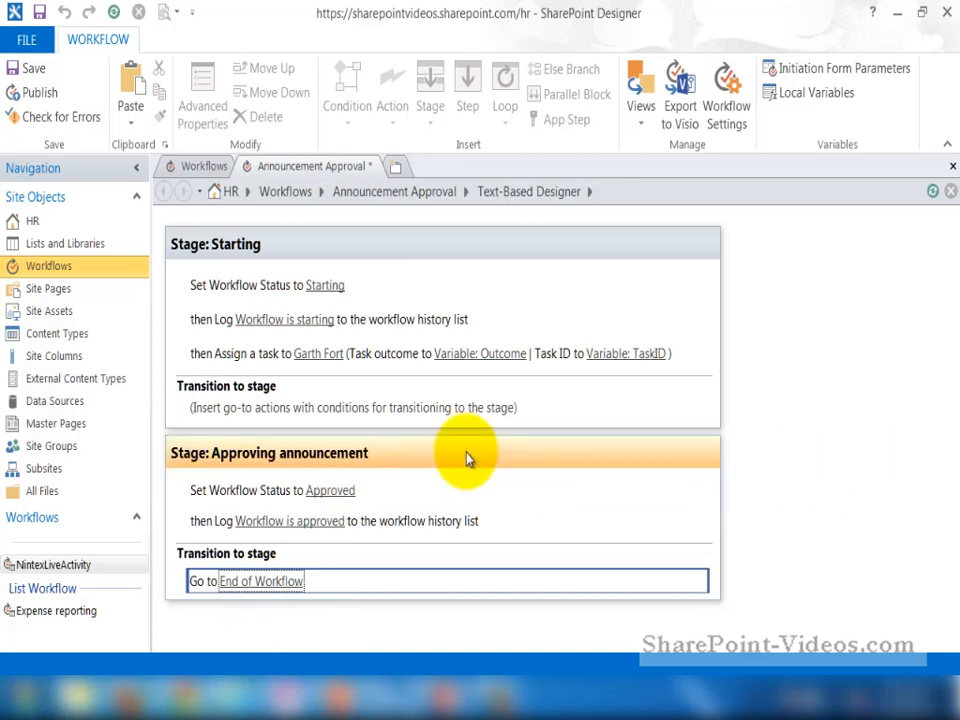
Duplicate the stage and rename the copy Rejecting announcement
left_click(463, 453)
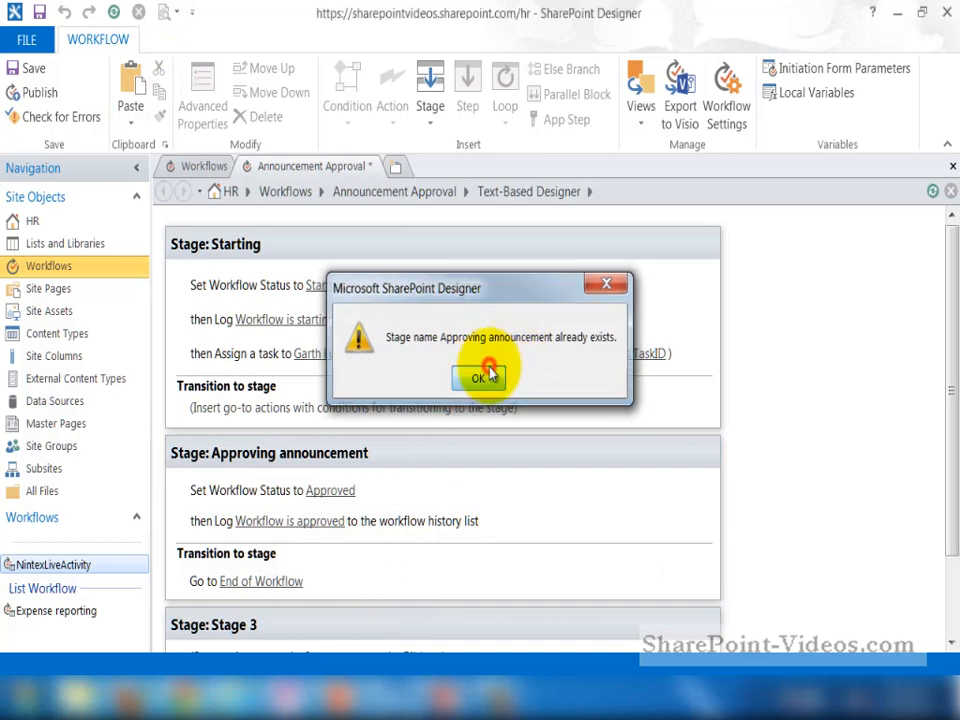
left_click(479, 378)
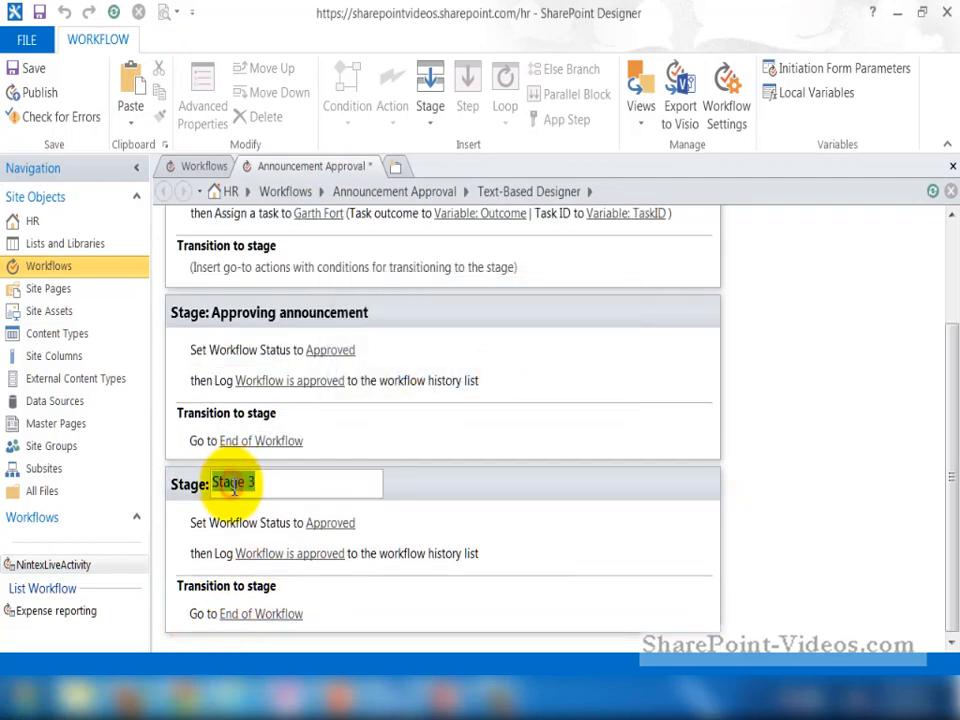
type("Rejecting announcement")
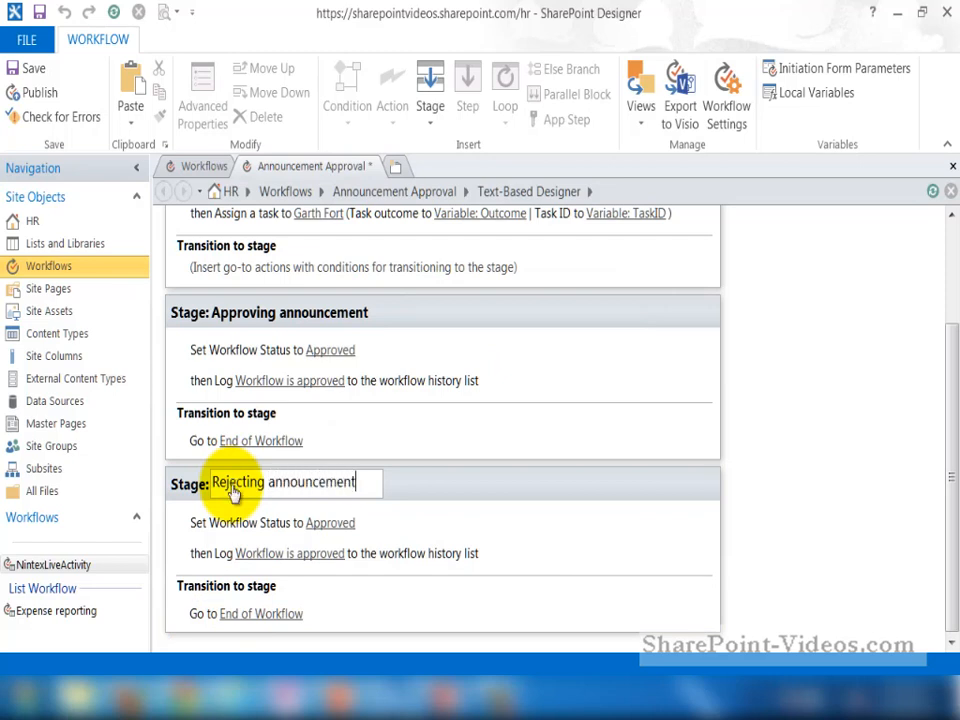
Set its status to Rejected and change the log message to 'Workflow is rejected'
left_click(330, 522)
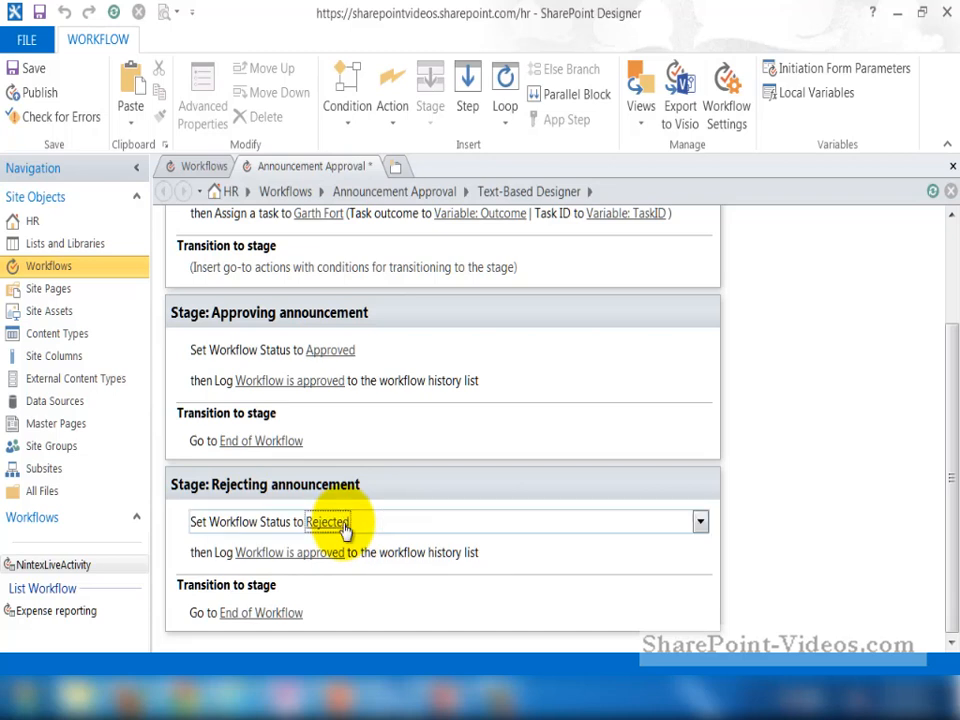
double_click(318, 552)
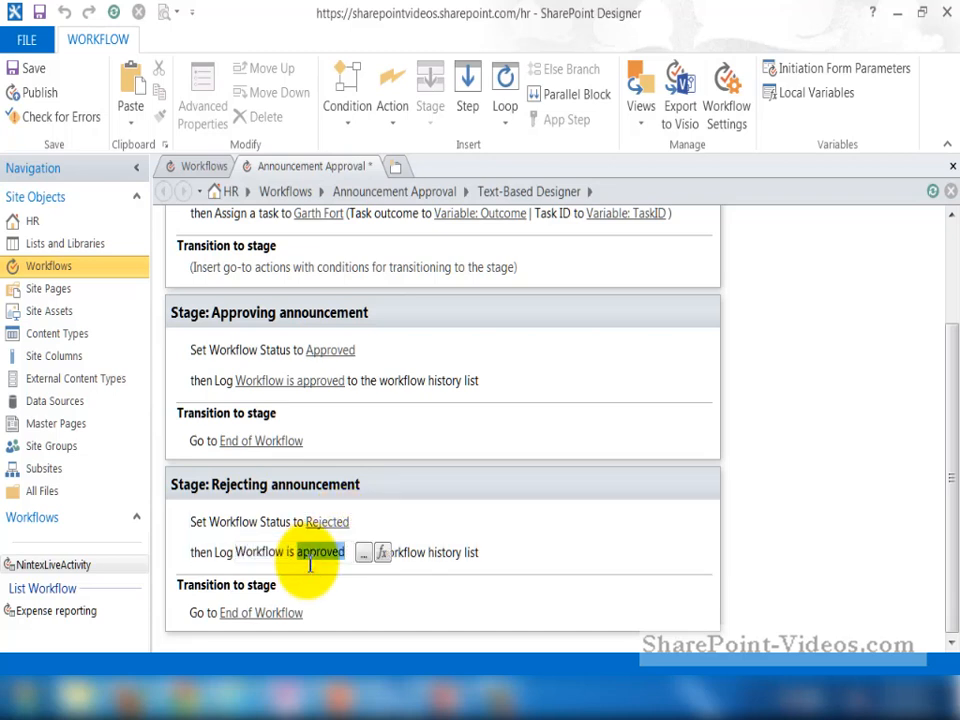
type("rejected")
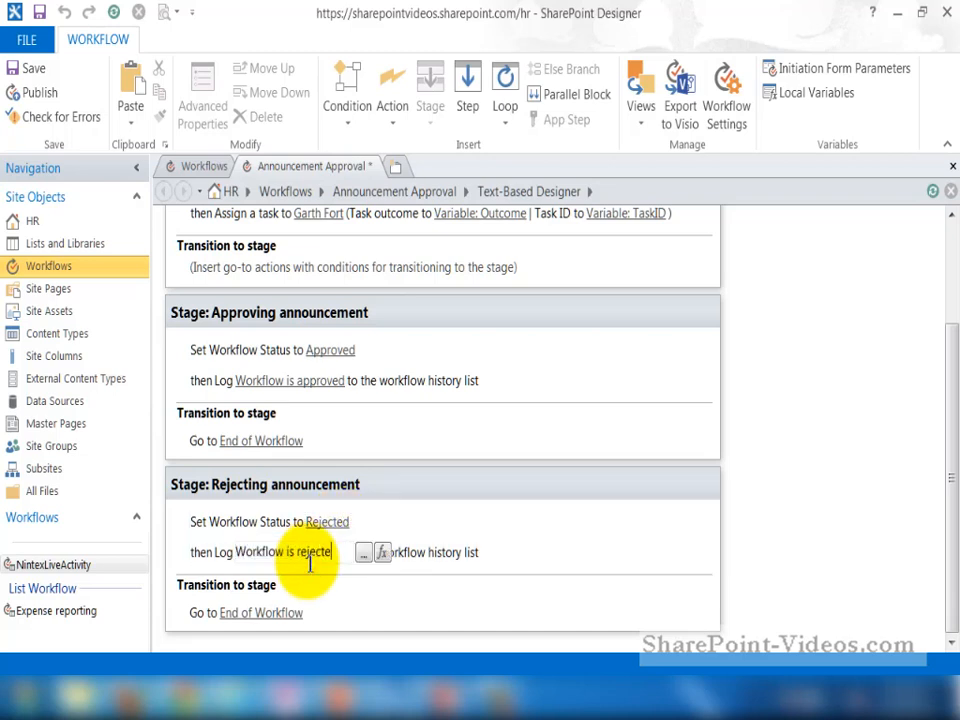
left_click(290, 552)
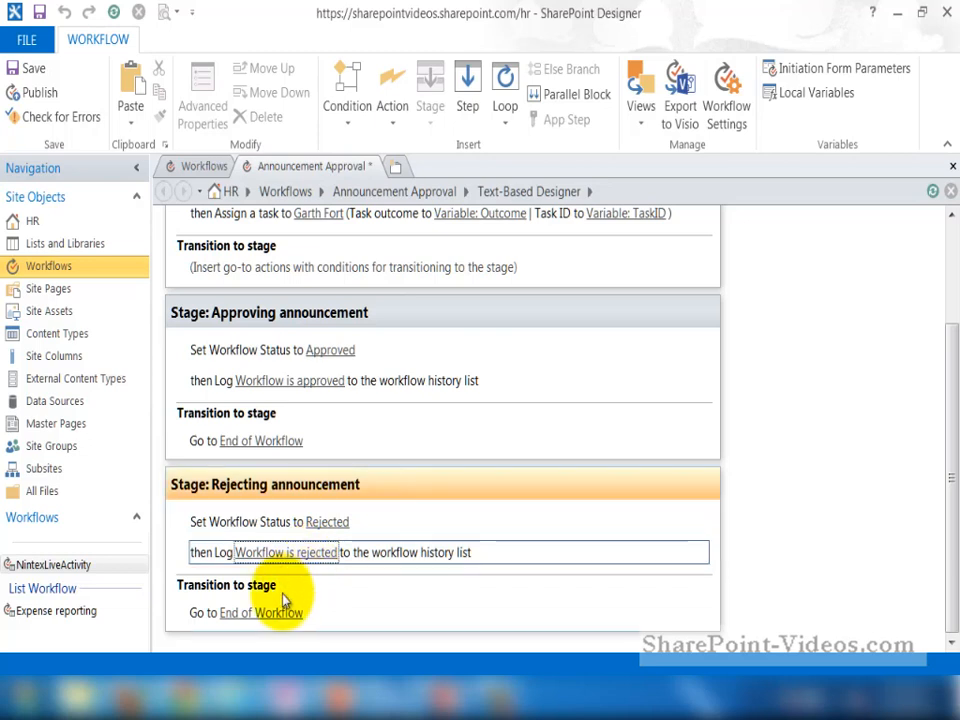
mouse_move(358, 597)
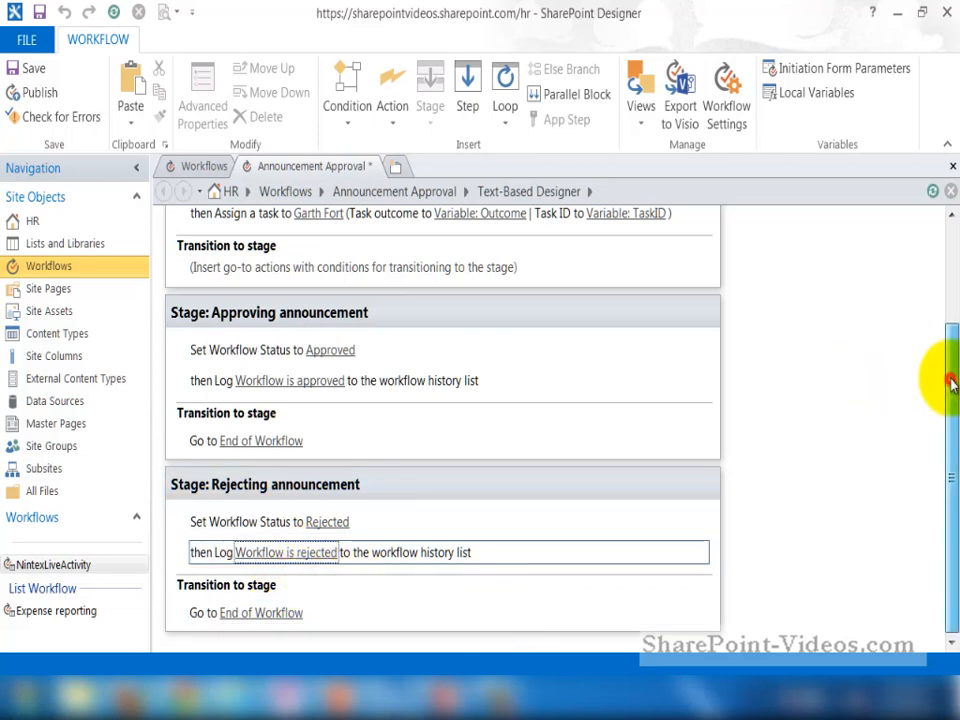
In Starting's transition, add condition Variable: Outcome equals Approved
scroll("up", 3)
type("if")
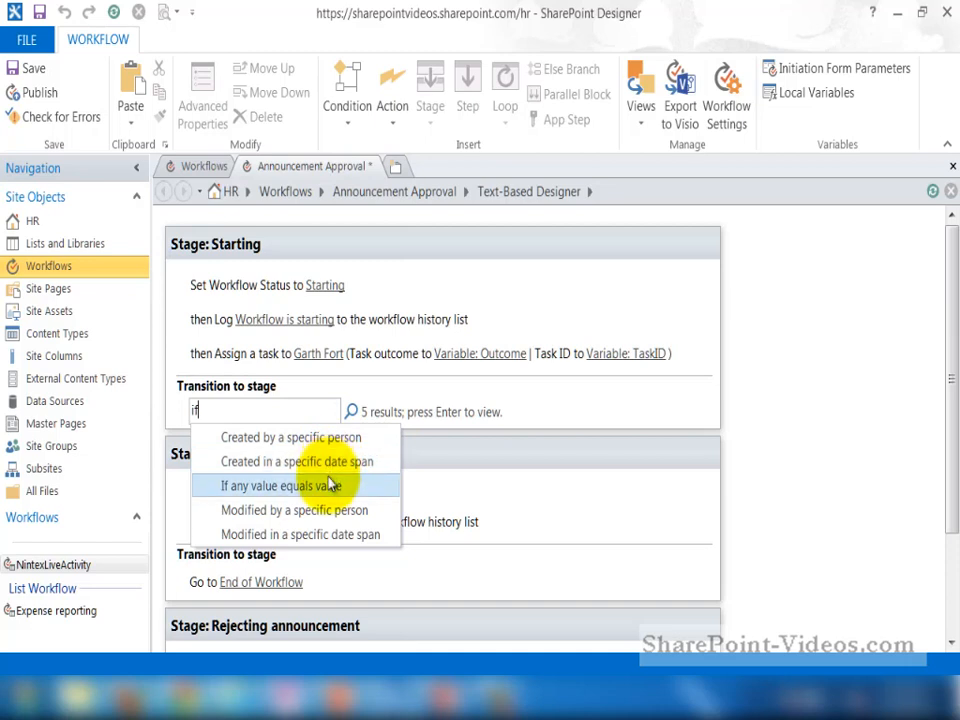
left_click(277, 485)
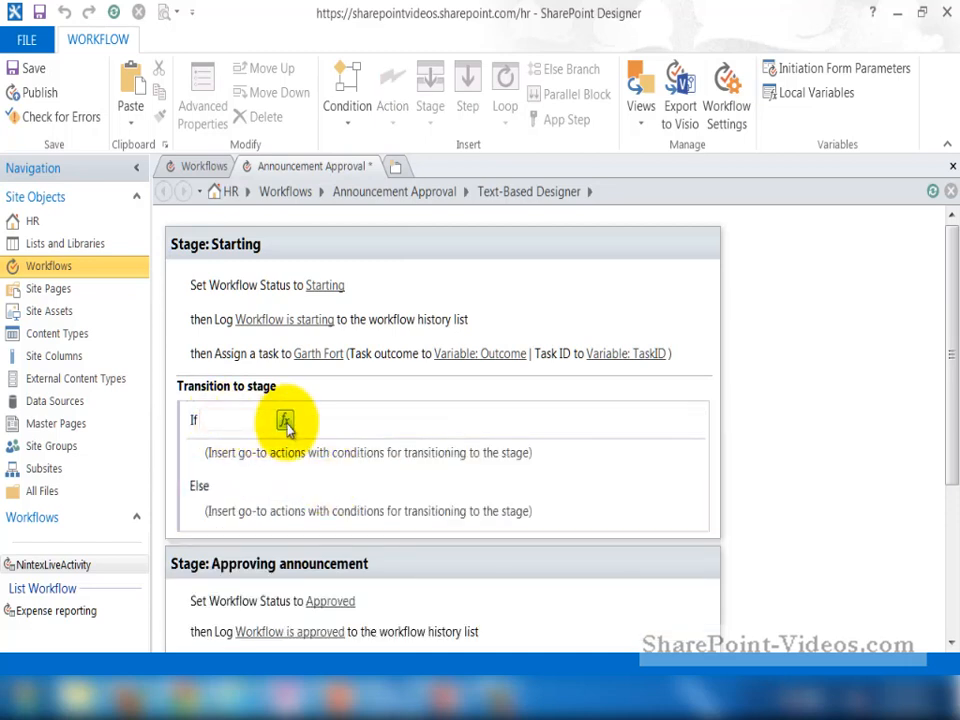
mouse_move(388, 420)
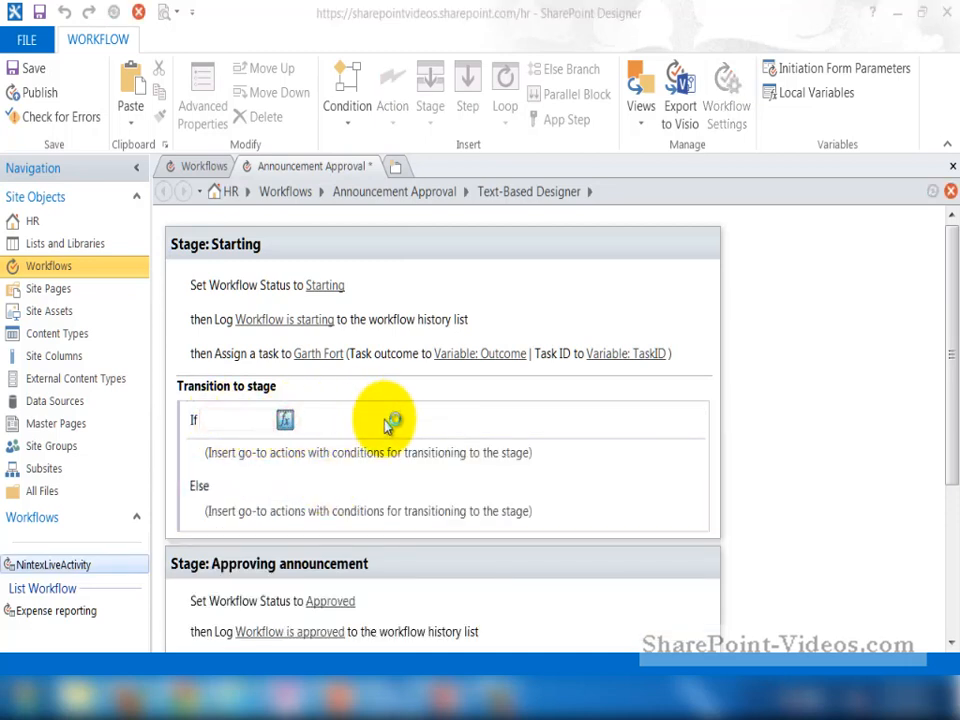
left_click(285, 419)
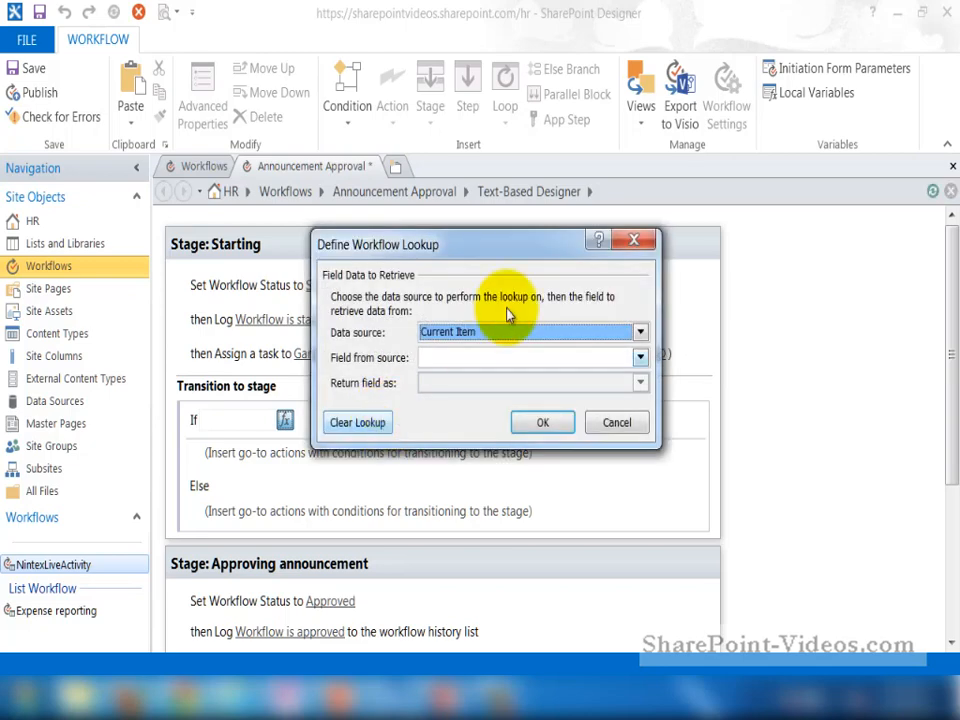
left_click(639, 331)
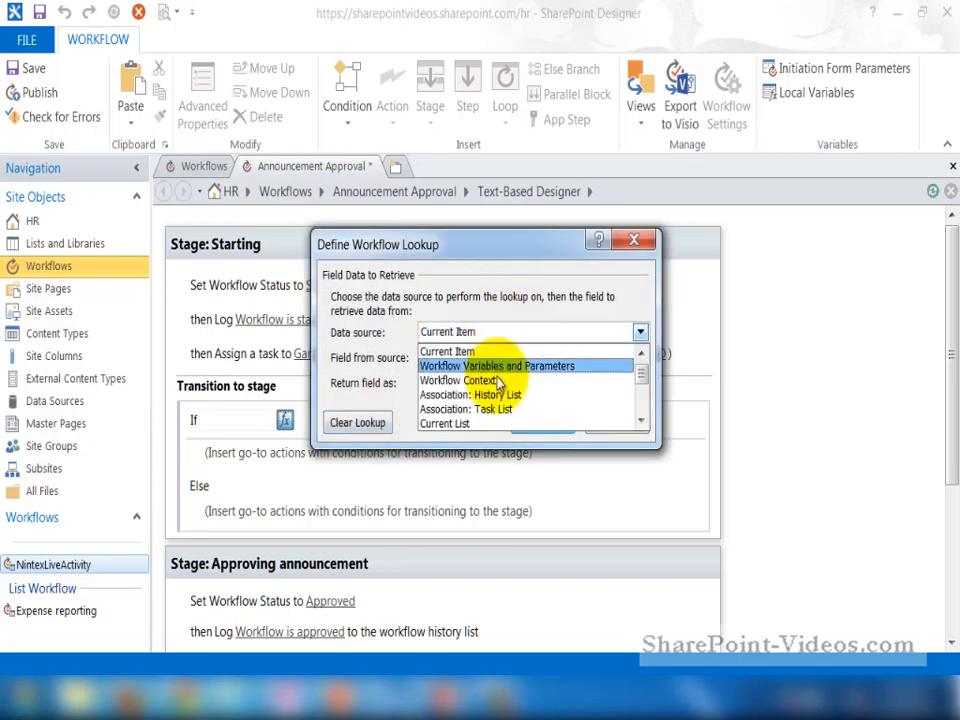
left_click(495, 366)
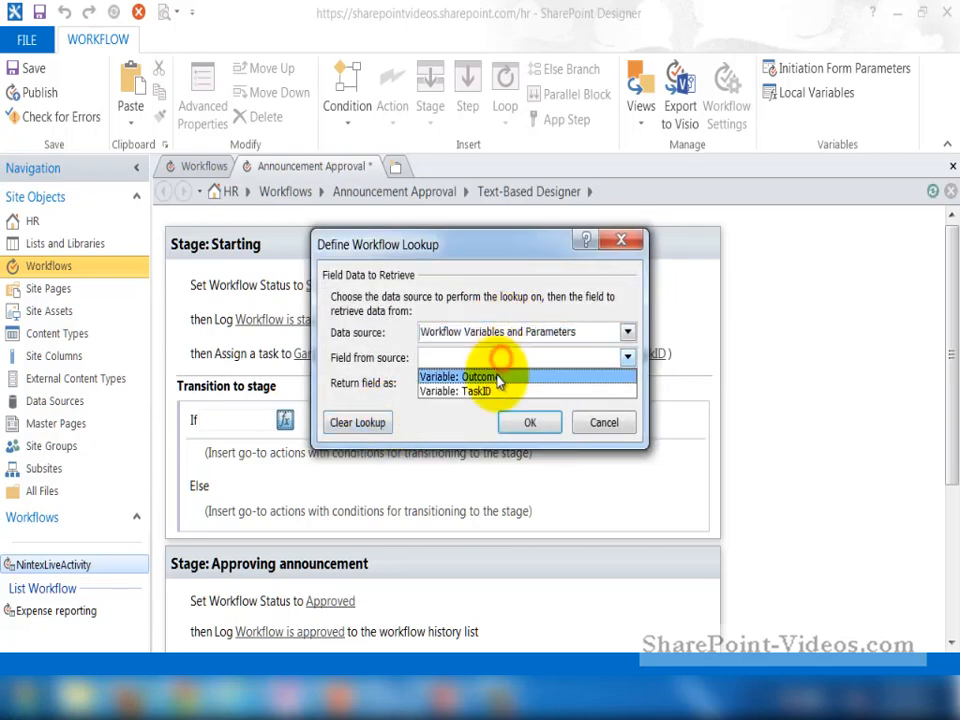
left_click(480, 376)
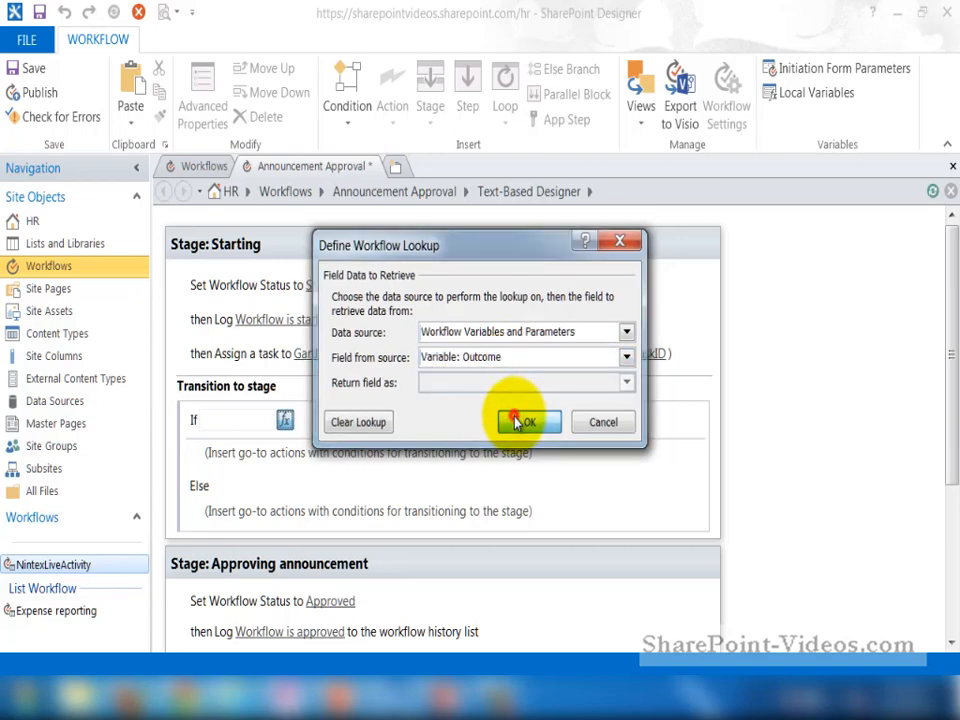
left_click(528, 421)
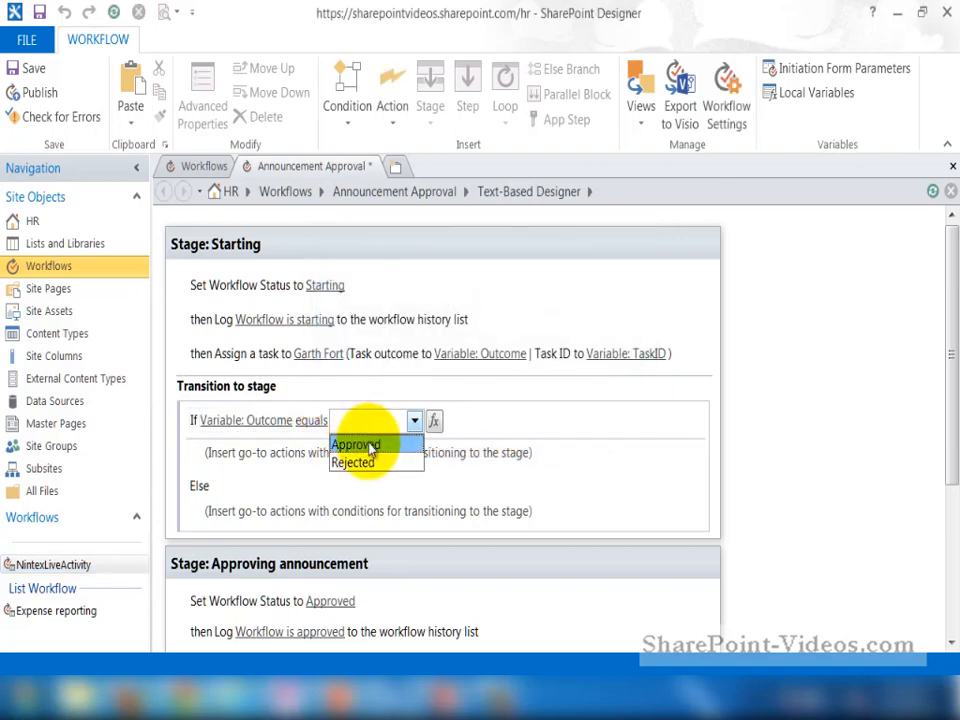
left_click(356, 444)
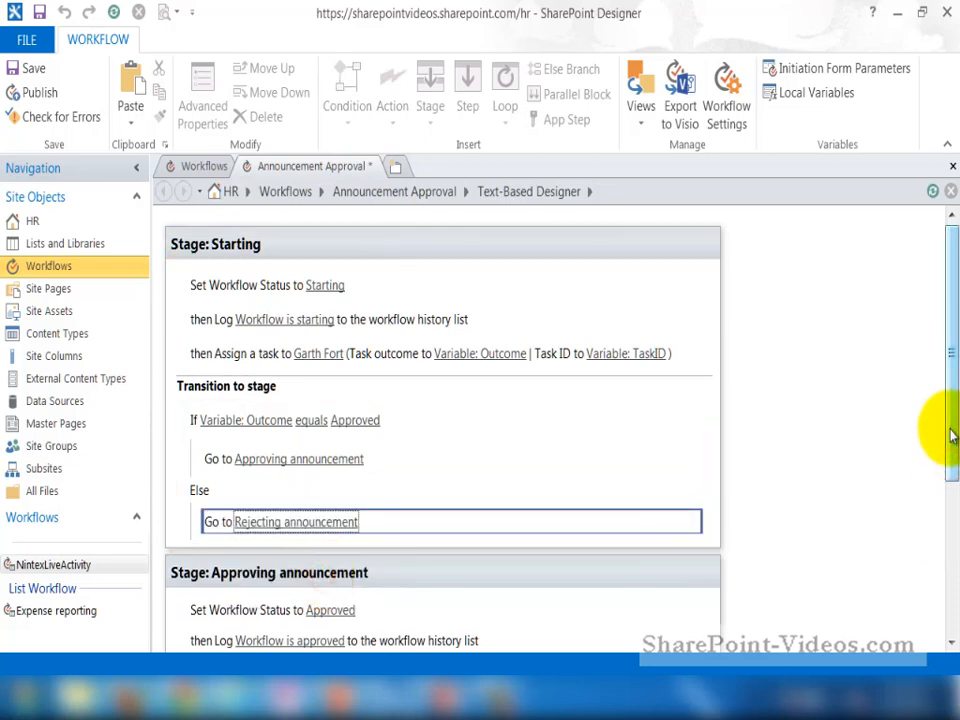
Route to Approving announcement if true, else Rejecting announcement, and publish the workflow
scroll("down", 3)
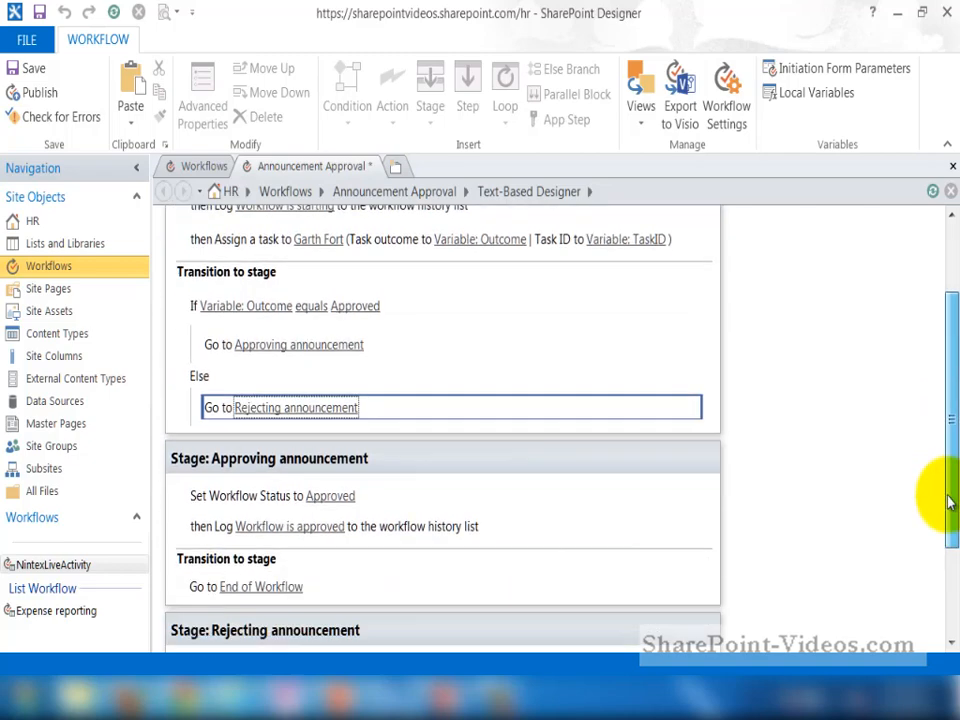
scroll("down", 3)
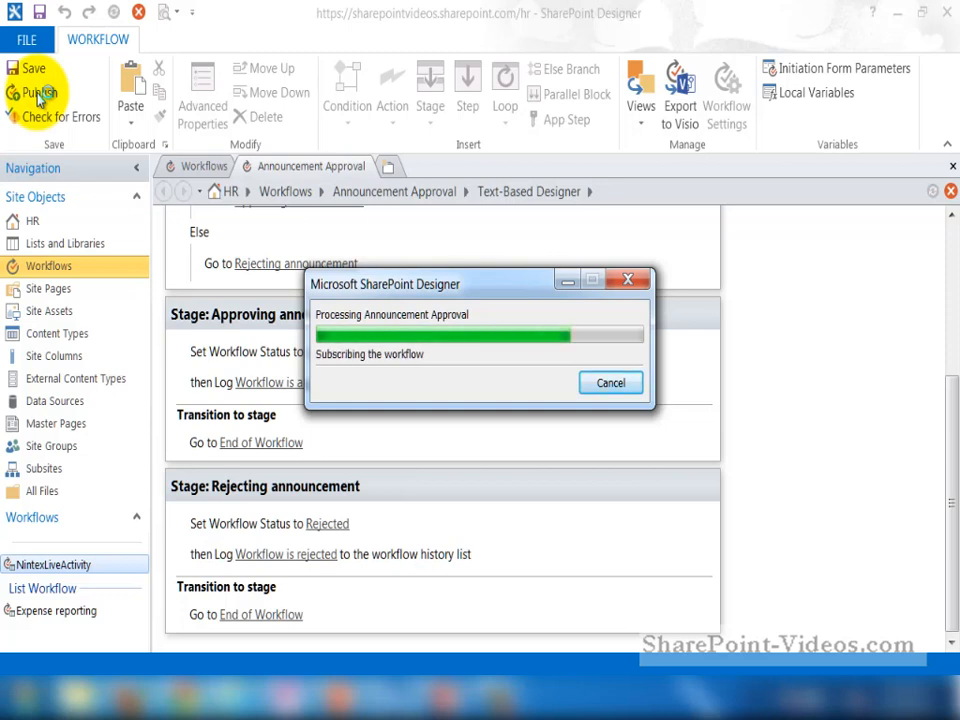
left_click(37, 93)
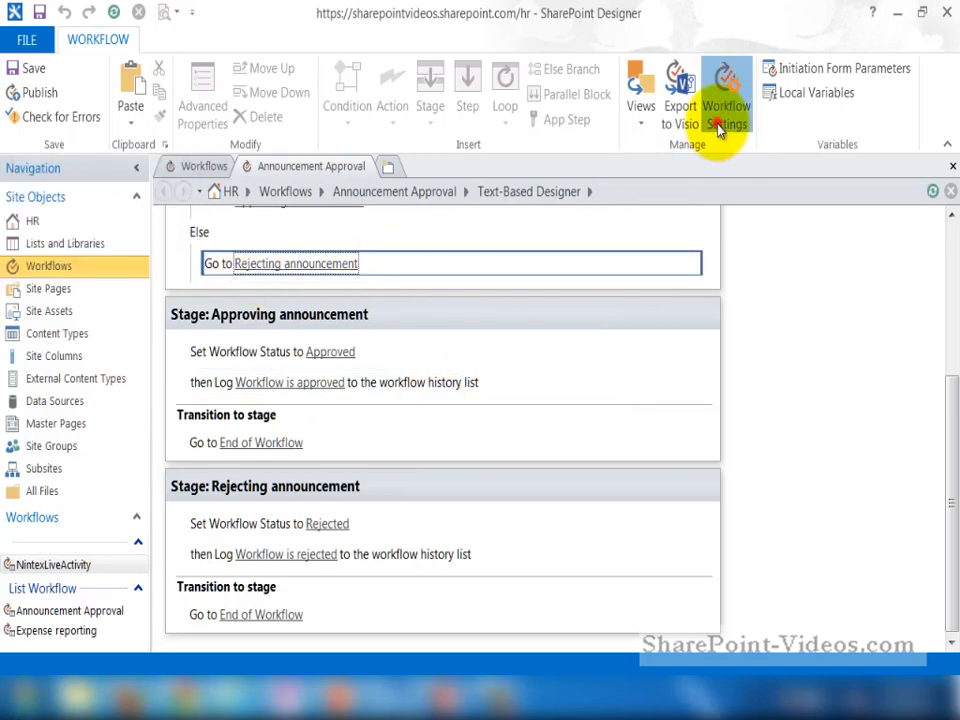
Keep auto-start on item creation in Workflow Settings, publish, and open the Announcements list
left_click(726, 95)
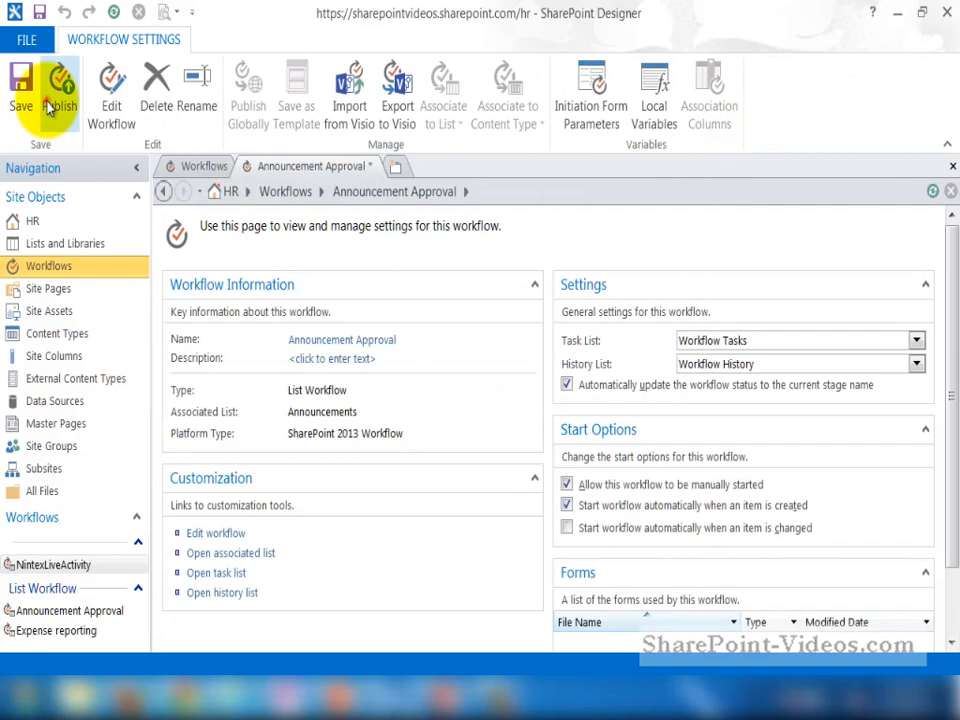
left_click(21, 90)
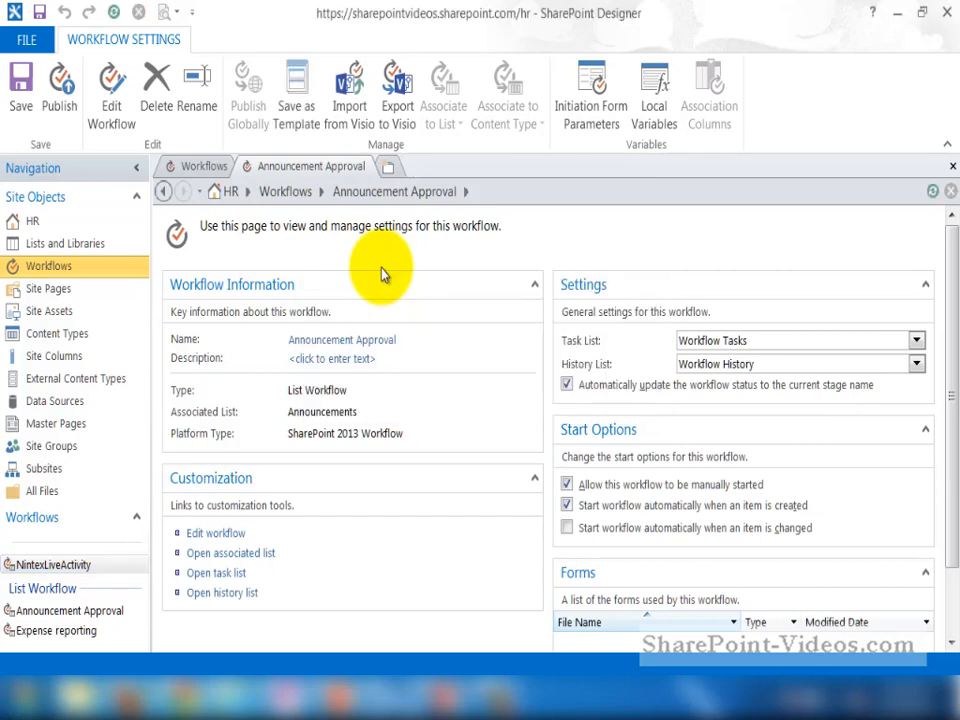
mouse_move(230, 553)
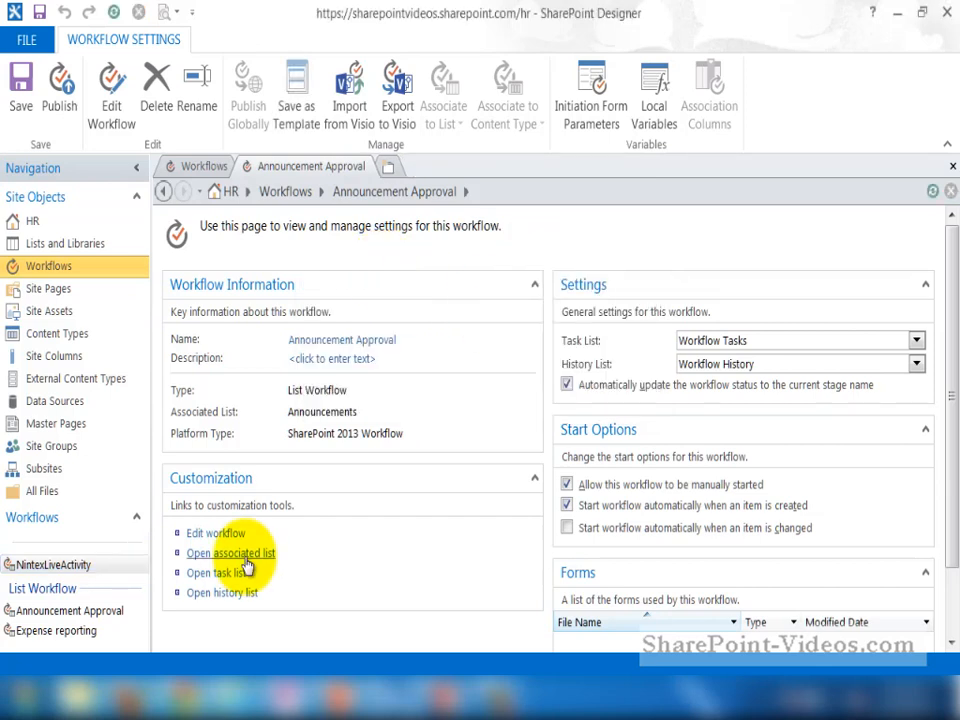
left_click(231, 553)
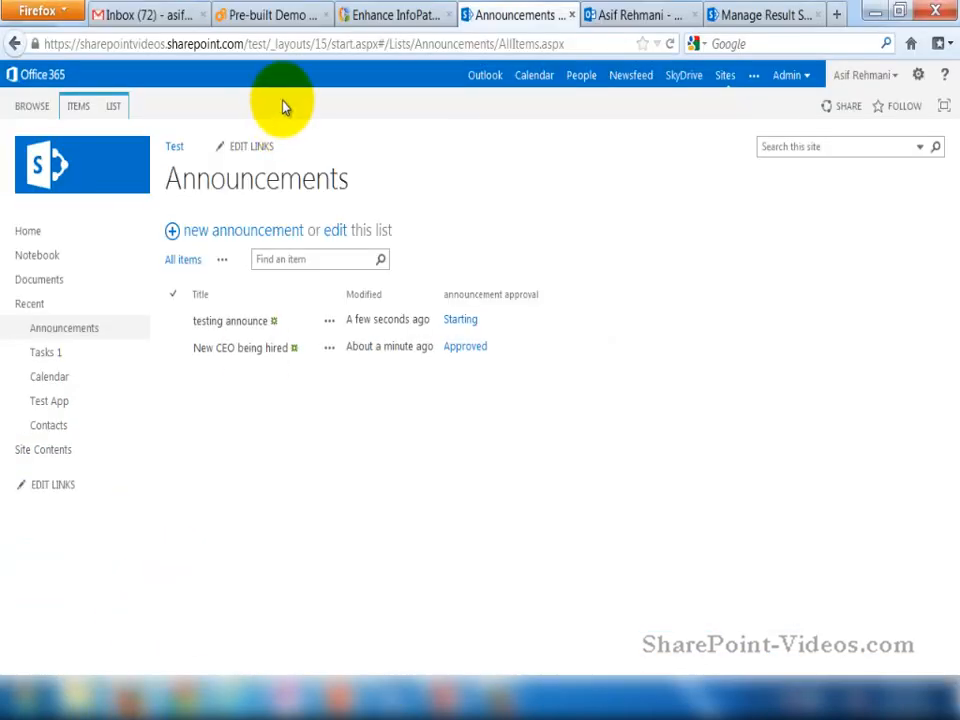
mouse_move(233, 94)
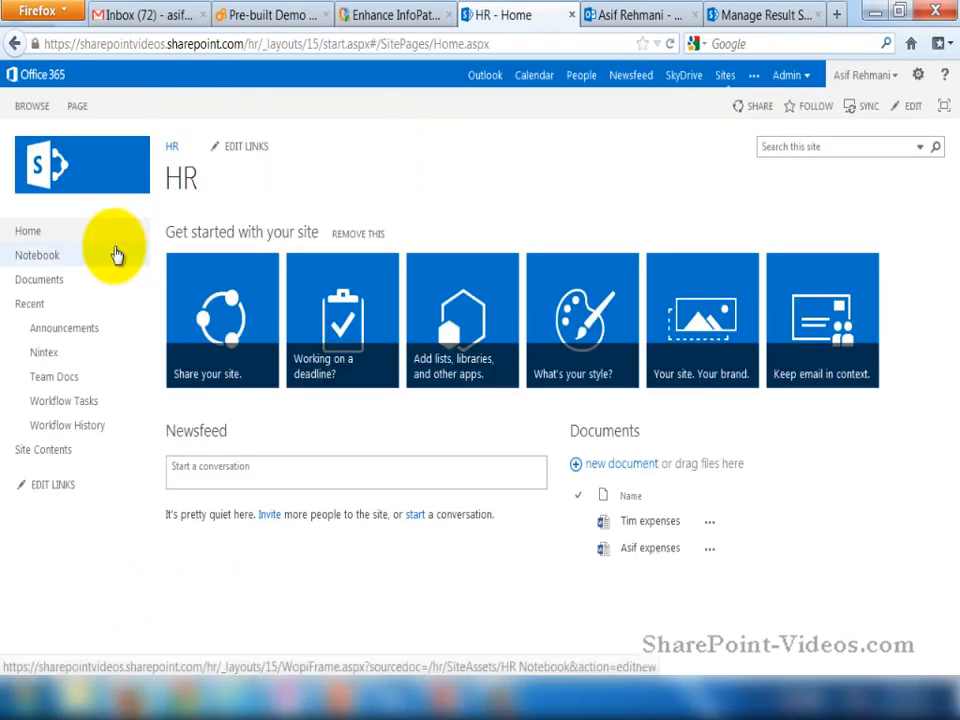
mouse_move(122, 305)
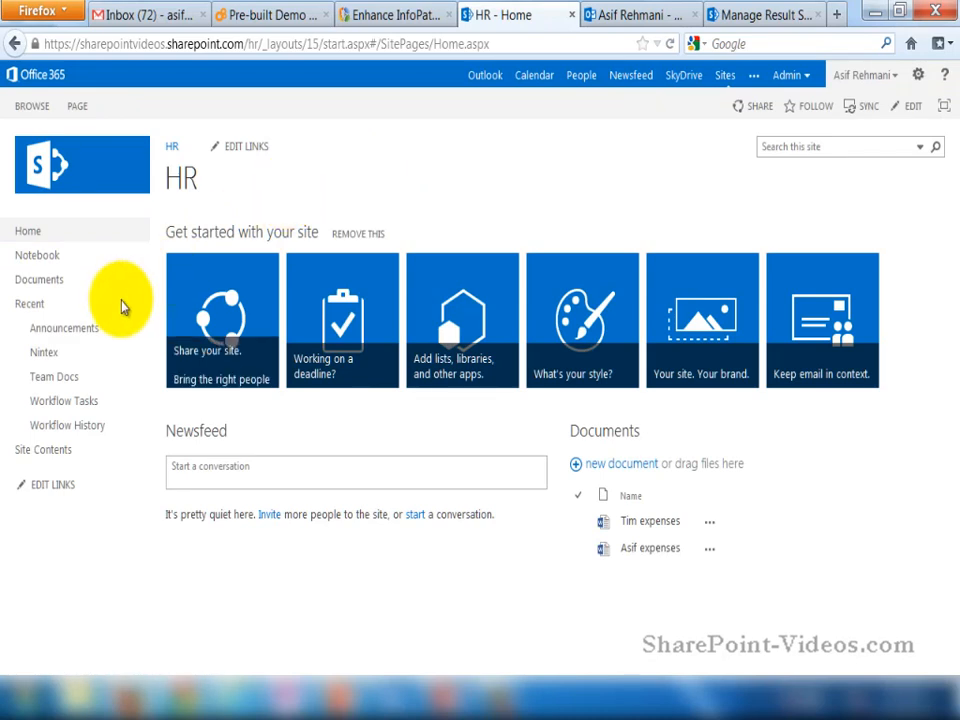
Go to the HR site's Announcements list from Quick Launch
left_click(65, 327)
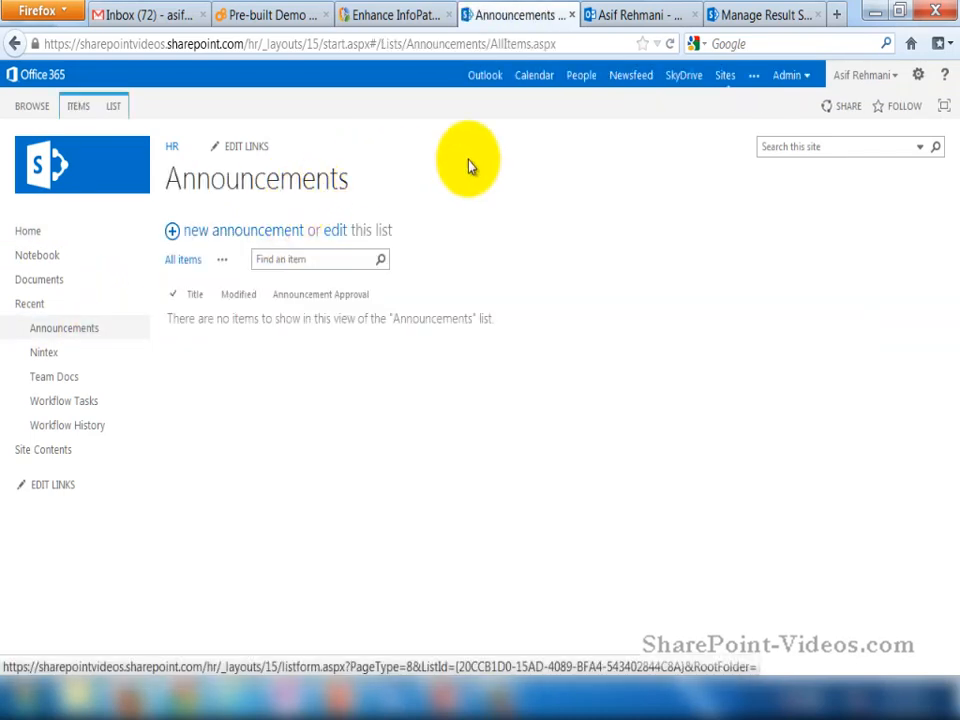
Save a new announcement 'Cafeteria menu change' with body 'we are going all Veggie!'
left_click(242, 230)
type("Ca")
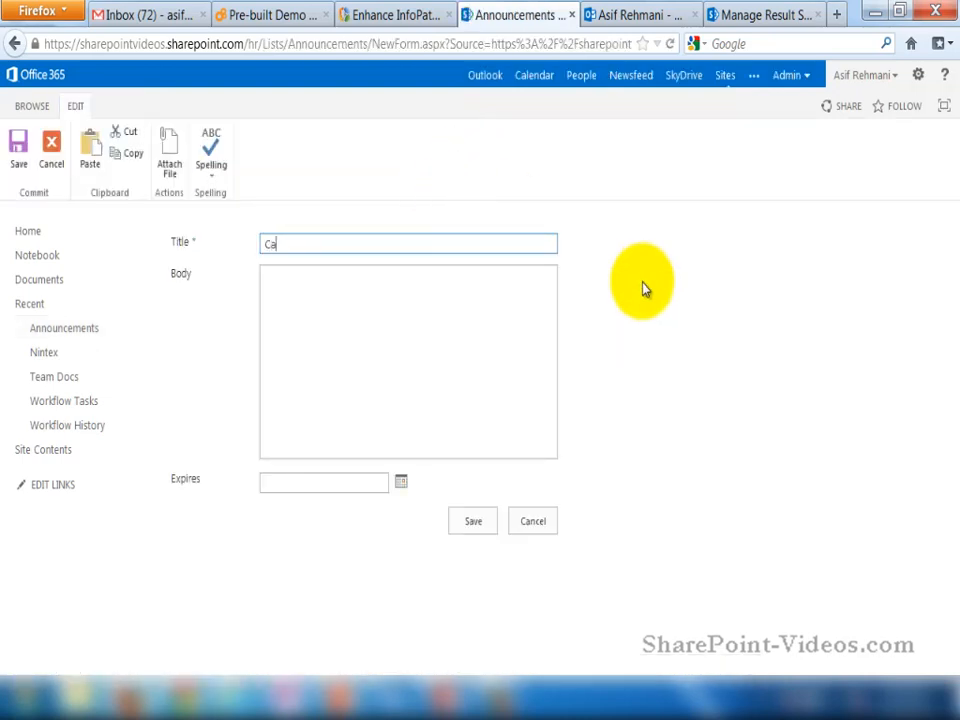
type("feteria")
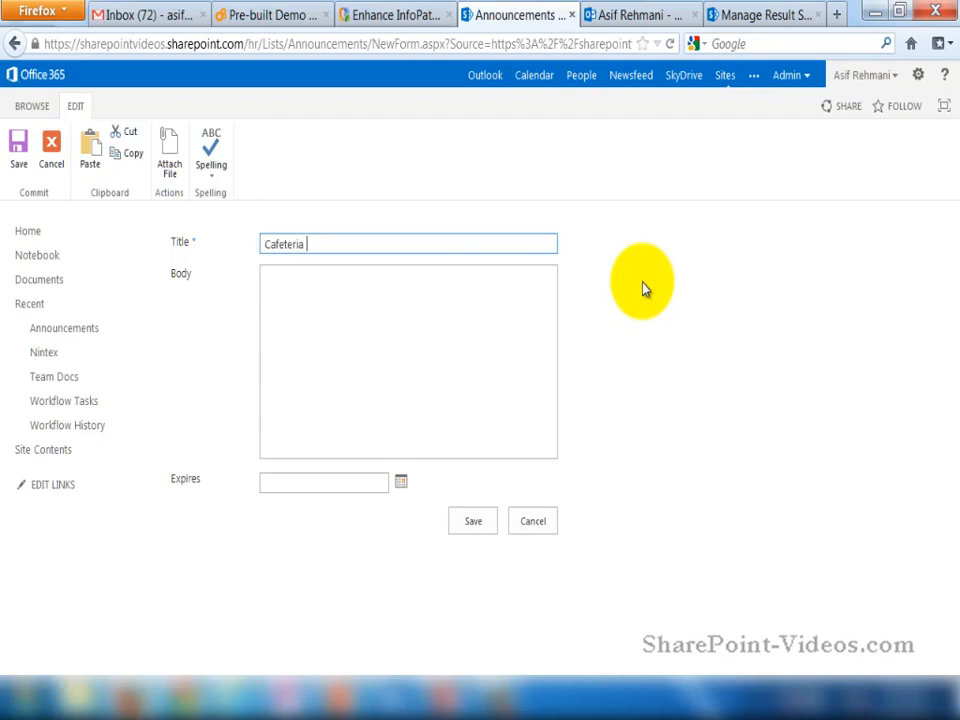
type("menu change")
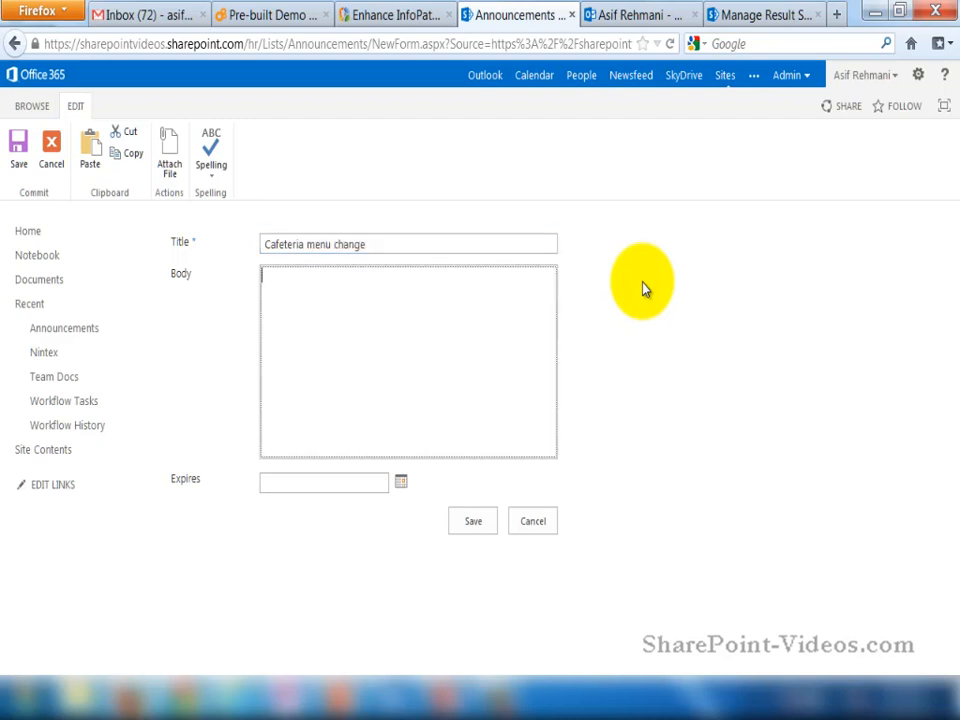
type("we are going")
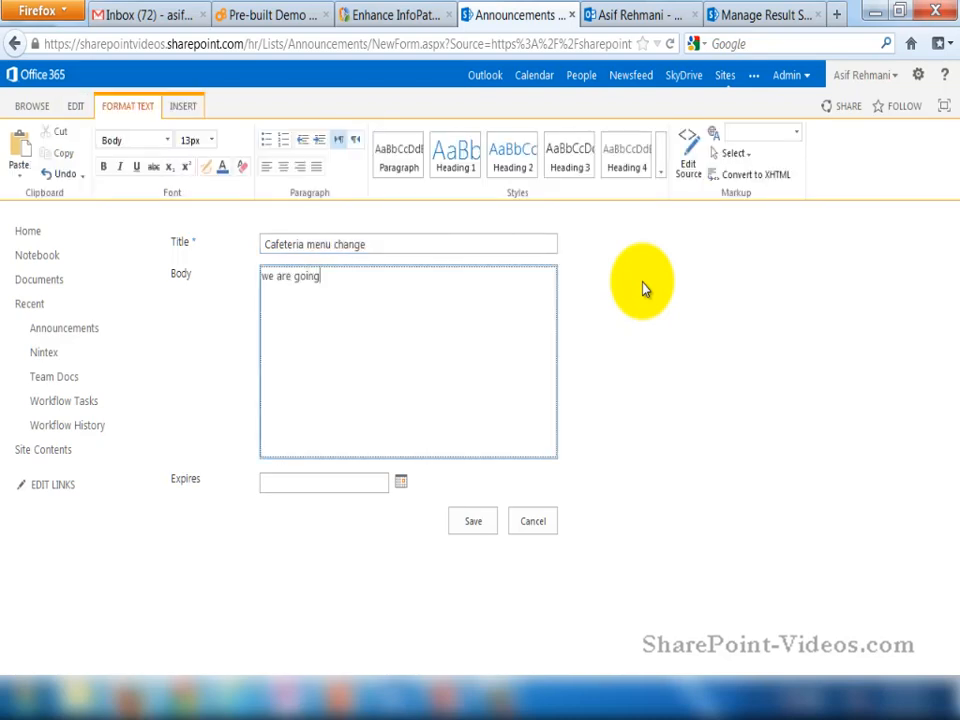
type("all Veggie!")
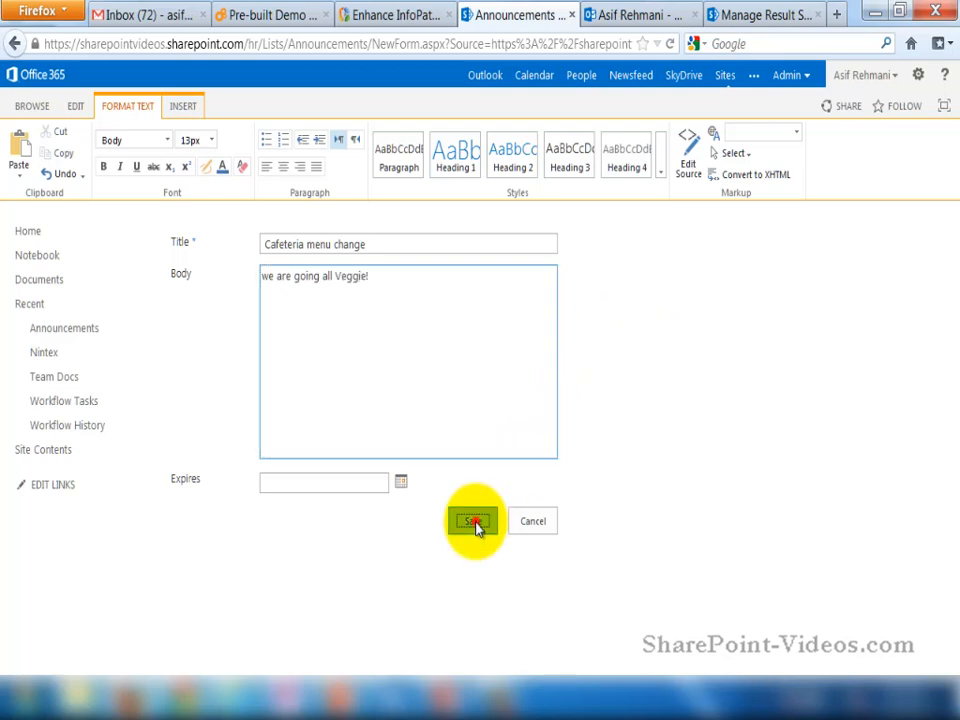
left_click(474, 521)
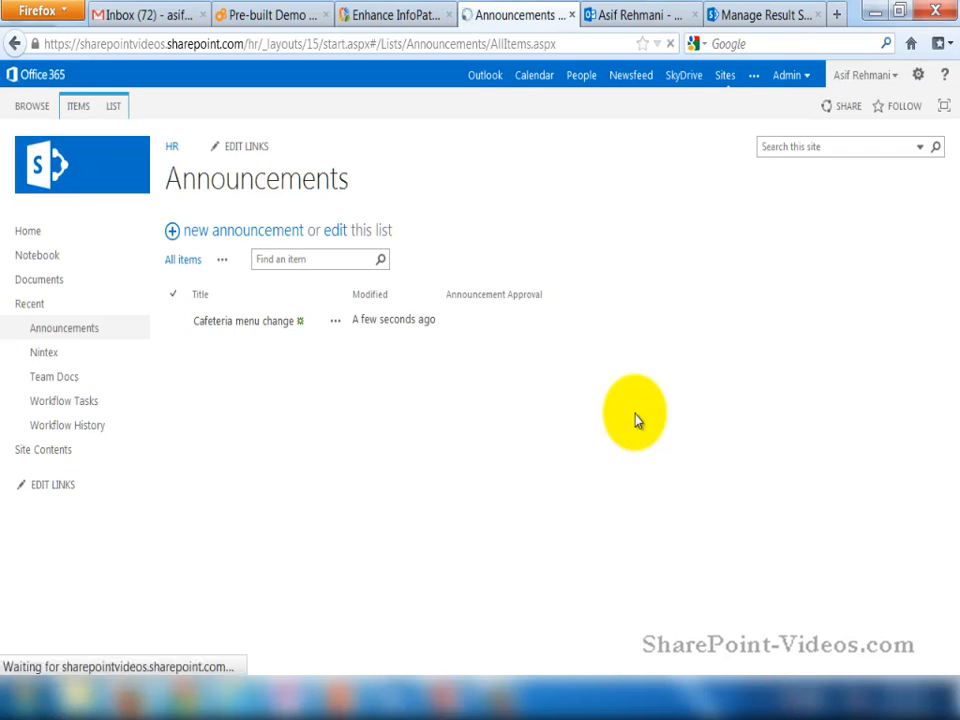
mouse_move(480, 362)
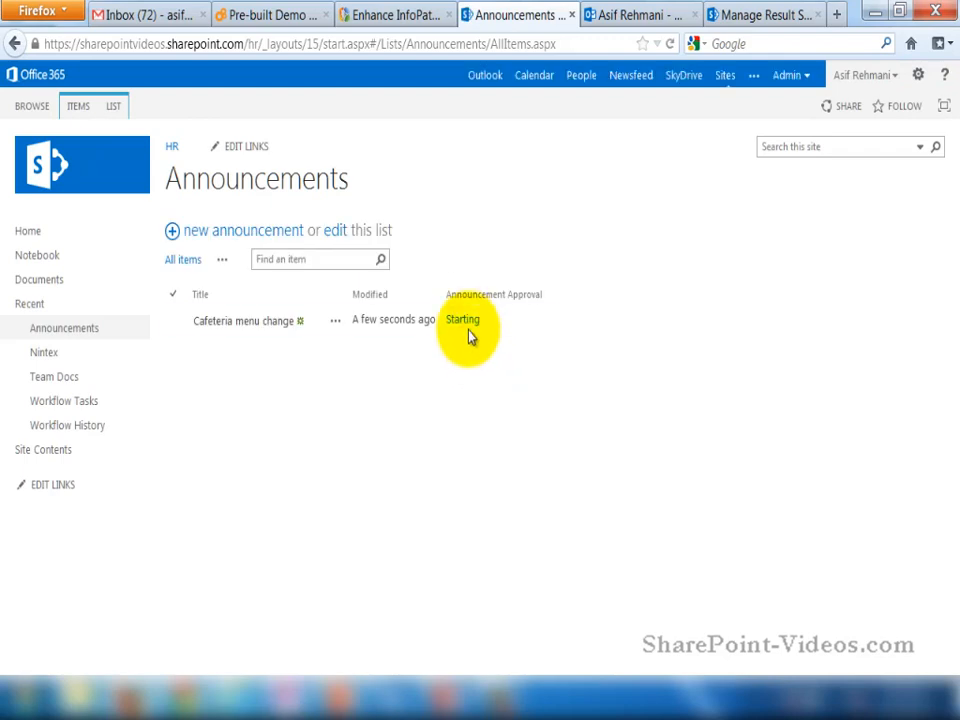
View the Cafeteria menu change item's workflow status with its pending Approve Announcement task
left_click(462, 319)
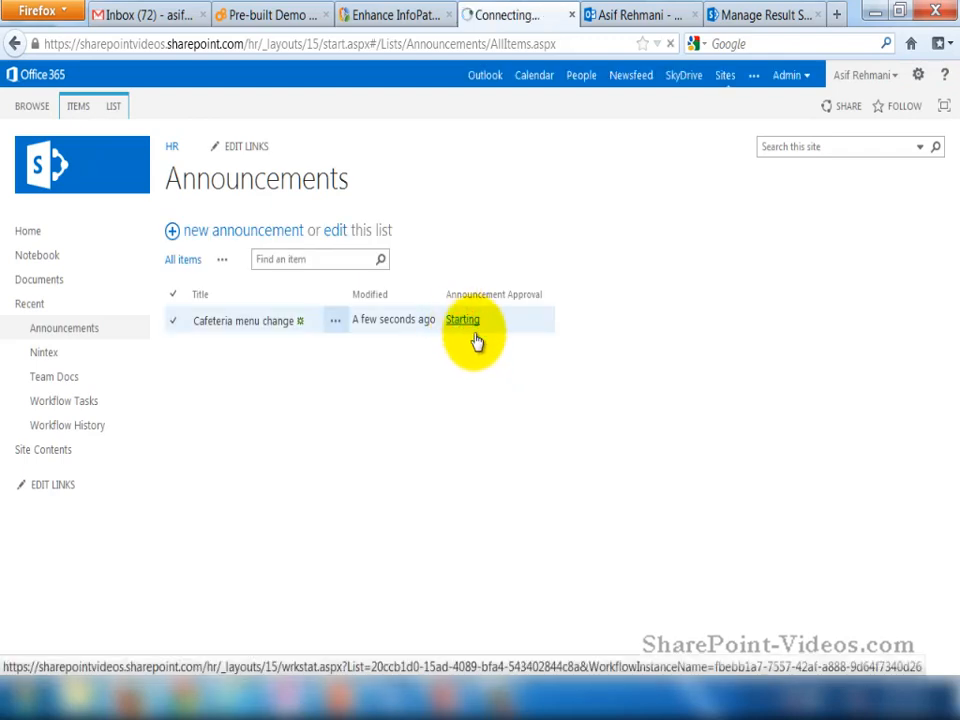
left_click(463, 319)
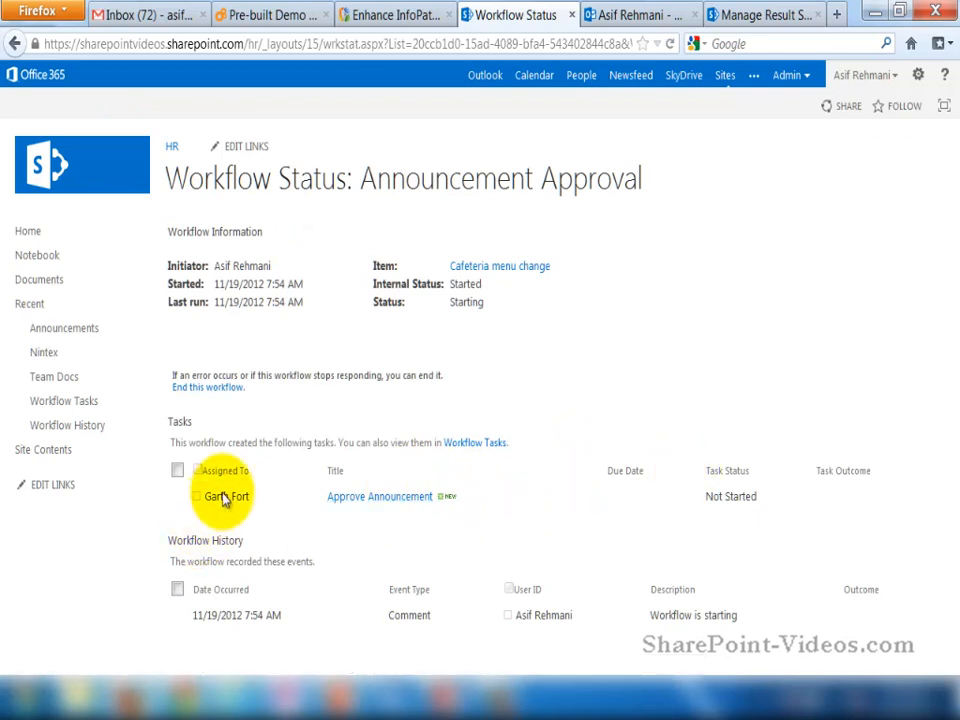
mouse_move(430, 428)
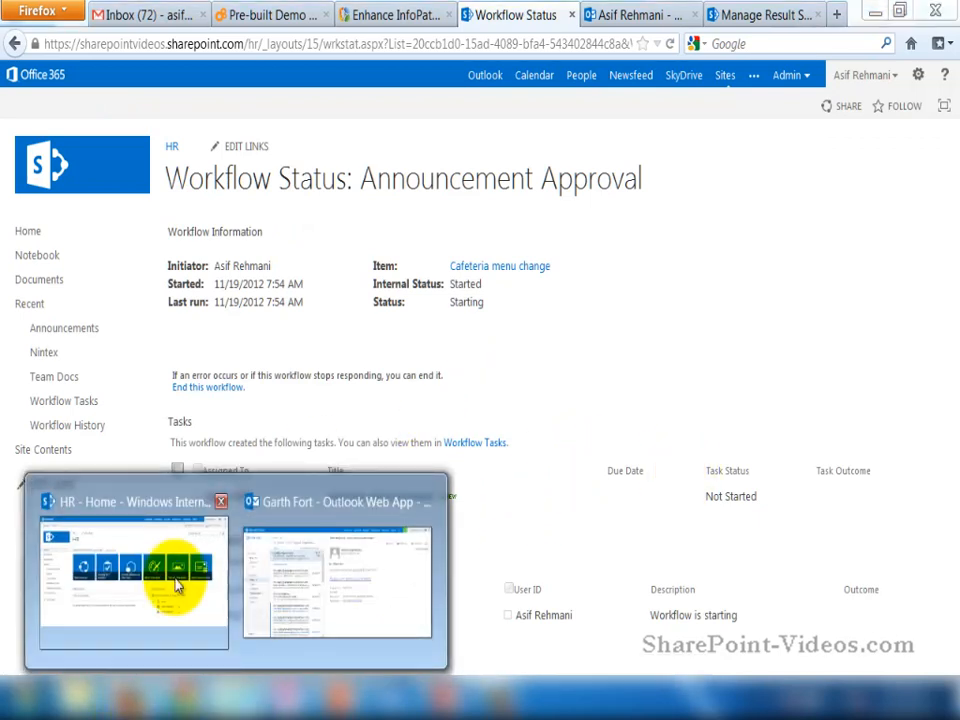
In Garth Fort's Outlook Web App, follow the newest Task Assigned e-mail's Approve Announcement link
left_click(337, 585)
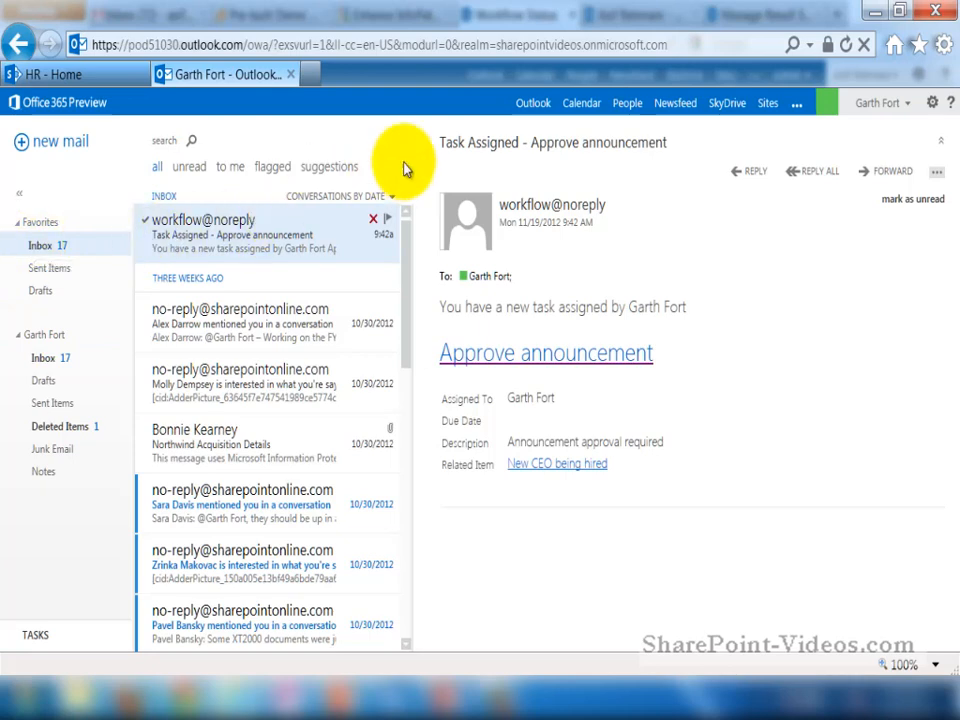
left_click(240, 316)
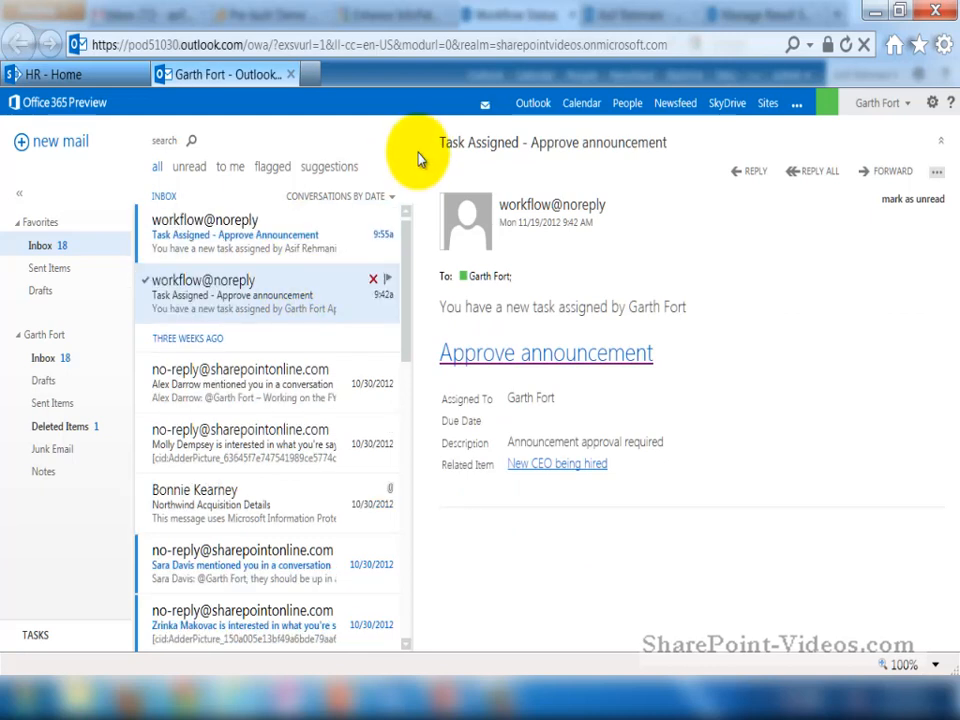
left_click(265, 234)
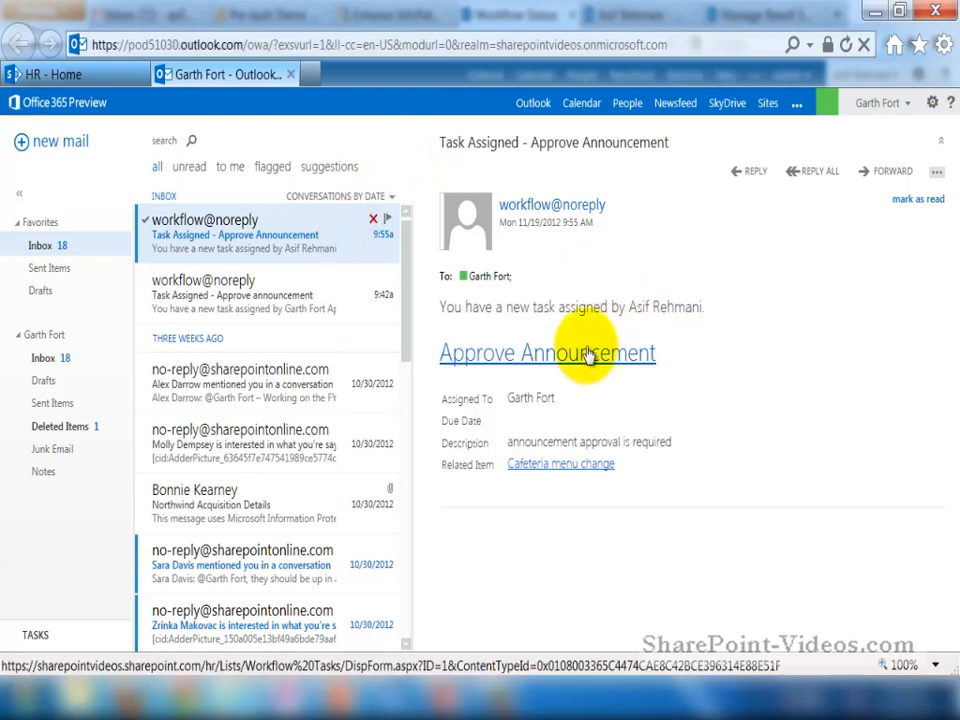
mouse_move(592, 360)
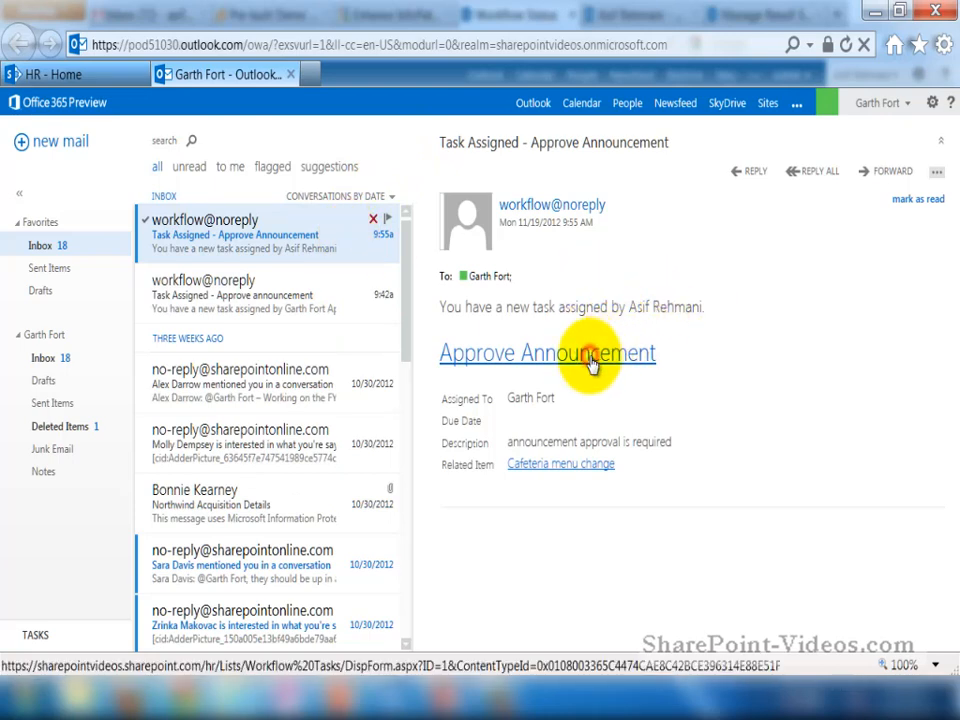
left_click(547, 353)
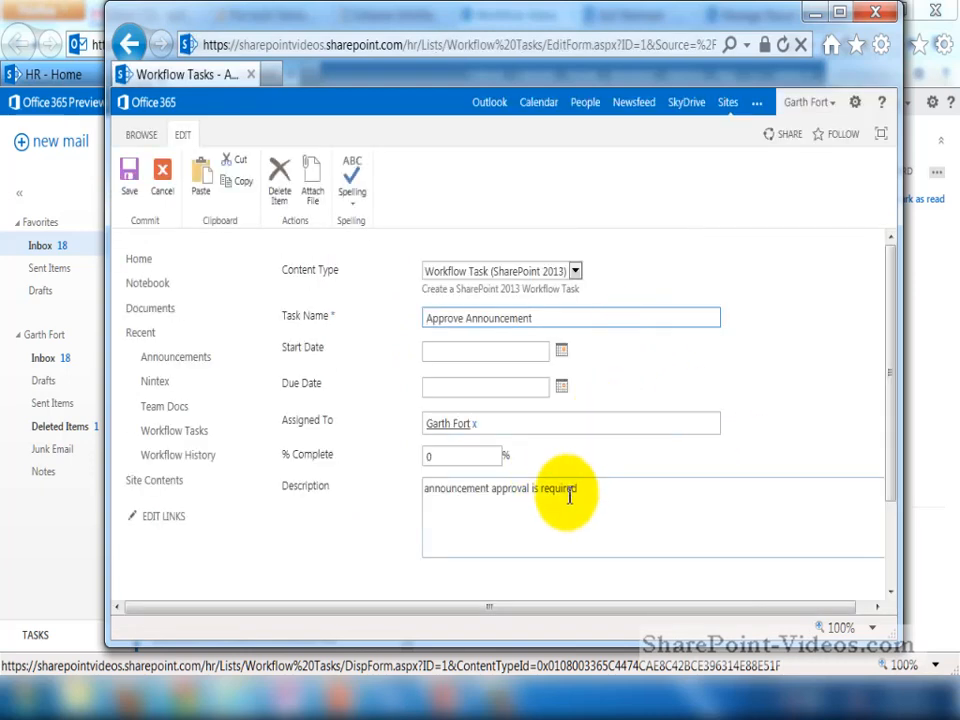
Mark the Approve Announcement task as Approved in its edit form
scroll("down", 3)
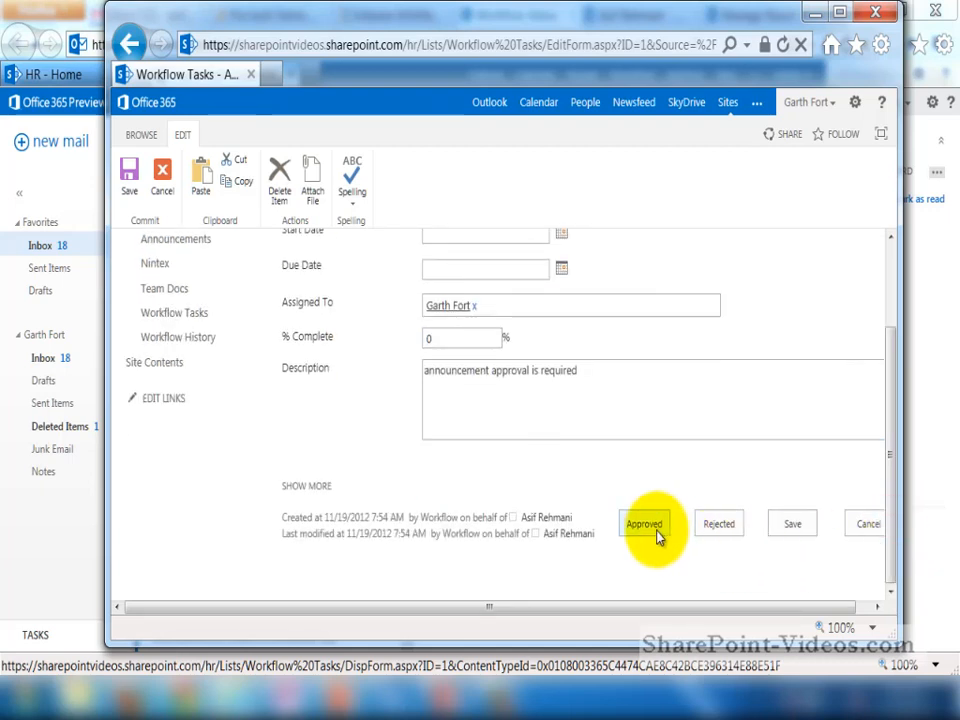
left_click(644, 523)
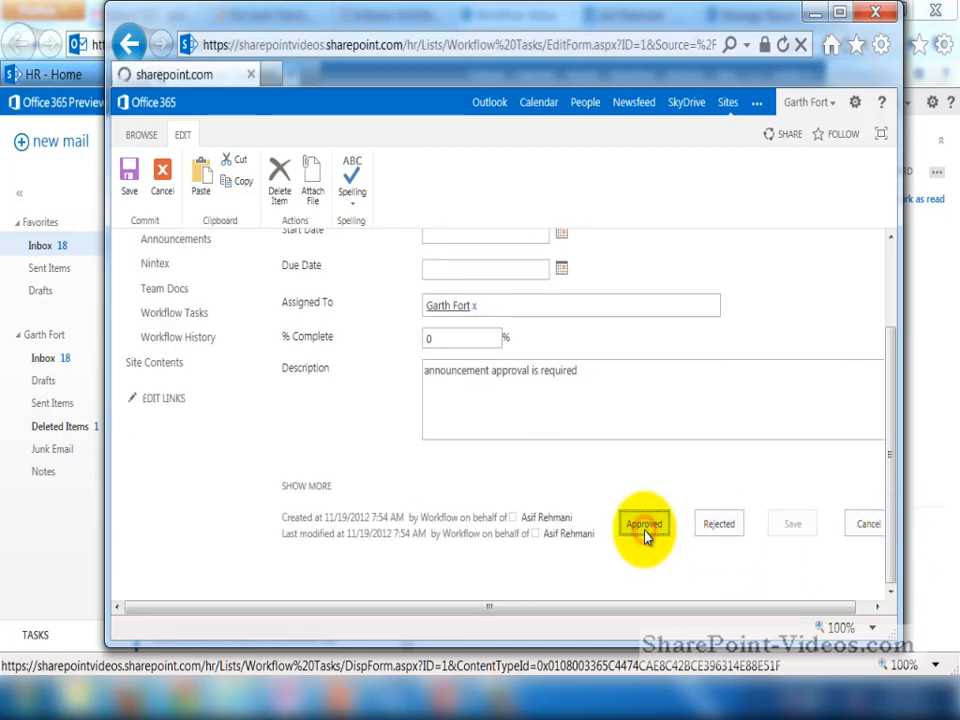
left_click(643, 523)
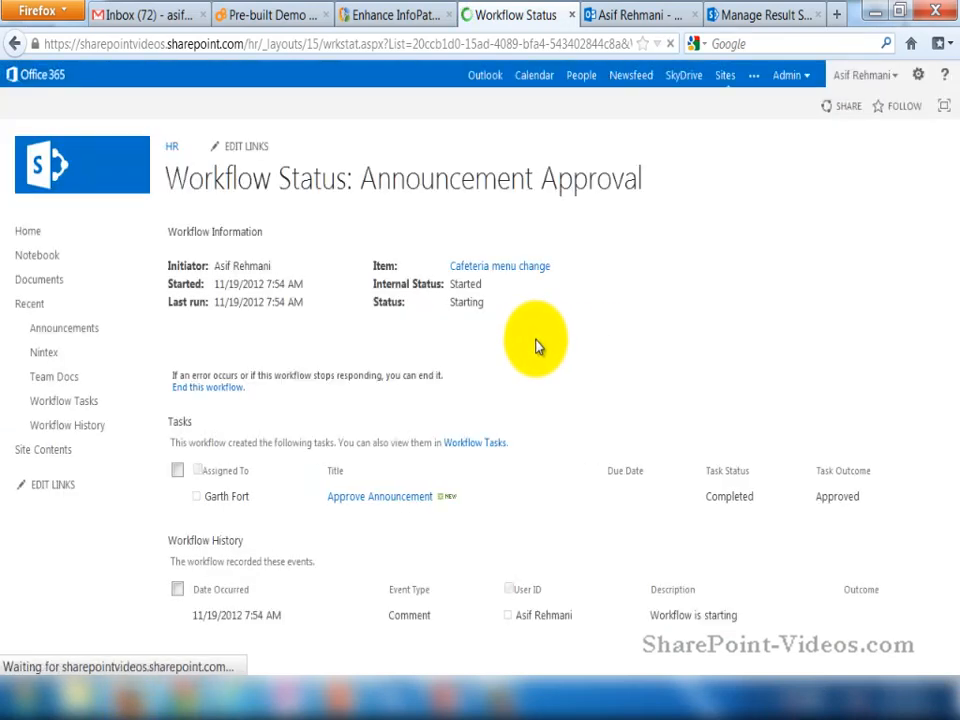
mouse_move(720, 496)
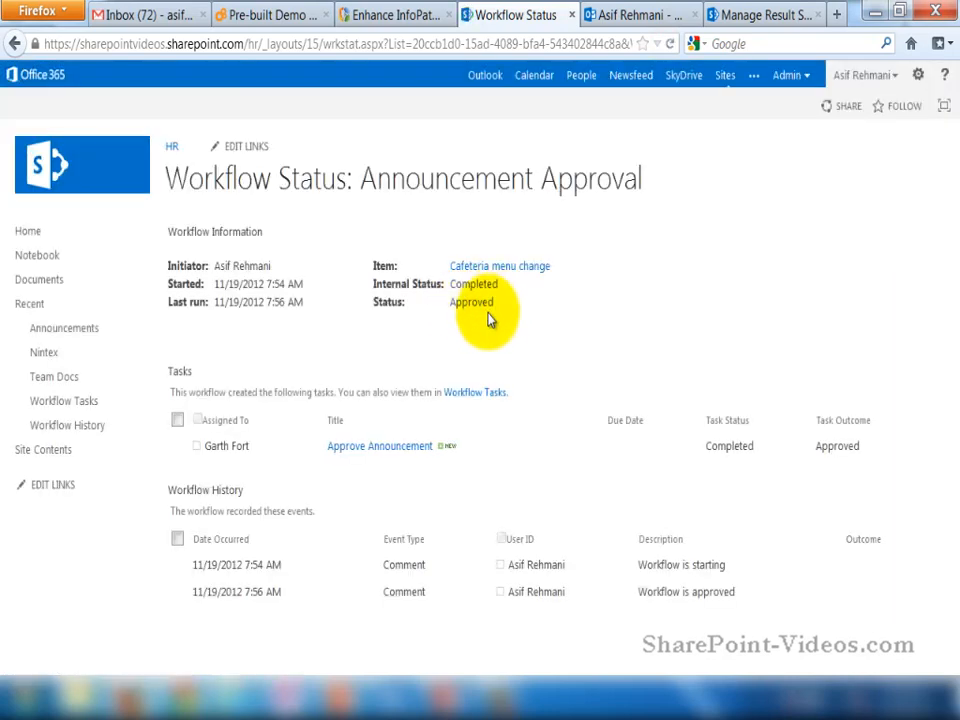
See Approved in the Announcements list, then reopen the workflow in Visual Designer
left_click(64, 328)
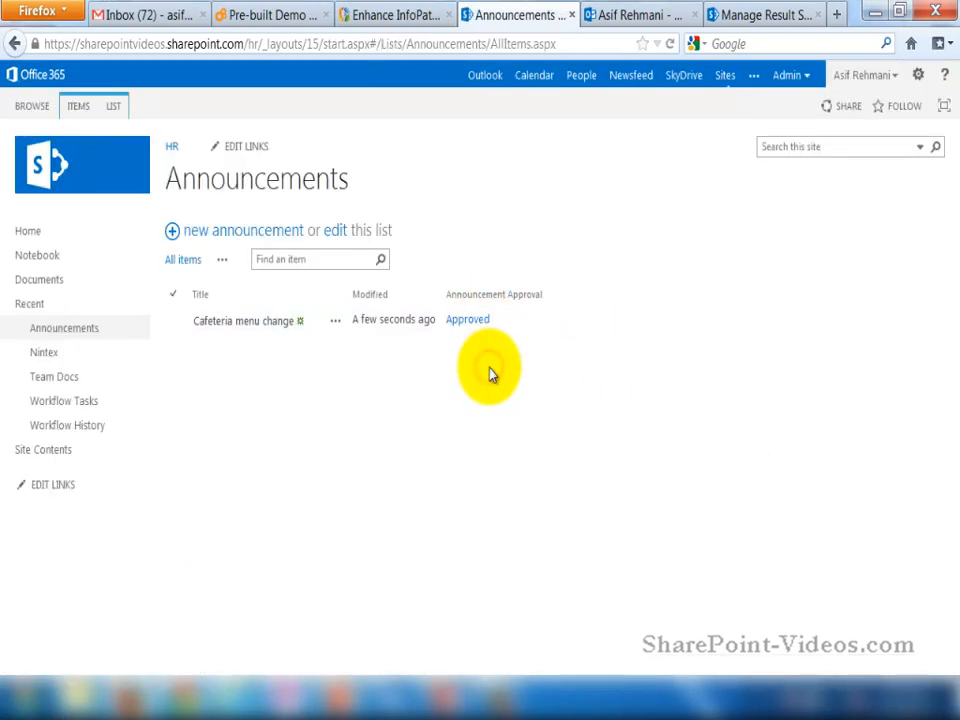
mouse_move(390, 665)
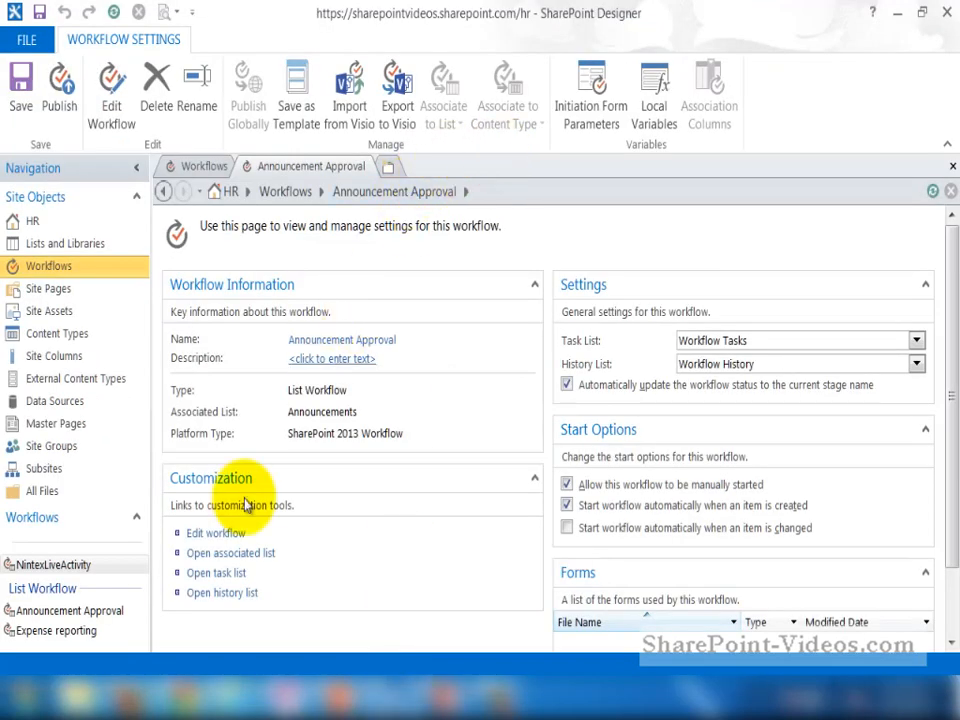
left_click(214, 532)
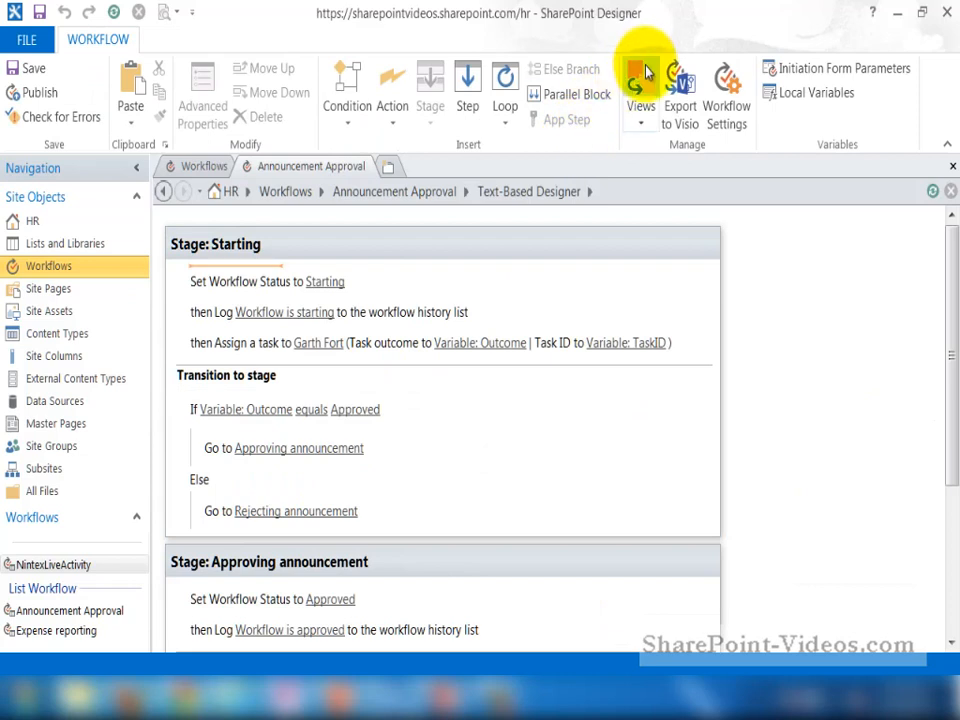
left_click(680, 90)
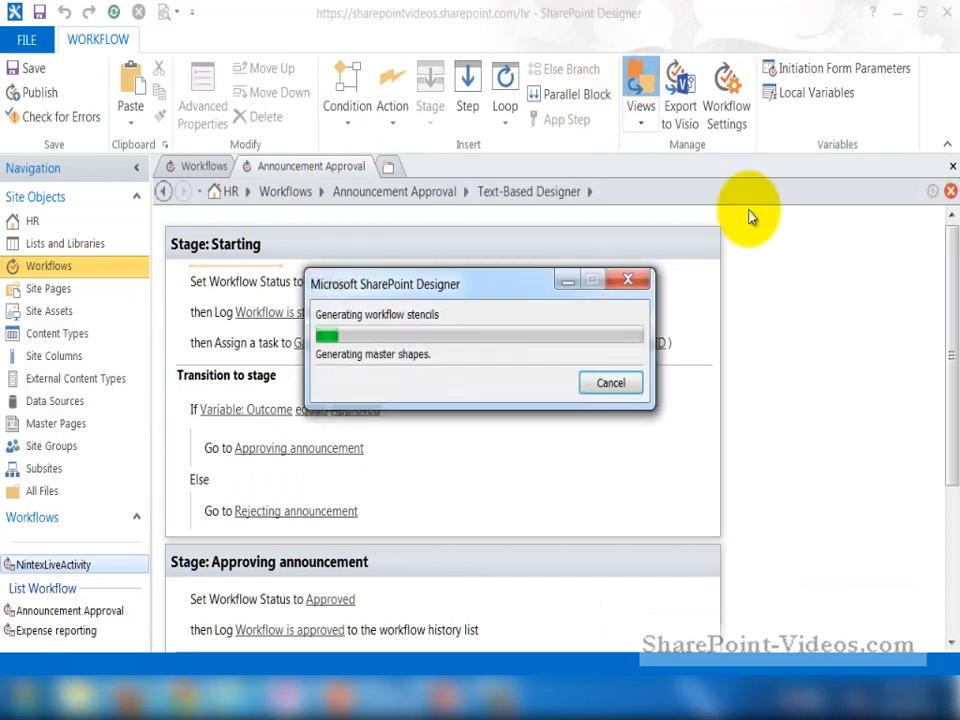